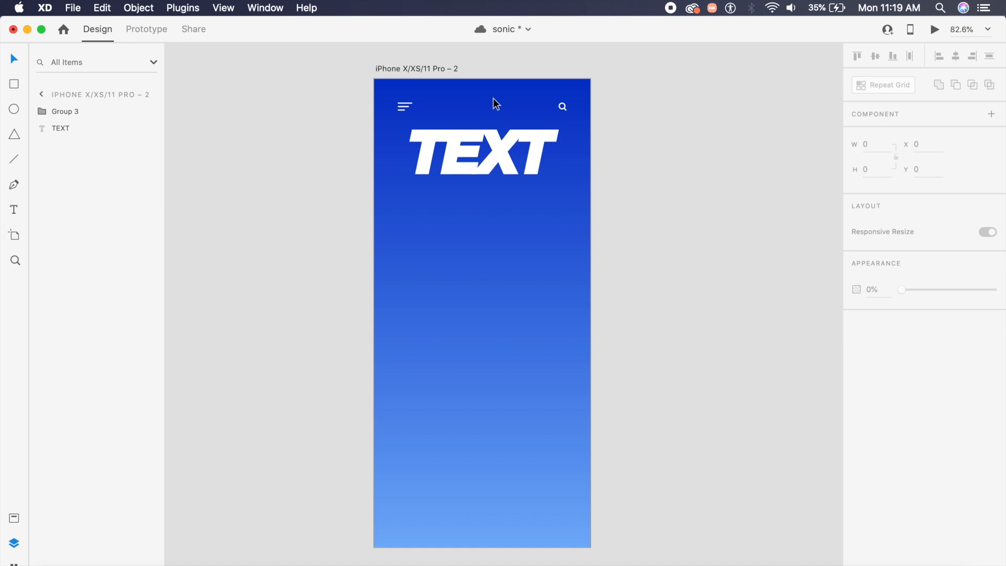
Select the TEXT heading on the artboard and retype its wording as SONIC
{"action": "left_click", "coordinate": [483, 152]}
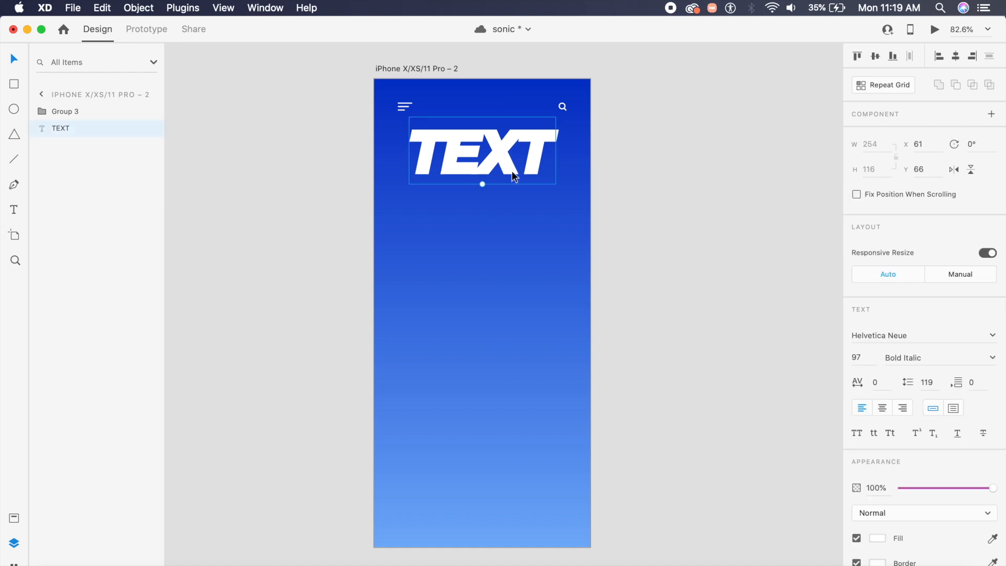
{"action": "mouse_move", "coordinate": [930, 337]}
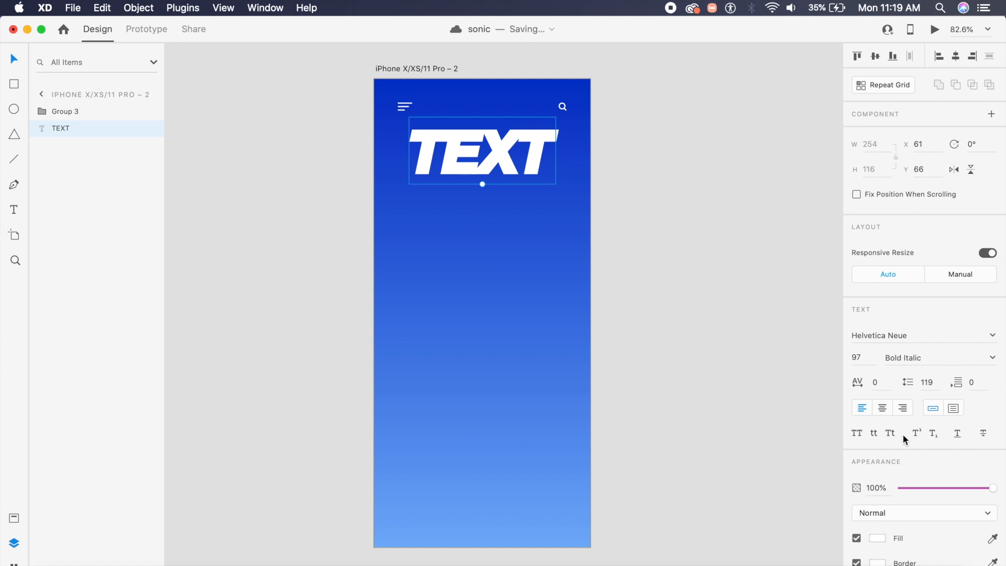
{"action": "scroll", "scroll_direction": "down", "scroll_amount": 3}
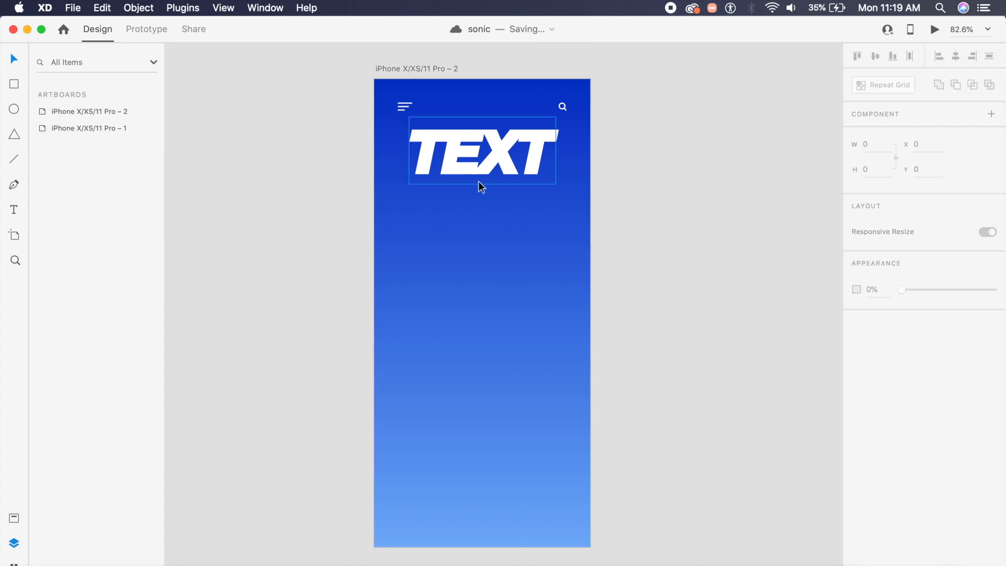
{"action": "double_click", "coordinate": [481, 152]}
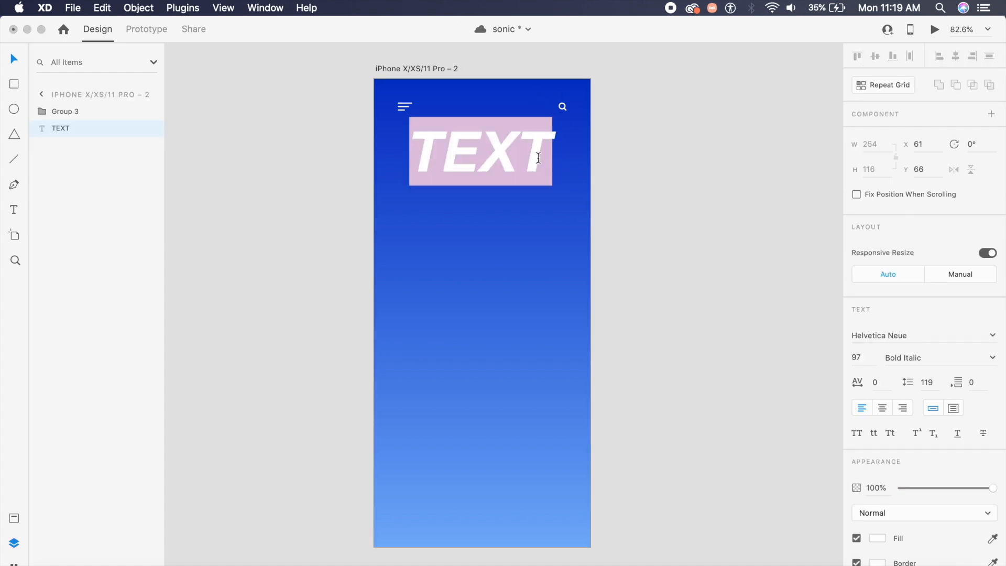
{"action": "type", "text": "SONIC"}
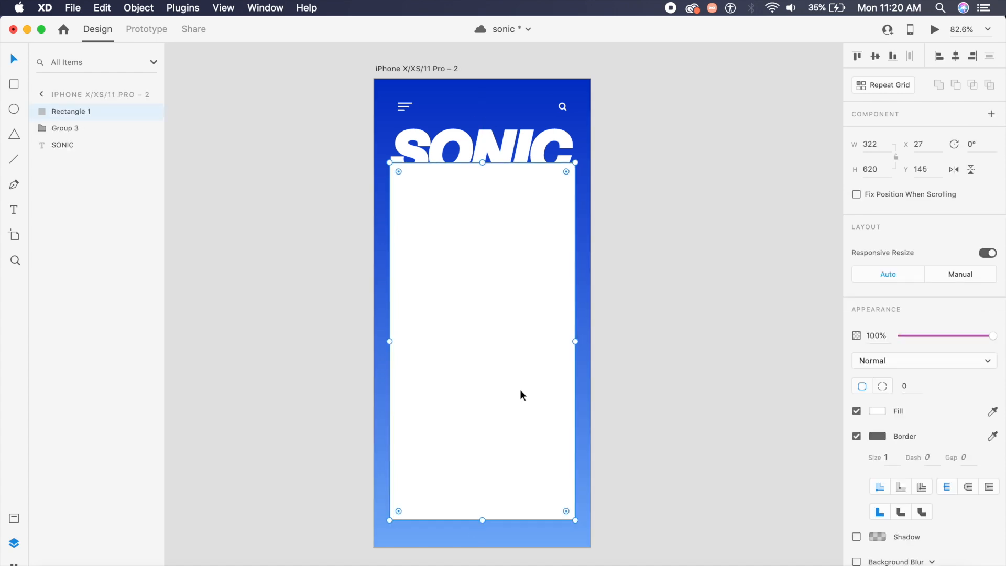
Round the white card's corners, remove its border and add a soft drop shadow
{"action": "left_click", "coordinate": [906, 386]}
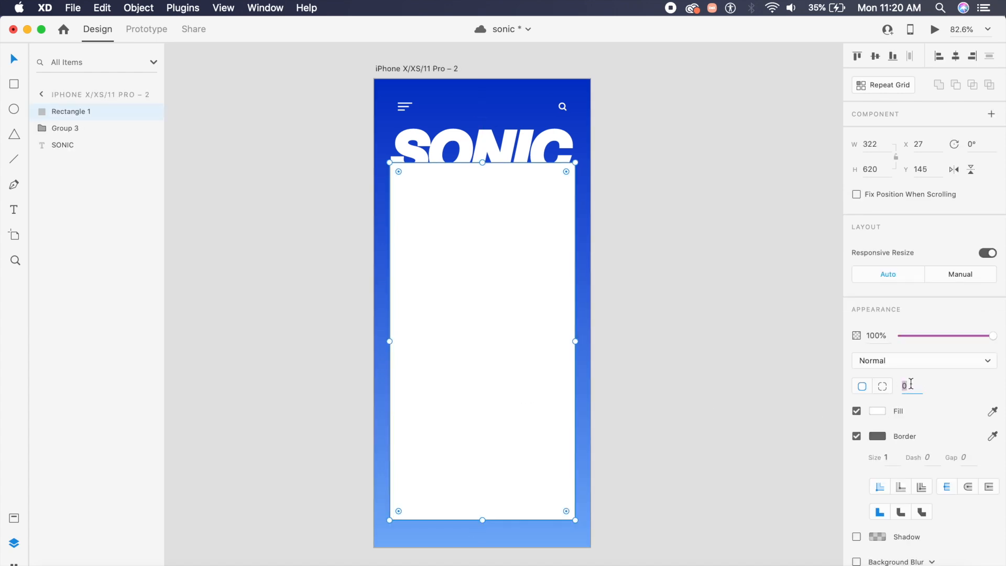
{"action": "type", "text": "50"}
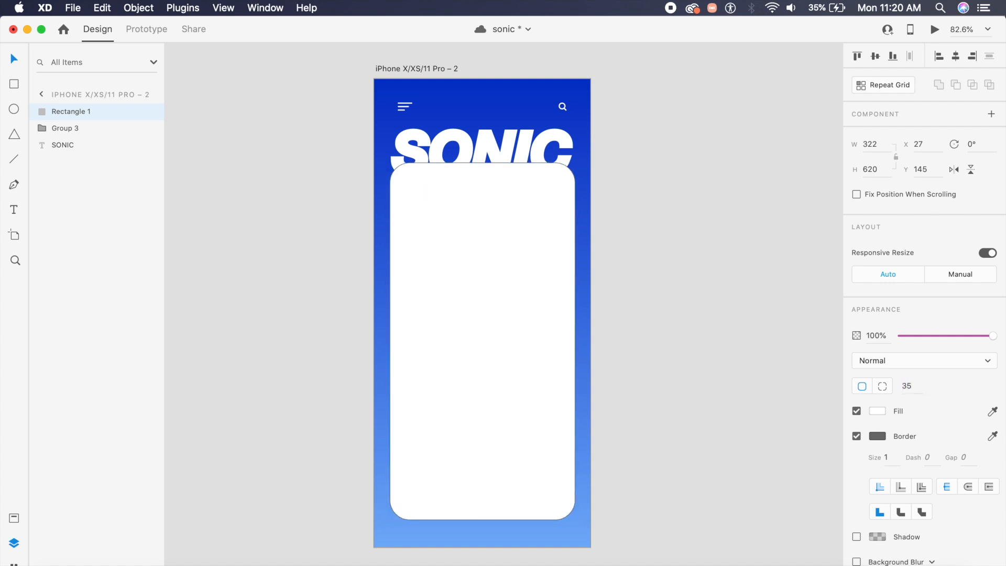
{"action": "left_click", "coordinate": [857, 437]}
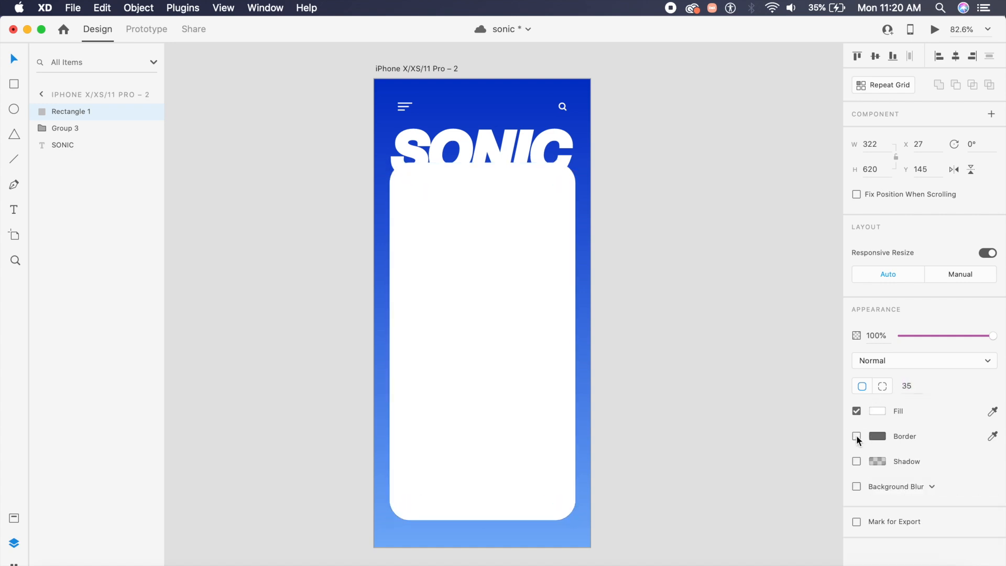
{"action": "left_click", "coordinate": [858, 461]}
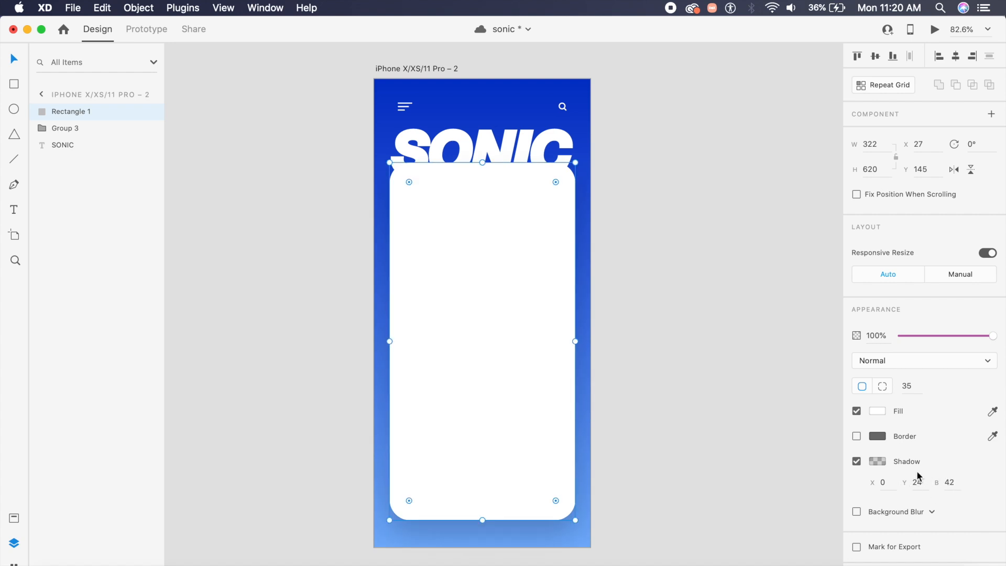
{"action": "left_click", "coordinate": [878, 461]}
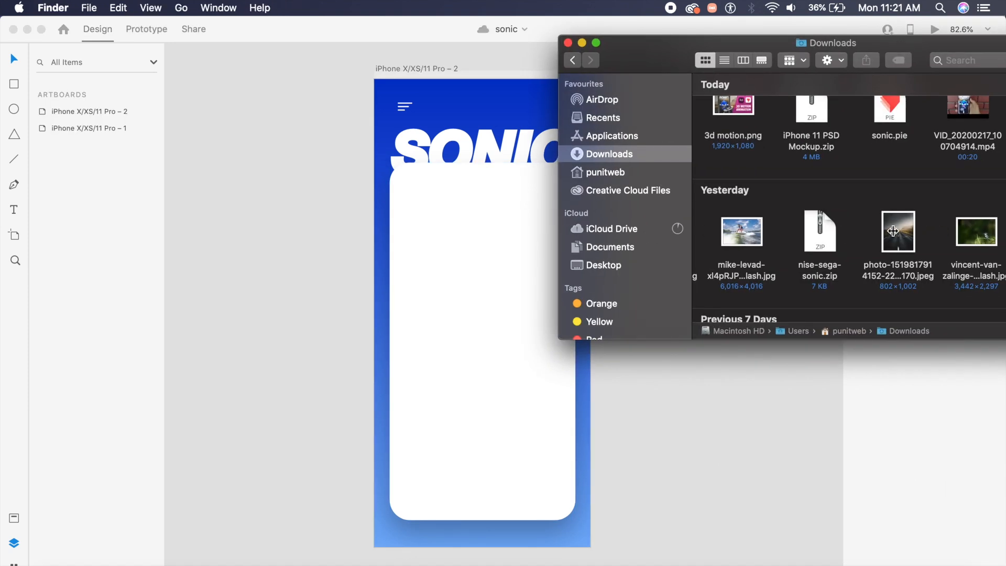
Drag the road photo from Finder Downloads onto the card so it masks inside it
{"action": "left_click_drag", "start_coordinate": [898, 232], "coordinate": [494, 334]}
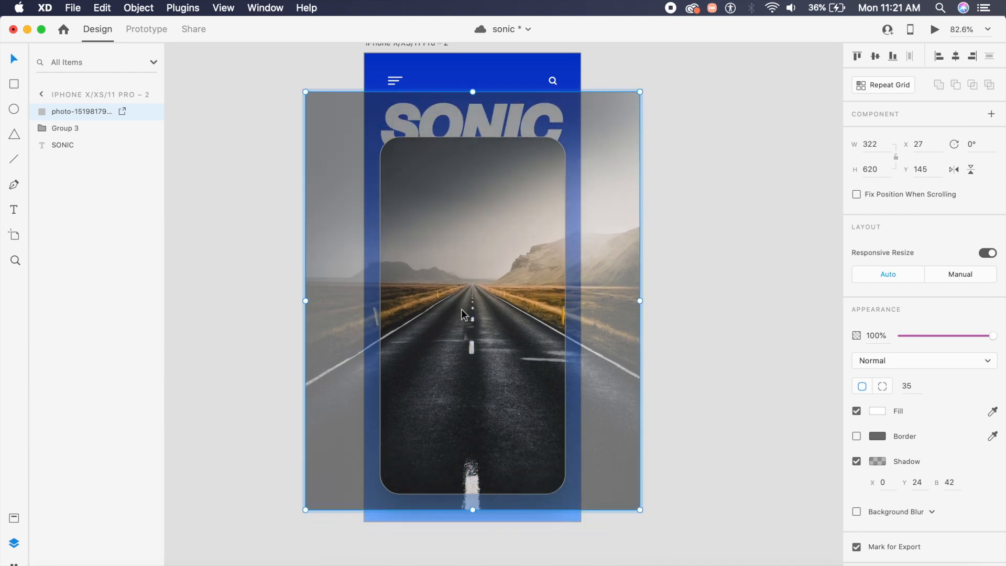
{"action": "left_click", "coordinate": [691, 328]}
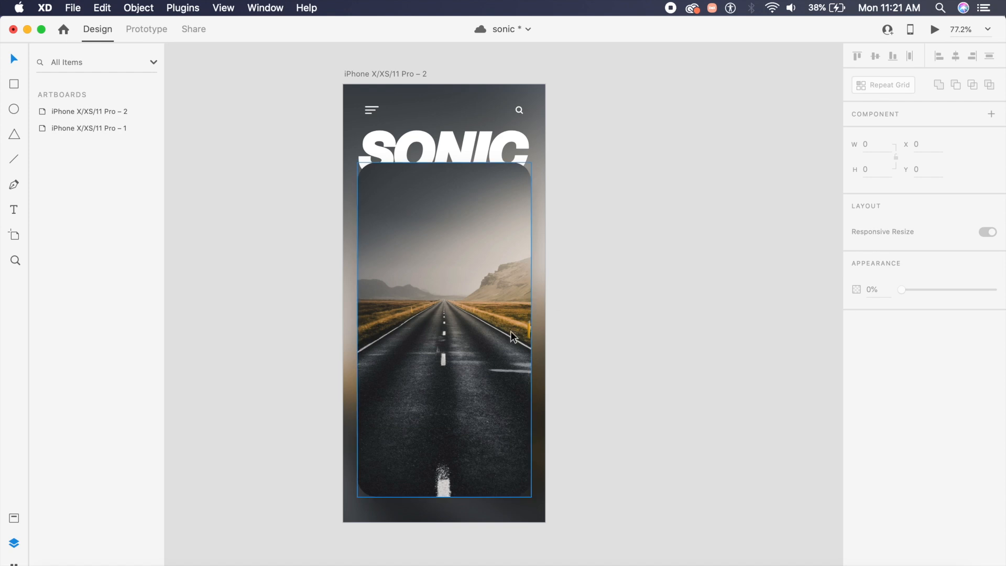
{"action": "mouse_move", "coordinate": [491, 300]}
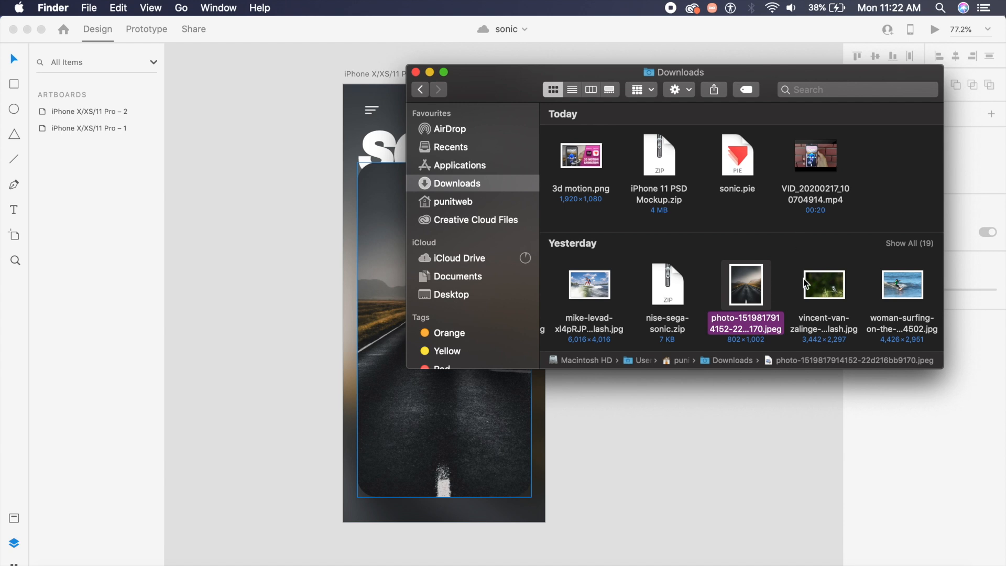
Drop the Sonic PNG from Finder onto the card, resize it, and export the screen to ProtoPie
{"action": "left_click", "coordinate": [909, 243]}
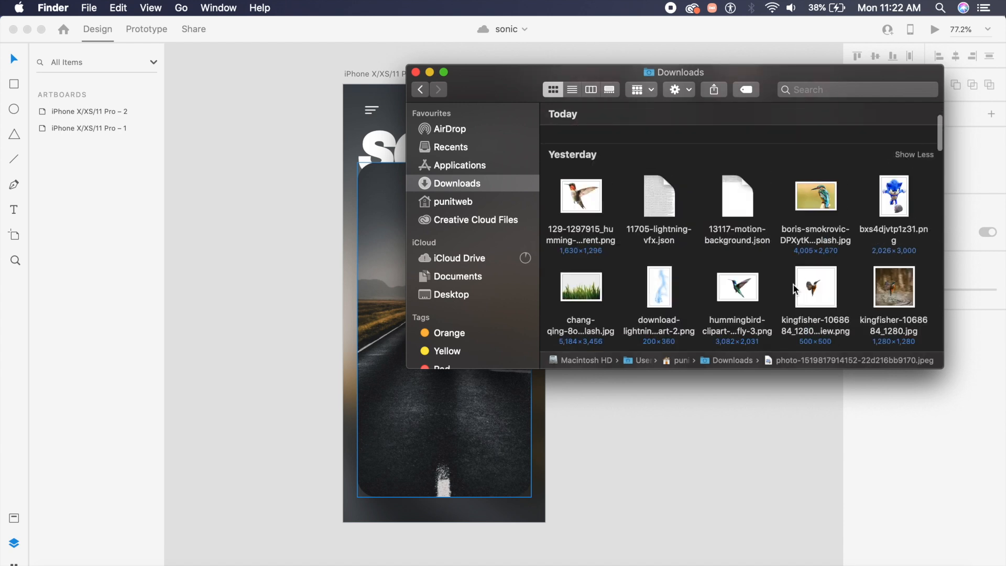
{"action": "left_click_drag", "start_coordinate": [893, 196], "coordinate": [577, 493]}
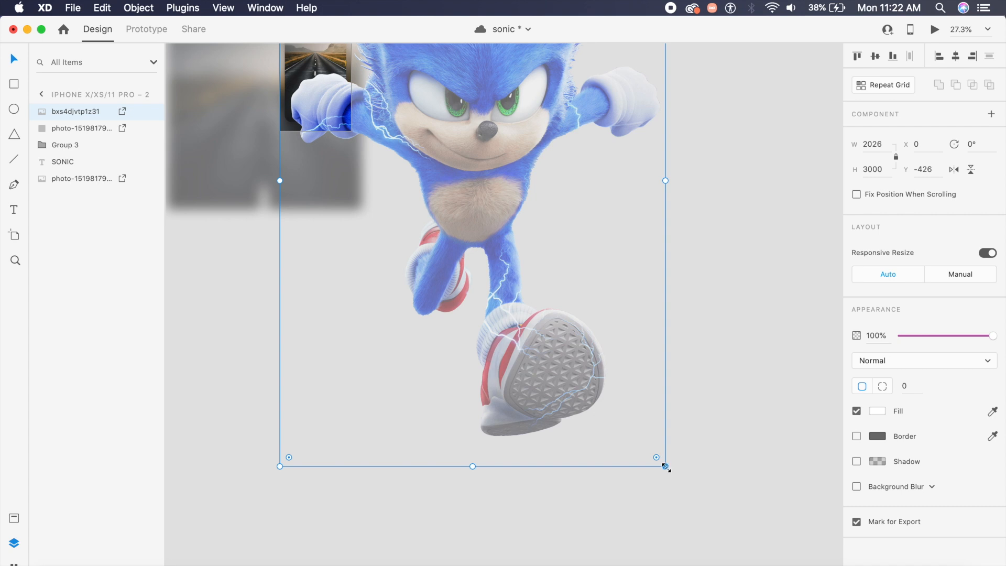
{"action": "left_click", "coordinate": [73, 8]}
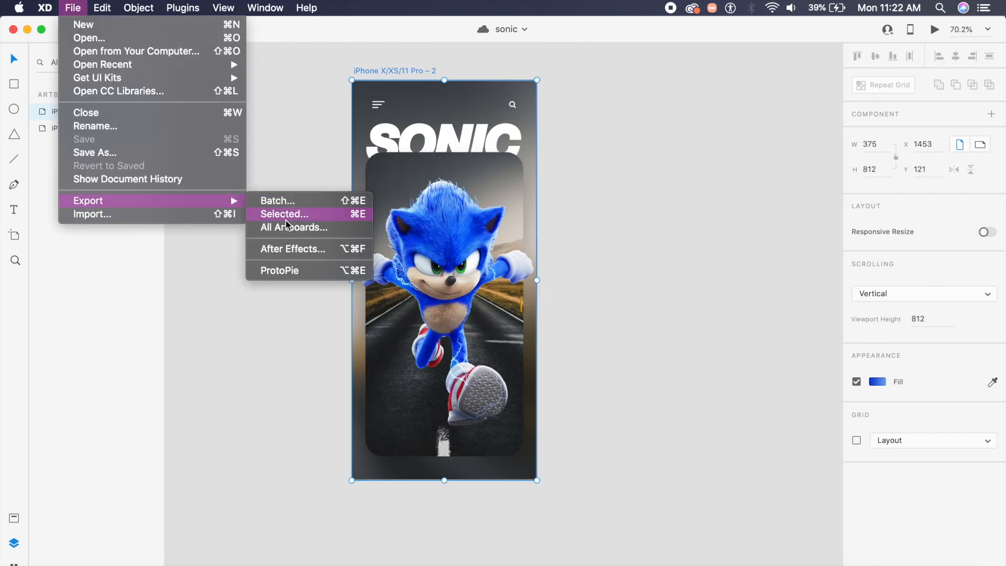
{"action": "mouse_move", "coordinate": [308, 276]}
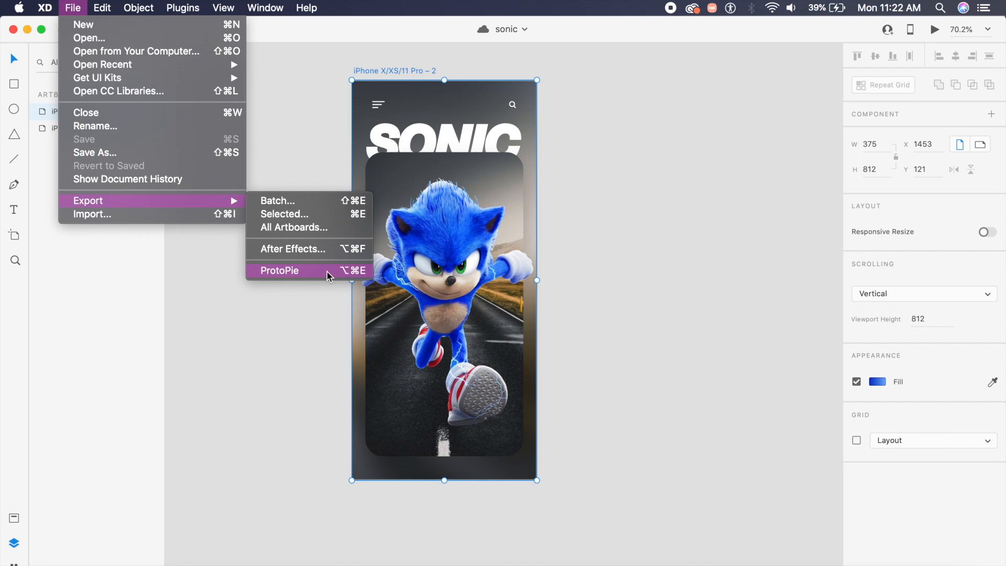
{"action": "left_click", "coordinate": [279, 271]}
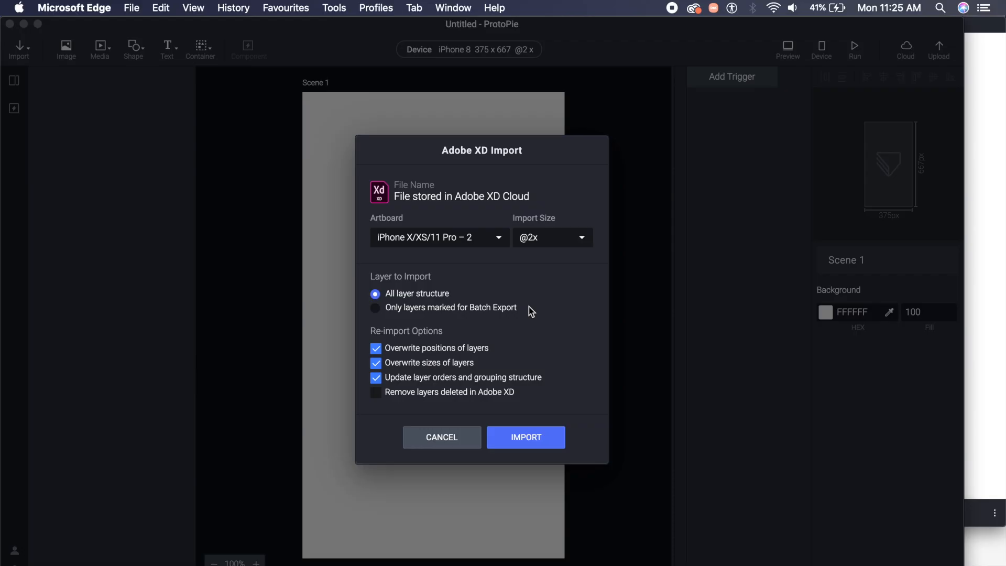
{"action": "mouse_move", "coordinate": [501, 201]}
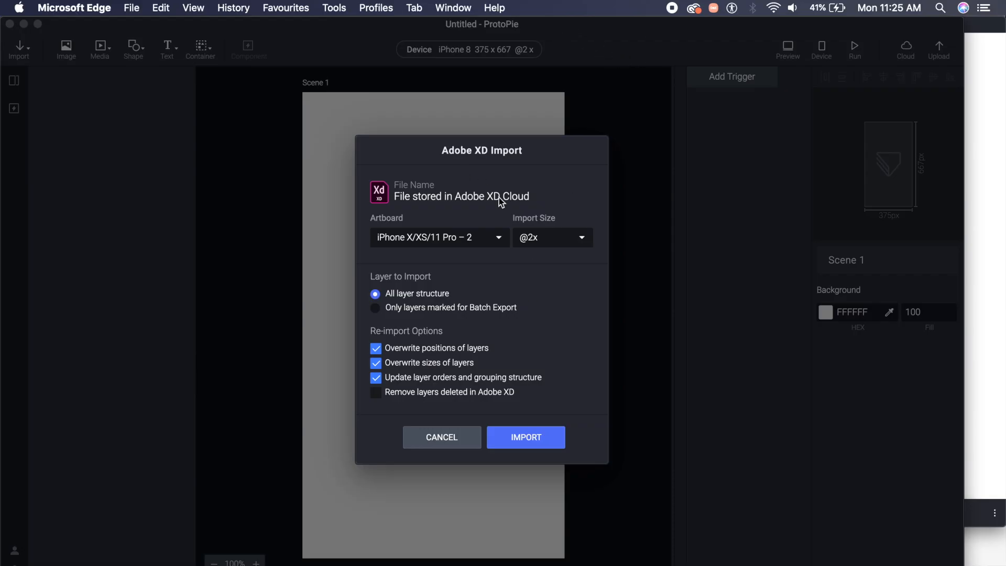
{"action": "mouse_move", "coordinate": [519, 257]}
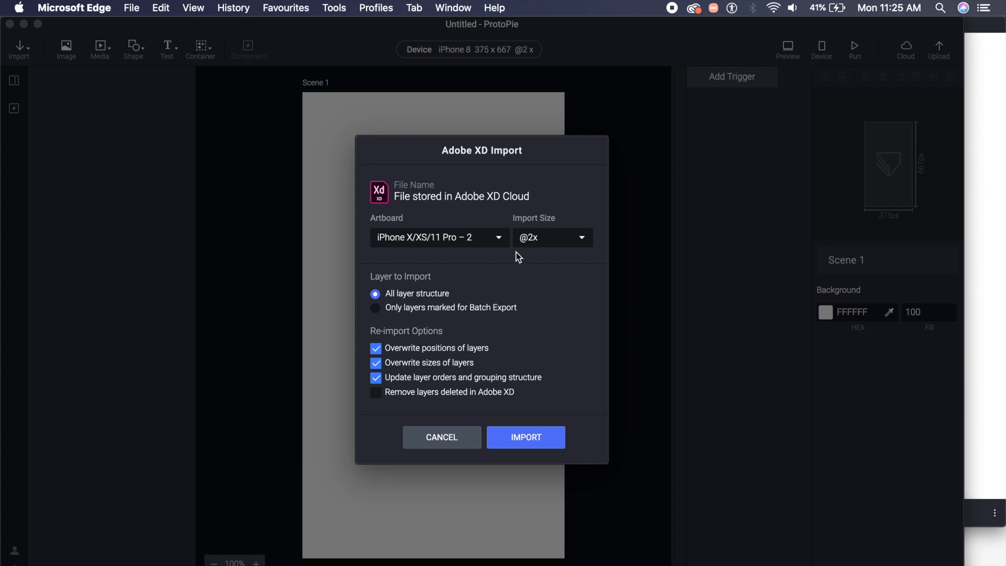
{"action": "left_click", "coordinate": [550, 238]}
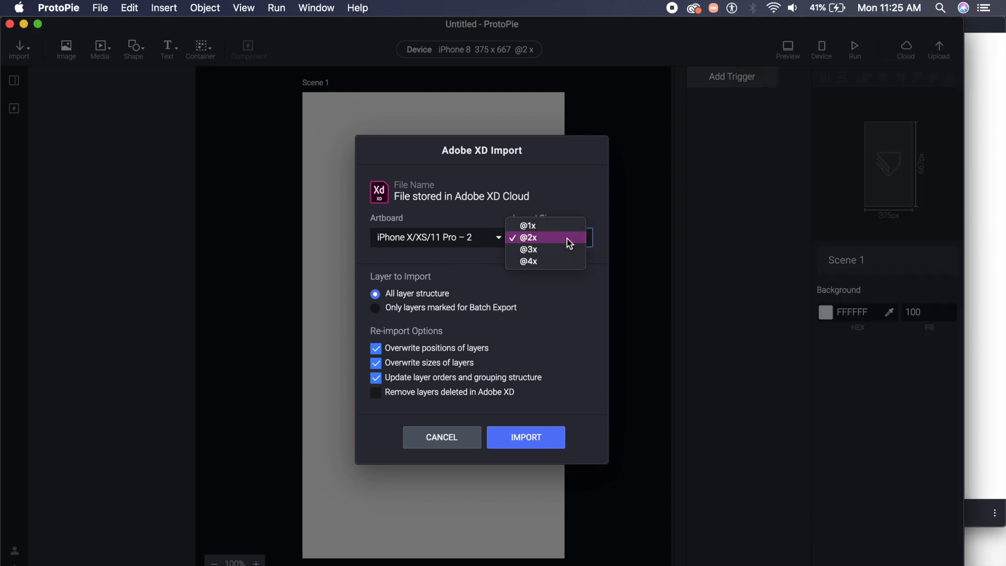
{"action": "left_click", "coordinate": [527, 238]}
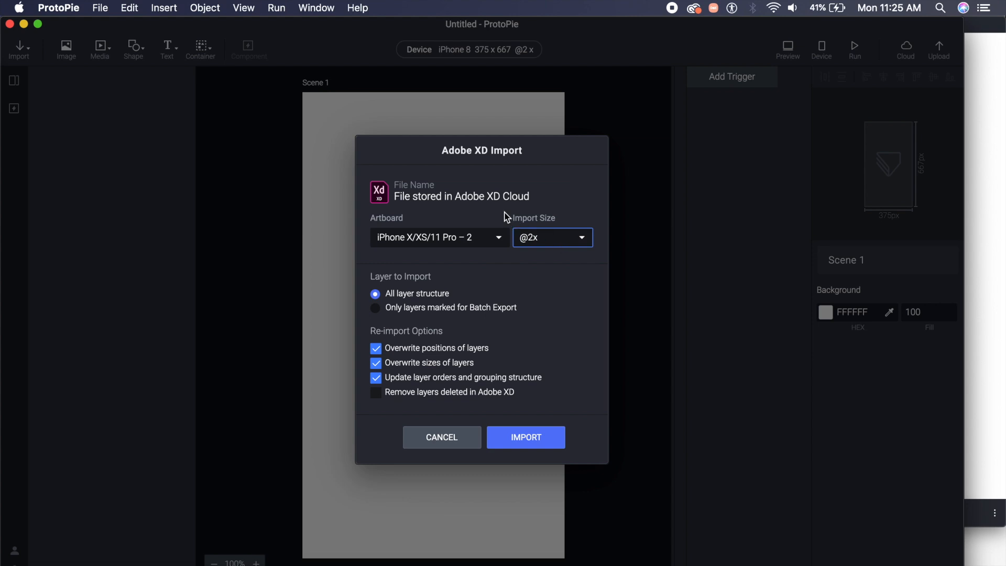
{"action": "left_click", "coordinate": [440, 237]}
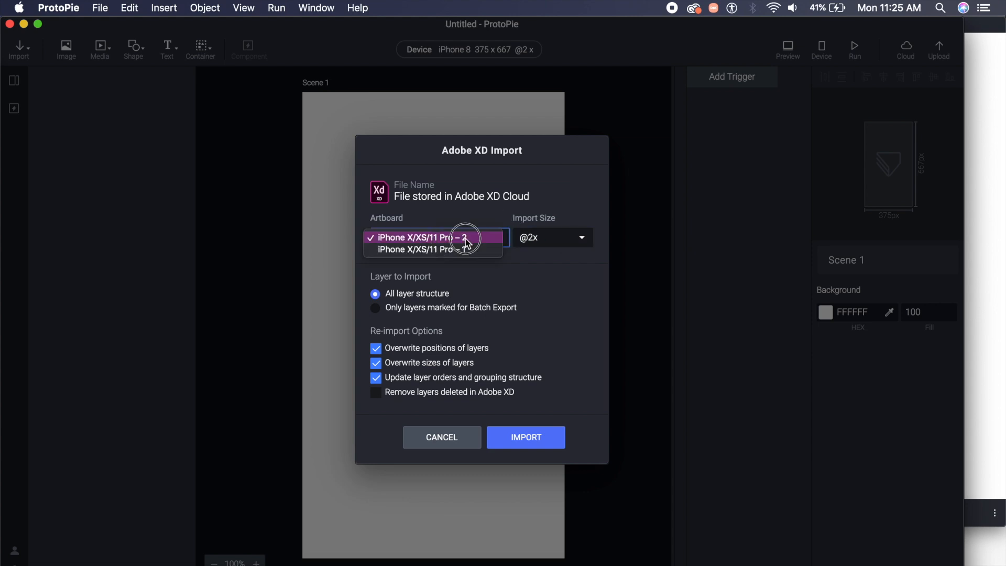
{"action": "left_click", "coordinate": [440, 238]}
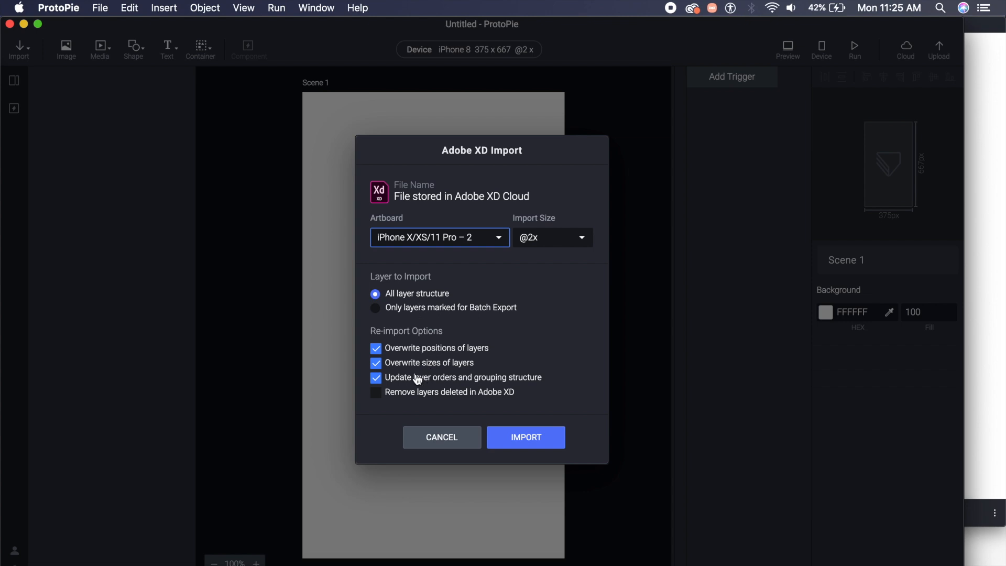
{"action": "mouse_move", "coordinate": [421, 384]}
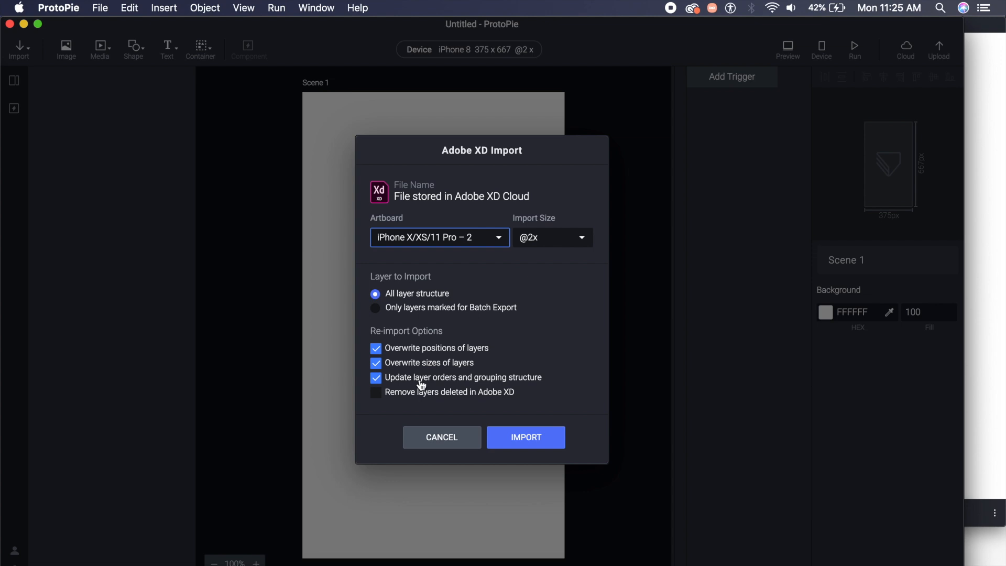
{"action": "mouse_move", "coordinate": [437, 385]}
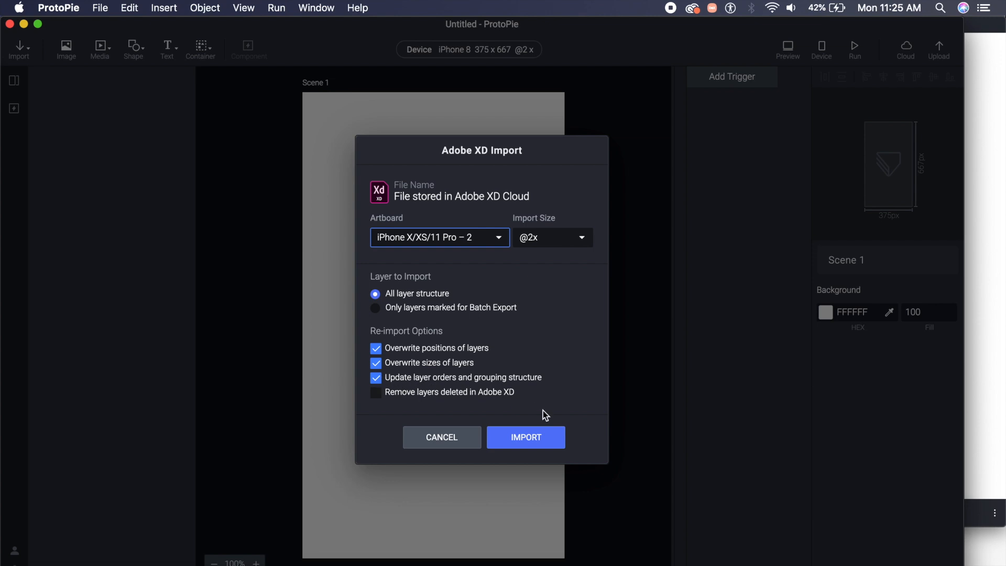
{"action": "left_click", "coordinate": [525, 437]}
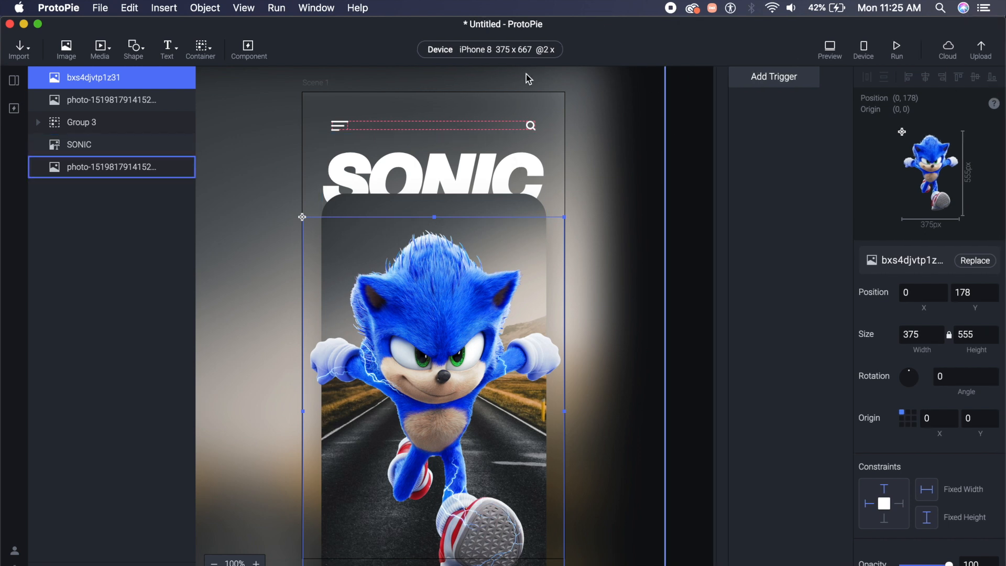
Switch the preview device to the Android Galaxy S8/S9 (360 x 740)
{"action": "left_click", "coordinate": [491, 49]}
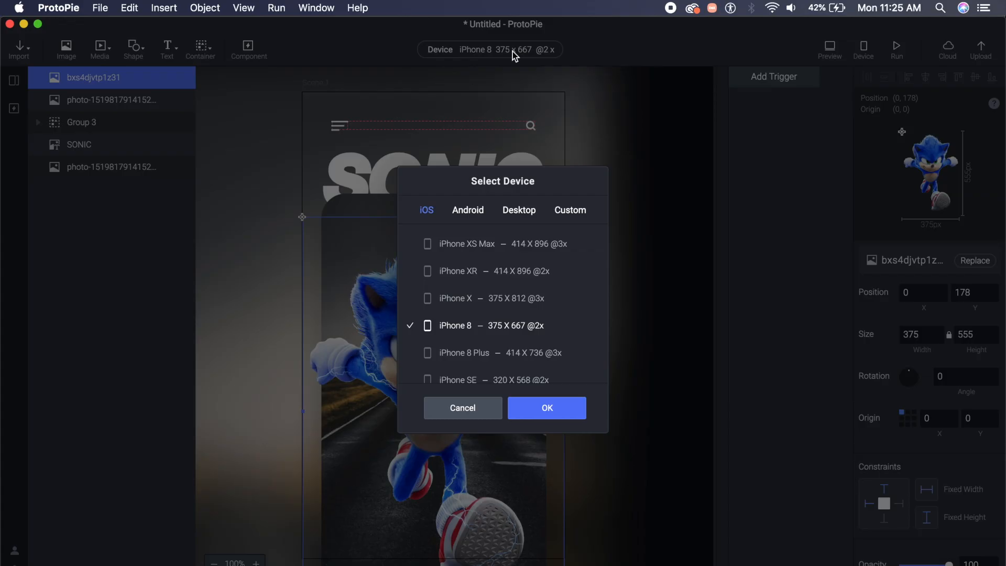
{"action": "left_click", "coordinate": [468, 209]}
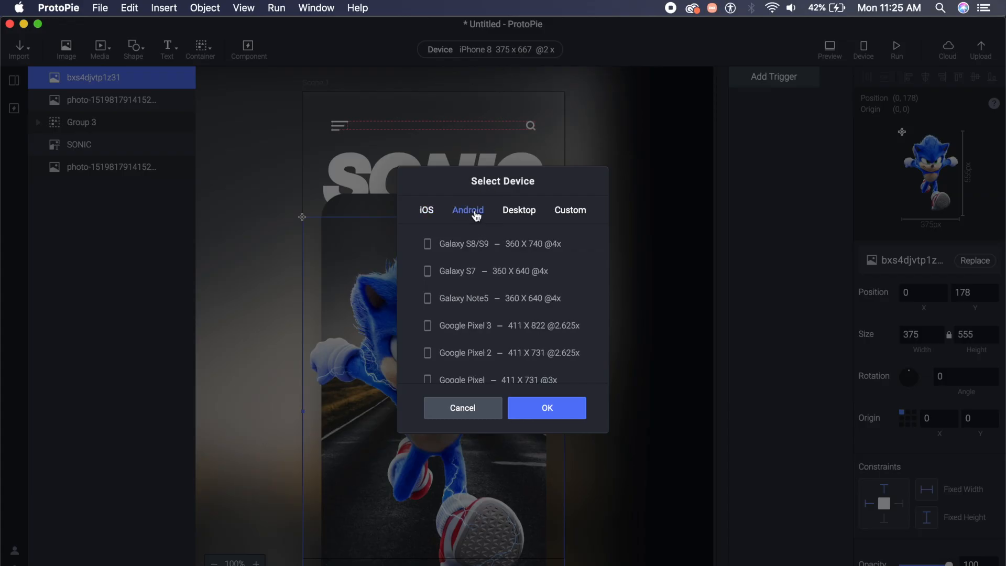
{"action": "left_click", "coordinate": [503, 244]}
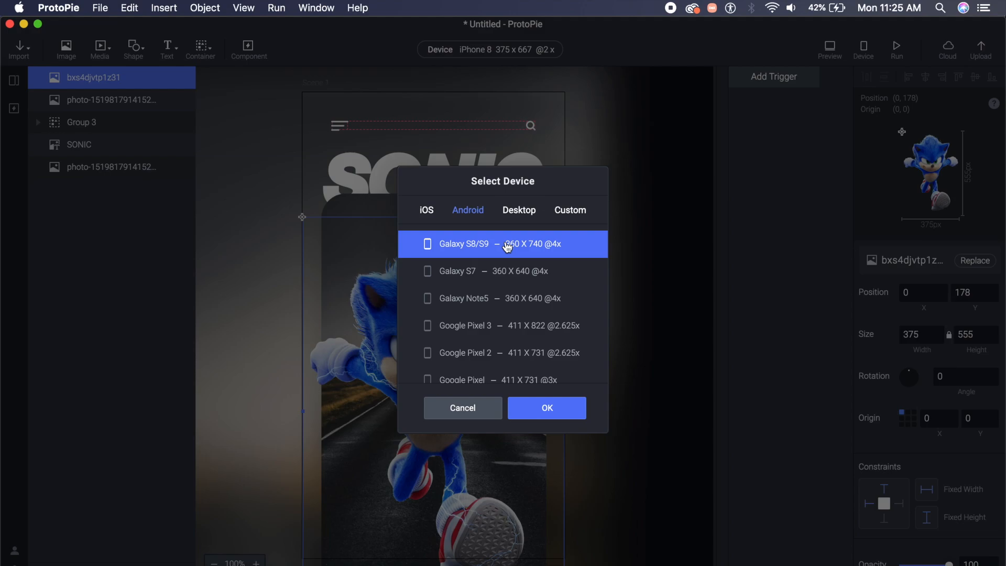
{"action": "left_click", "coordinate": [546, 408]}
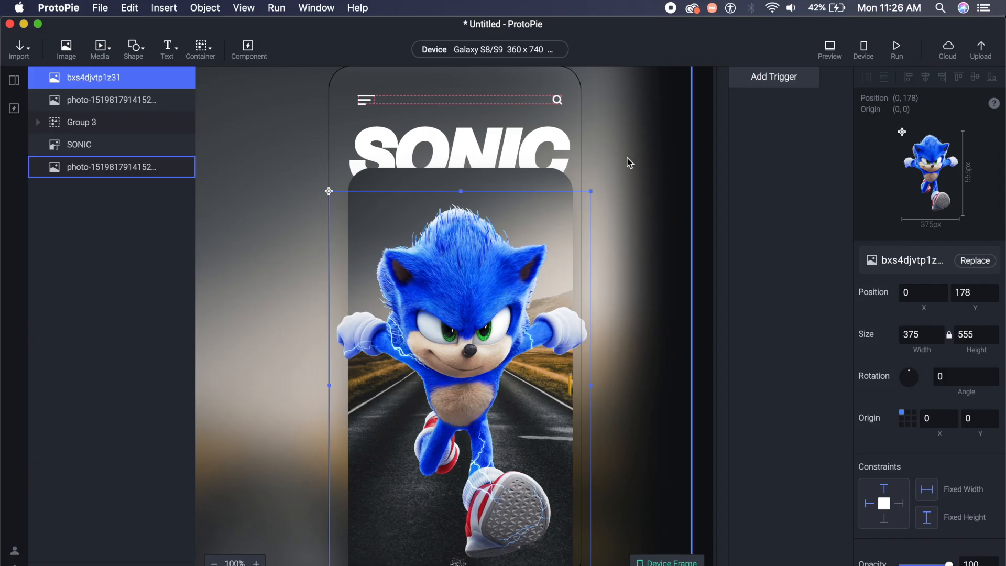
Select the road photo, the Sonic cut-out and the lower background photo layers in turn
{"action": "left_click", "coordinate": [111, 99]}
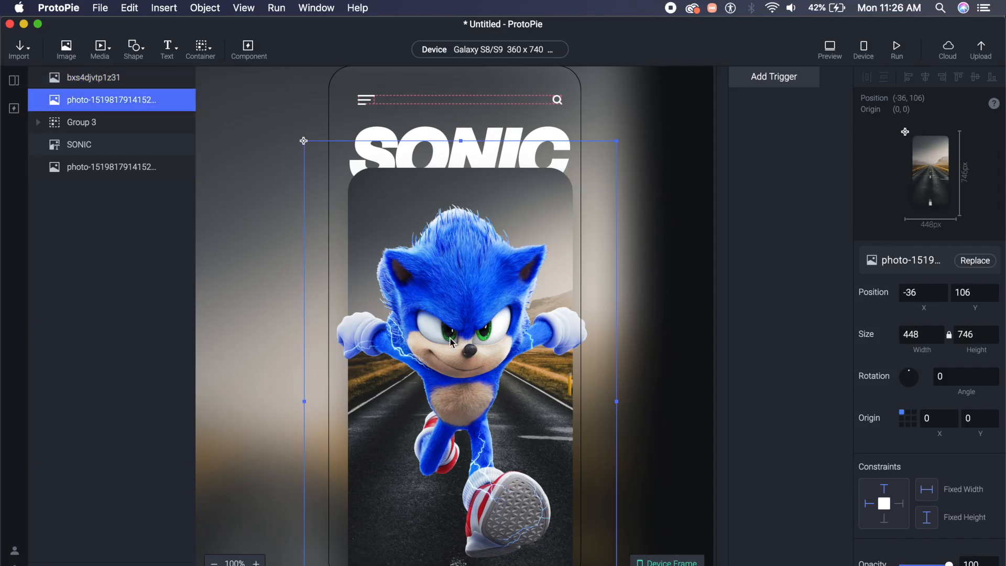
{"action": "left_click", "coordinate": [93, 77]}
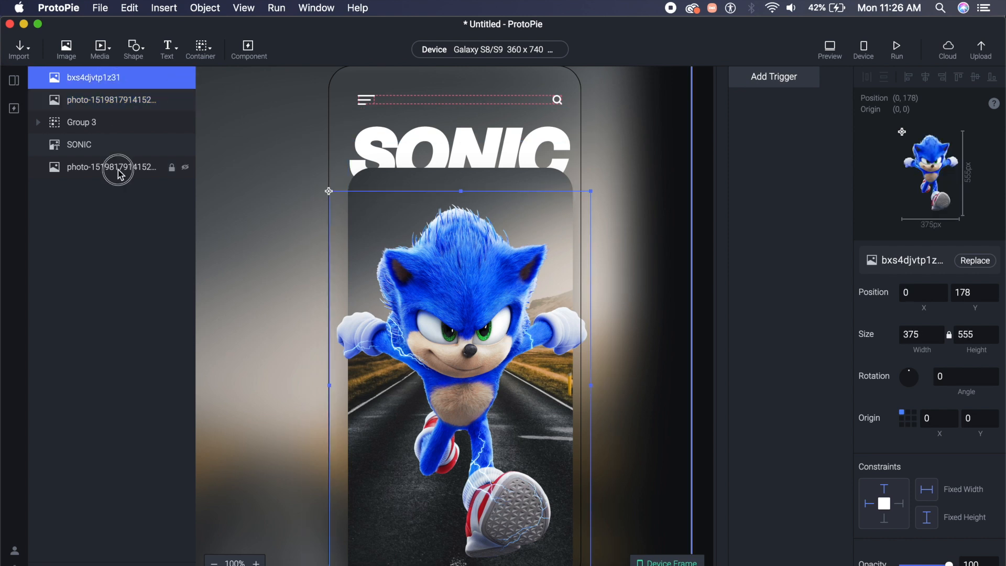
{"action": "left_click", "coordinate": [112, 167]}
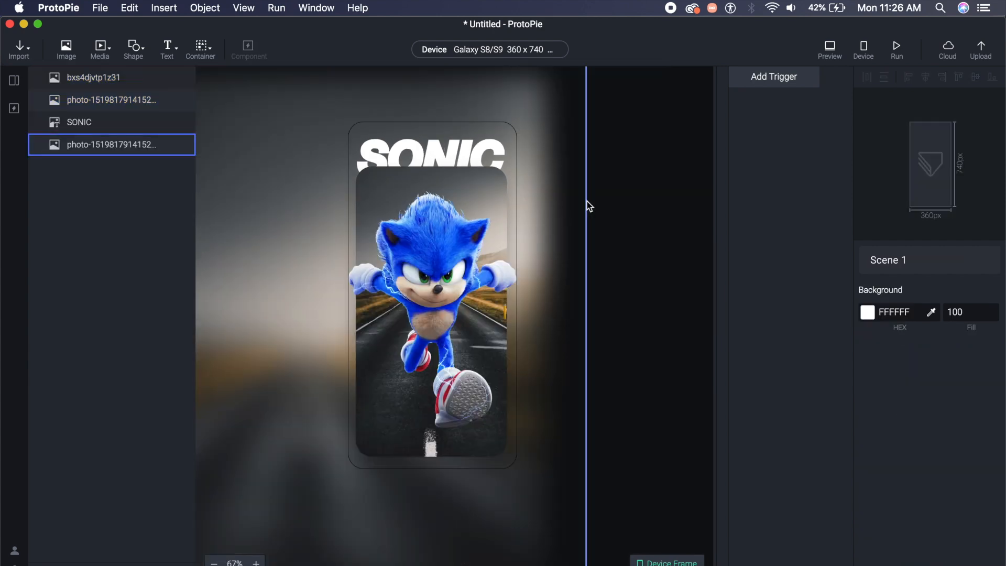
Preview the Sonic screen, then select the blurred background photo layer for removal
{"action": "left_click", "coordinate": [828, 50]}
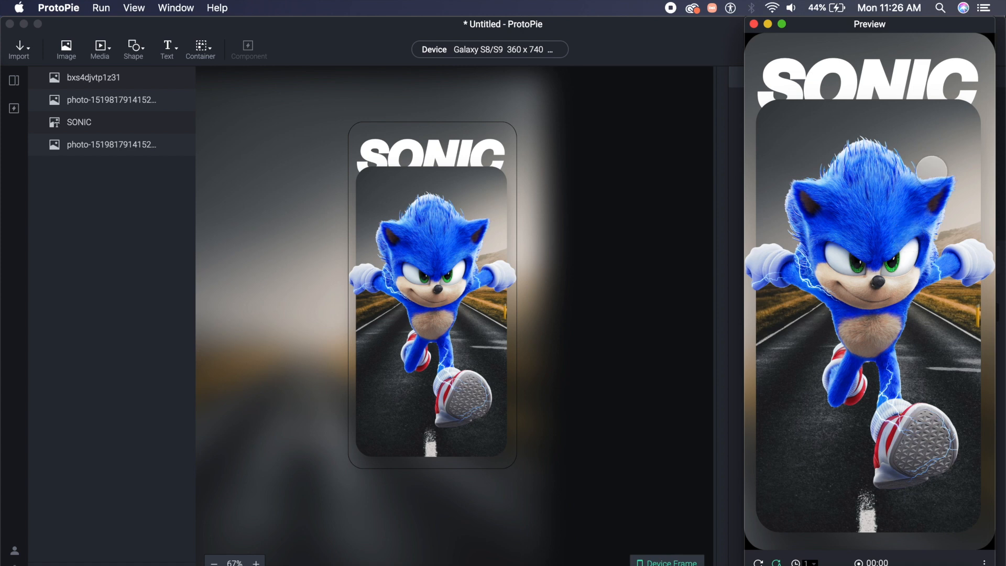
{"action": "left_click", "coordinate": [112, 143]}
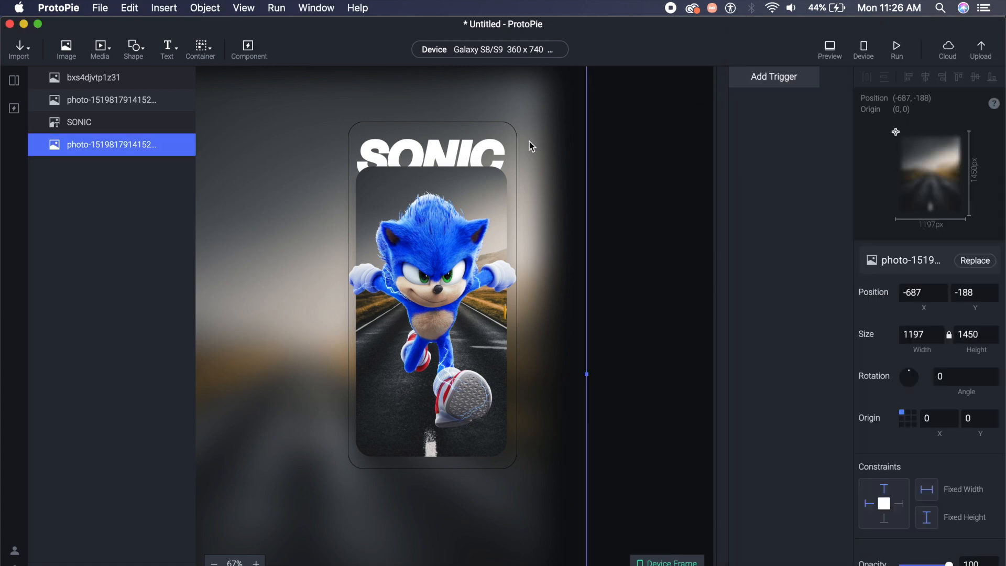
{"action": "mouse_move", "coordinate": [512, 109]}
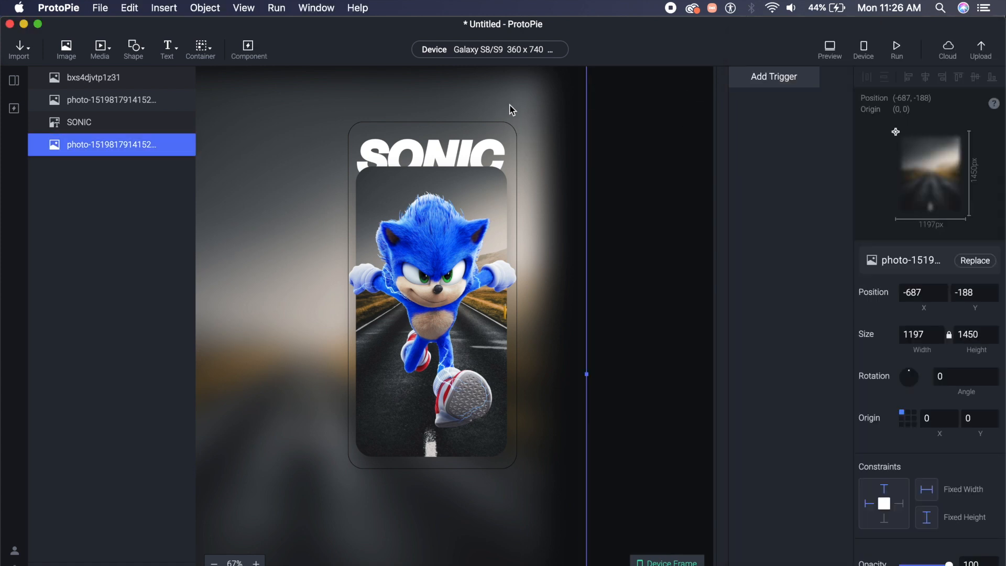
{"action": "mouse_move", "coordinate": [281, 149]}
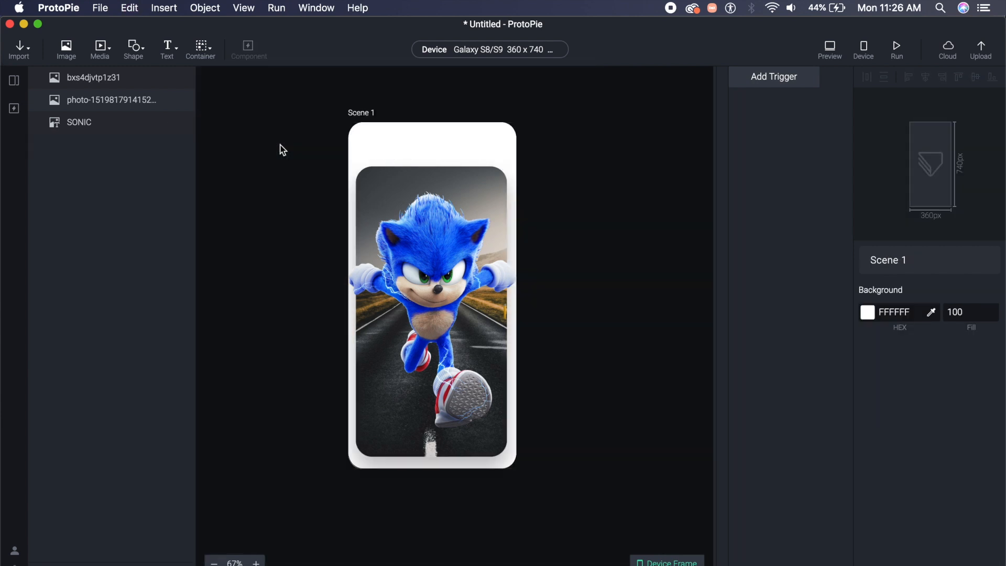
{"action": "mouse_move", "coordinate": [221, 105]}
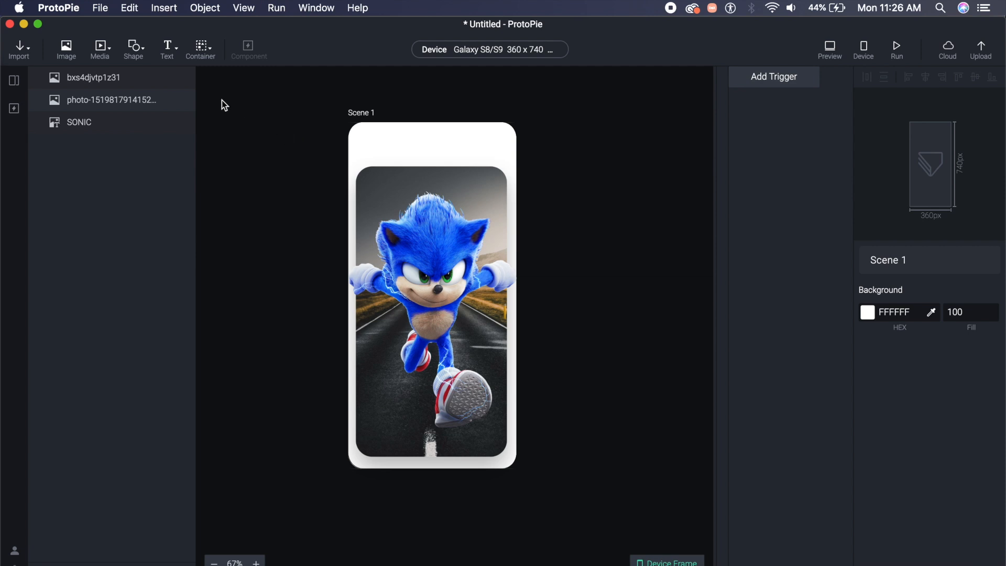
{"action": "mouse_move", "coordinate": [100, 49]}
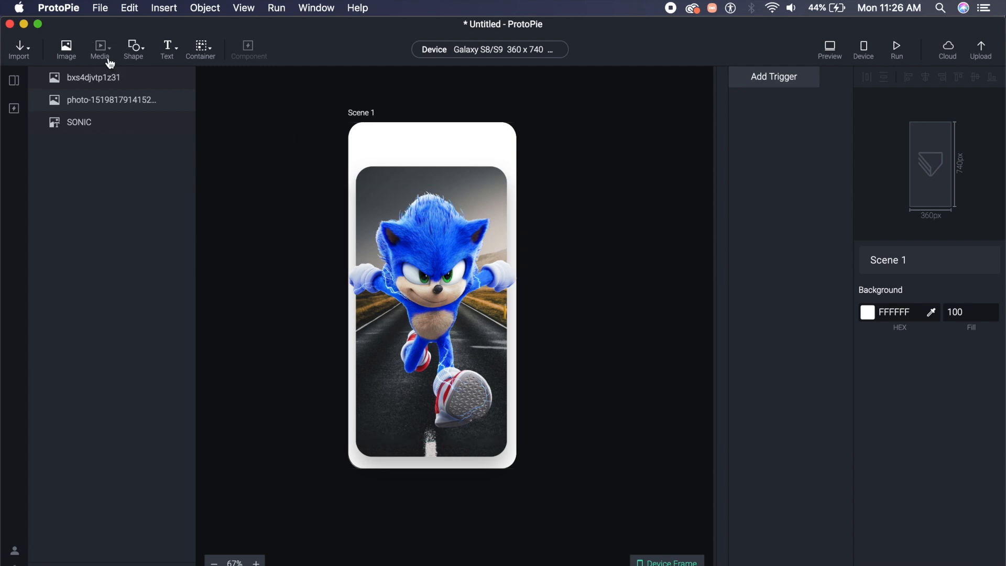
Insert a Camera media layer and send it behind all the Sonic artwork
{"action": "left_click", "coordinate": [100, 49]}
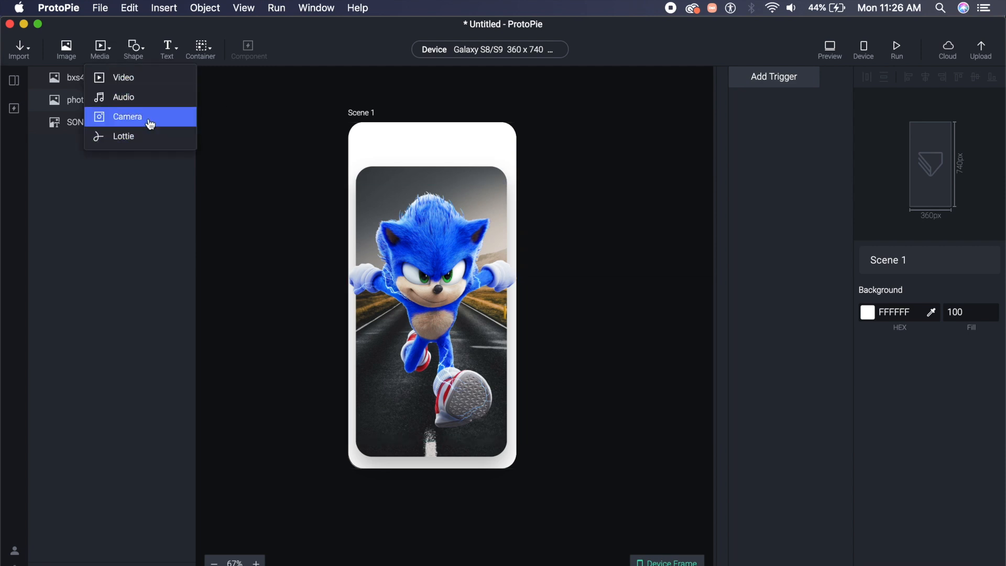
{"action": "left_click", "coordinate": [126, 117]}
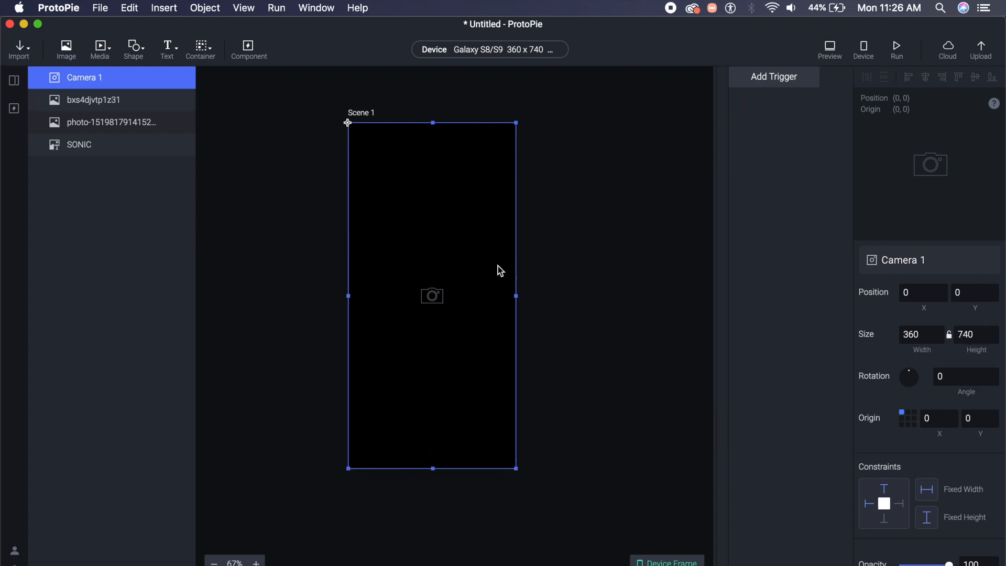
{"action": "left_click", "coordinate": [111, 122]}
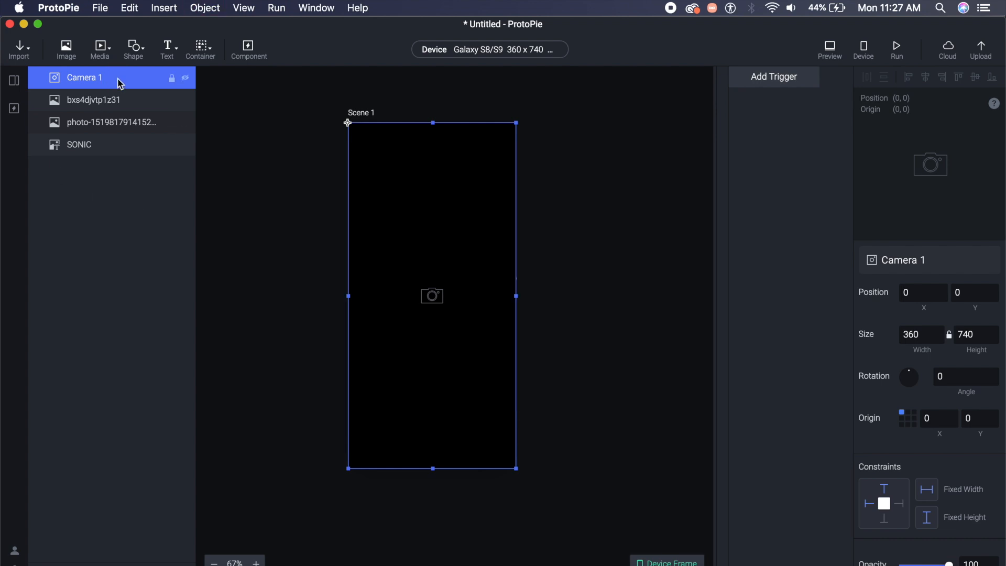
{"action": "left_click", "coordinate": [119, 81]}
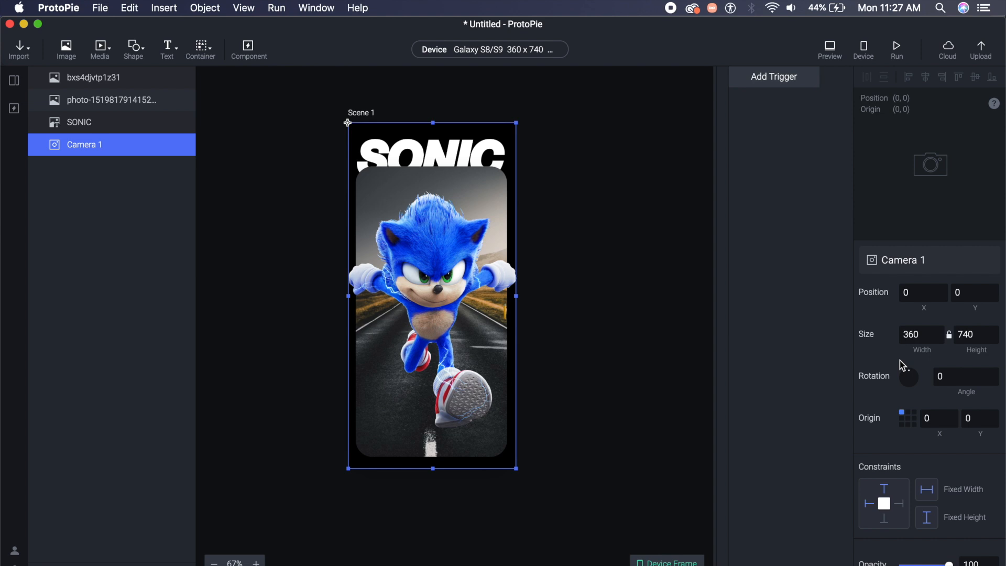
Set the camera to auto-start with the REAR camera and preview the prototype
{"action": "scroll", "scroll_direction": "down", "scroll_amount": 3}
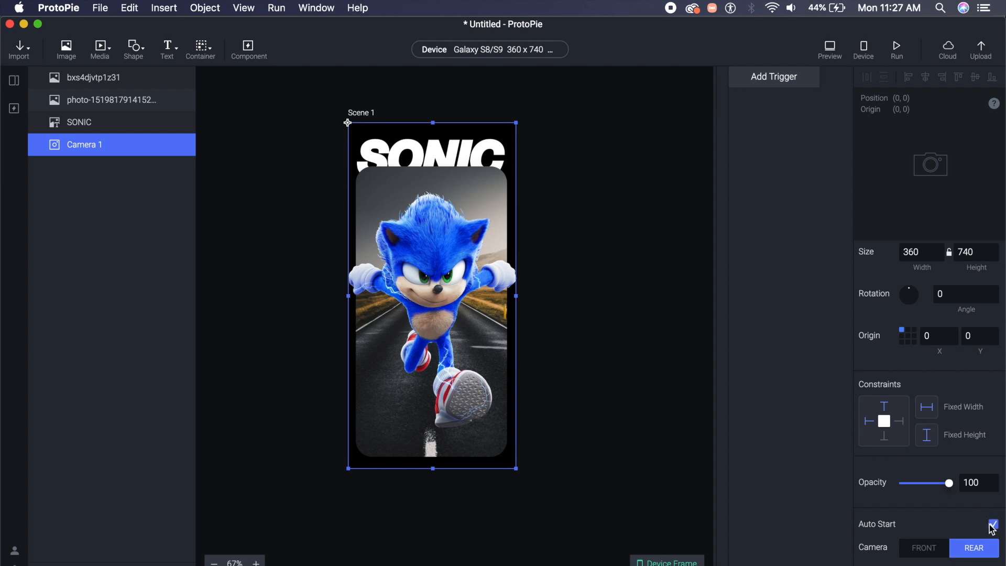
{"action": "mouse_move", "coordinate": [917, 554]}
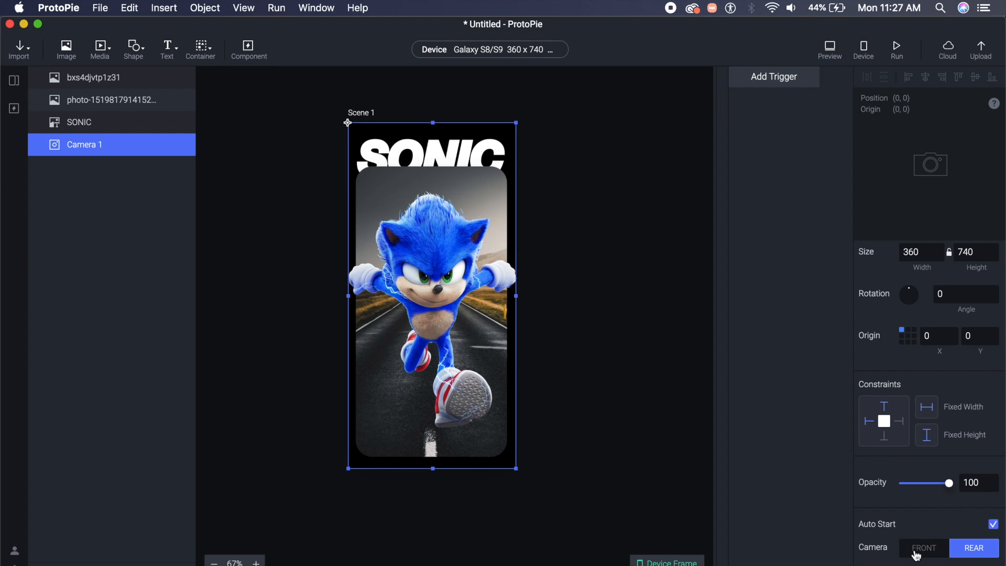
{"action": "left_click", "coordinate": [974, 547]}
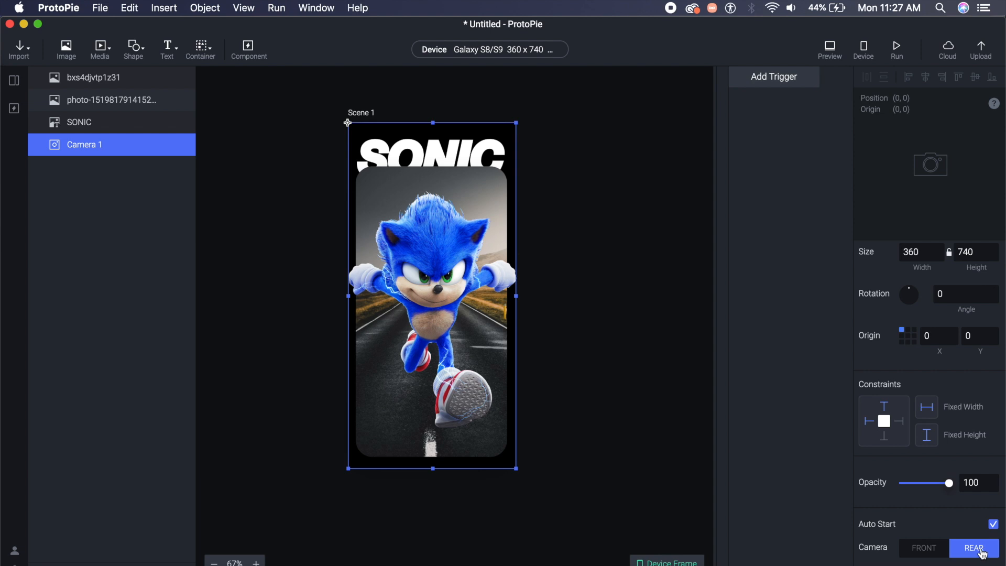
{"action": "mouse_move", "coordinate": [806, 332]}
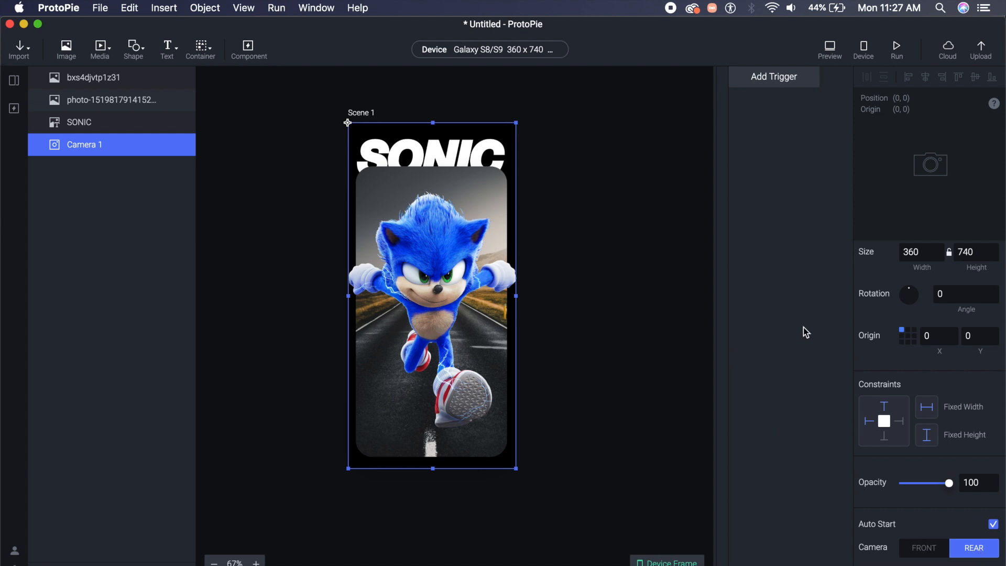
{"action": "left_click", "coordinate": [829, 48]}
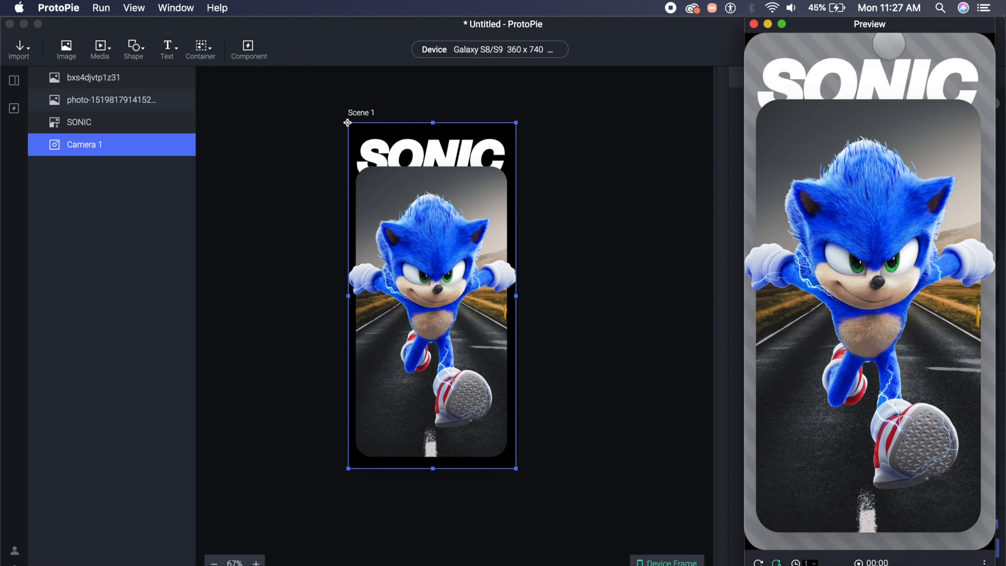
{"action": "mouse_move", "coordinate": [660, 54]}
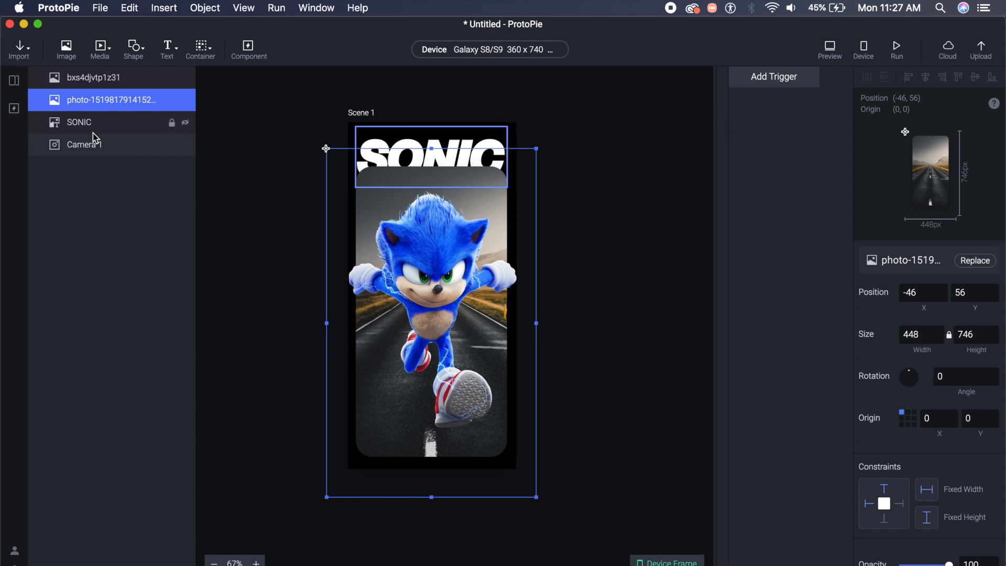
Rename the Sonic cut-out image layer to Sonic
{"action": "left_click", "coordinate": [94, 77]}
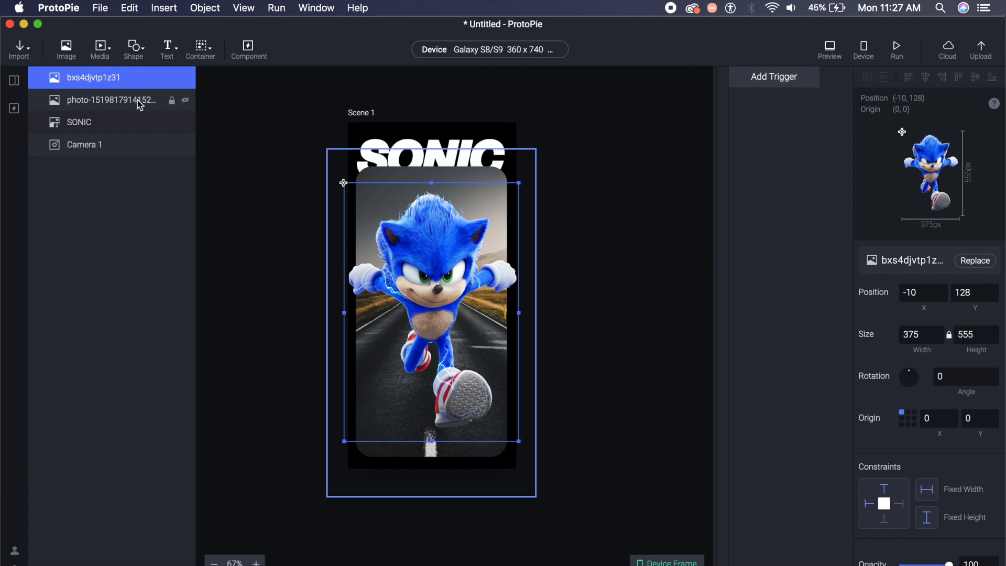
{"action": "type", "text": "S"}
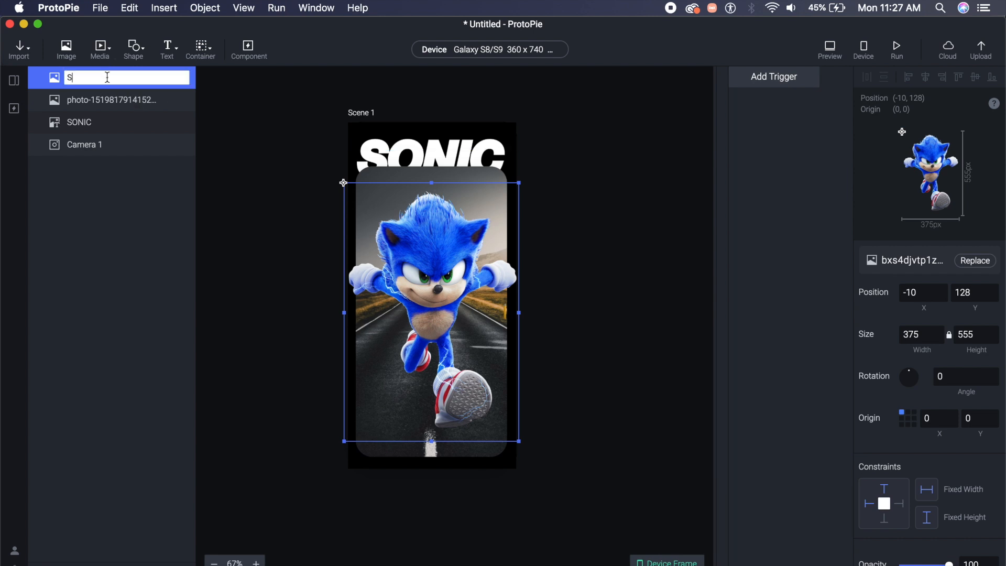
{"action": "left_click", "coordinate": [110, 100]}
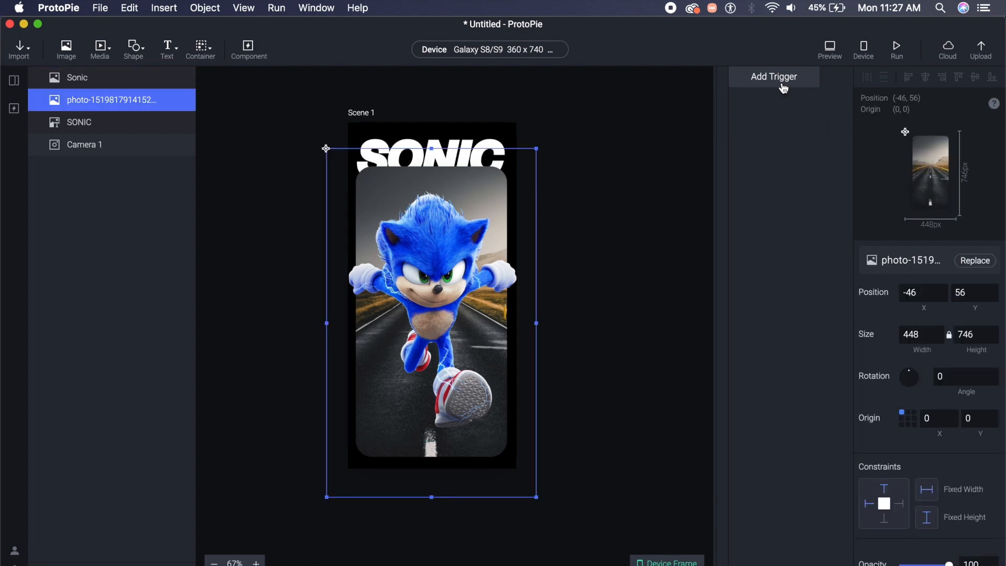
Add a Tilt trigger with a 3D Rotate response
{"action": "left_click", "coordinate": [775, 76]}
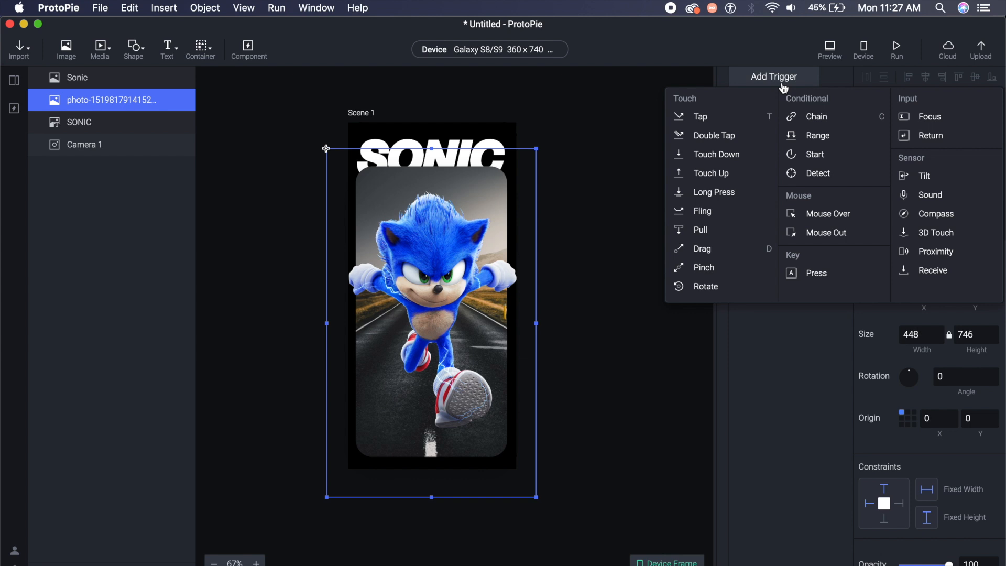
{"action": "mouse_move", "coordinate": [919, 166]}
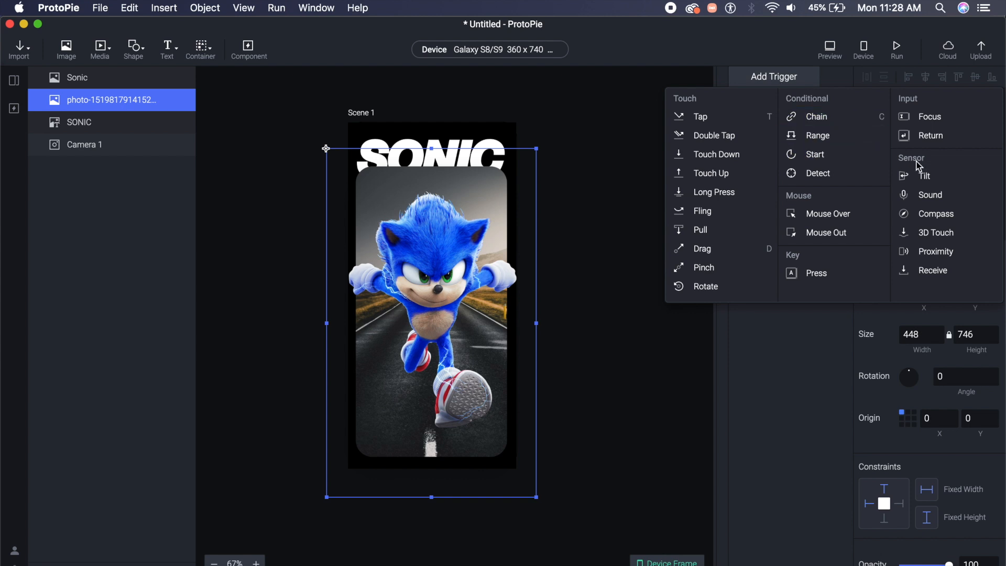
{"action": "mouse_move", "coordinate": [925, 176]}
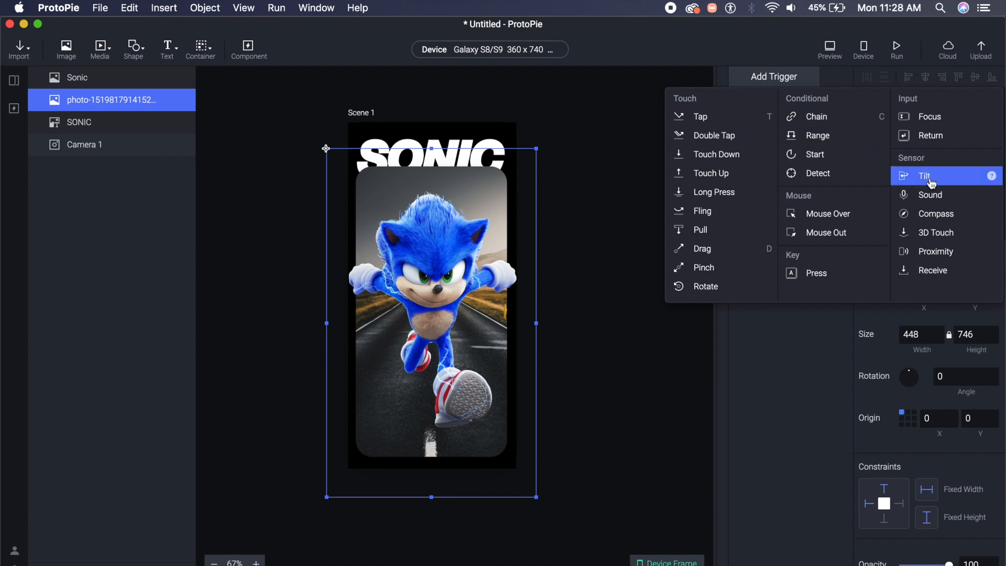
{"action": "left_click", "coordinate": [926, 176]}
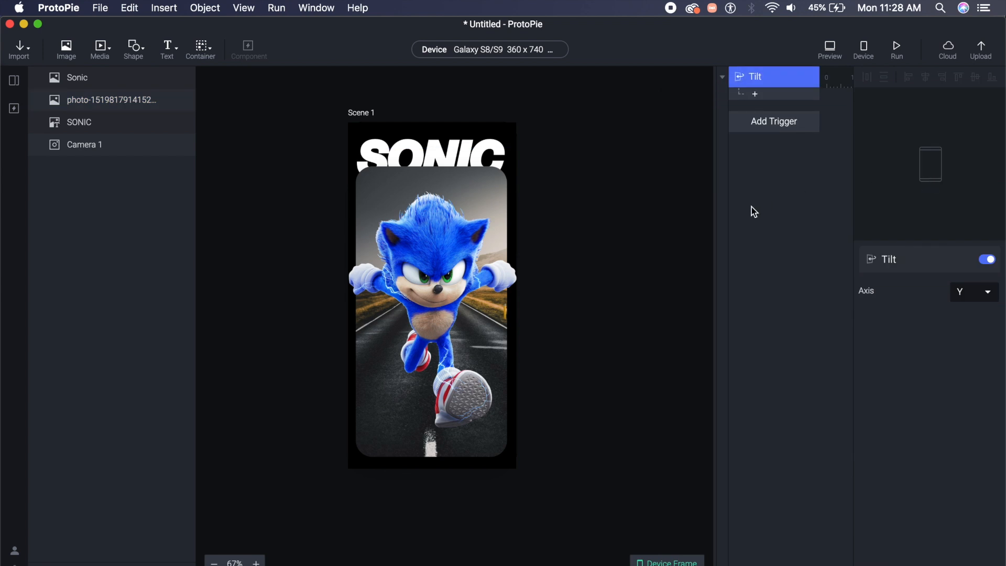
{"action": "left_click", "coordinate": [77, 77]}
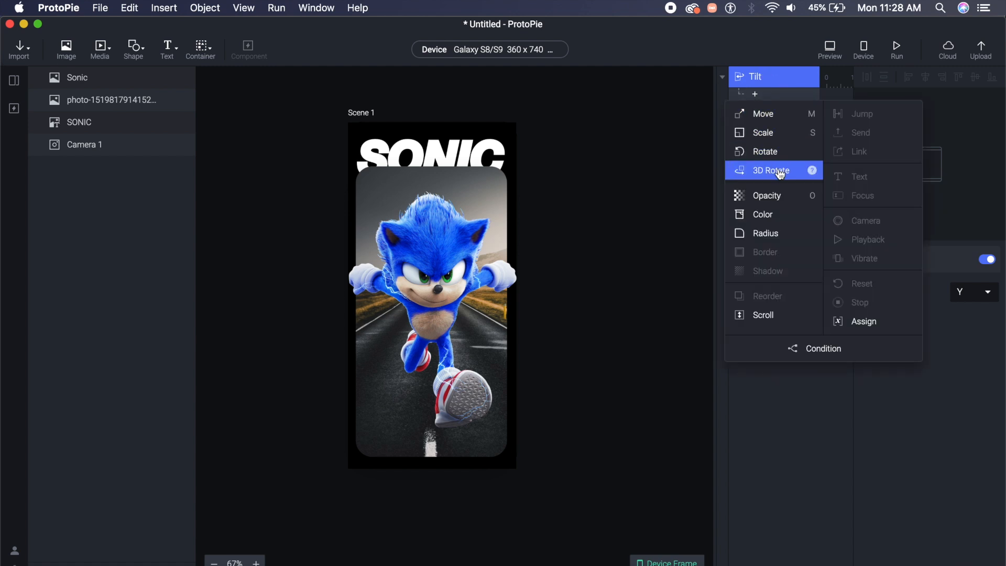
{"action": "left_click", "coordinate": [770, 170]}
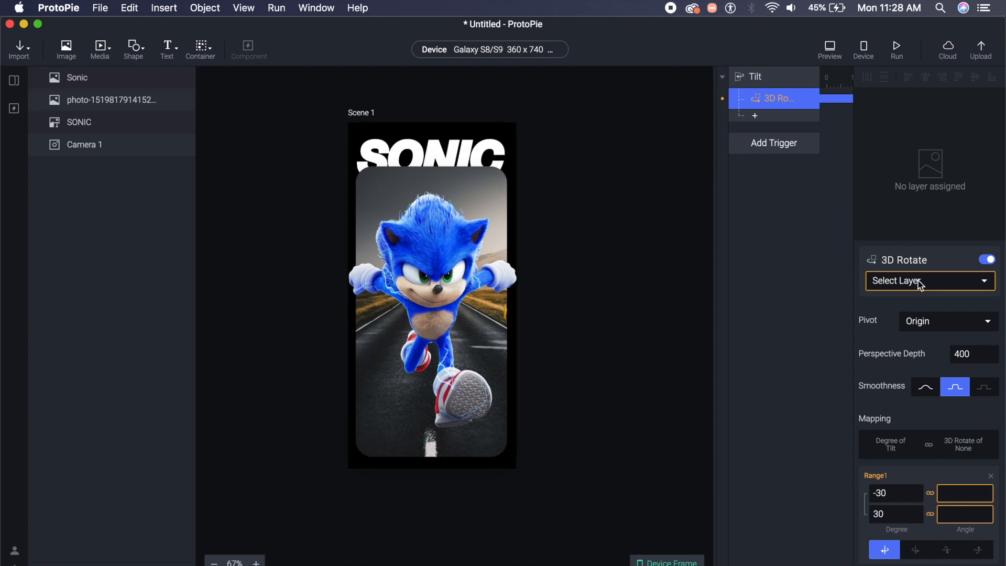
Target the 3D Rotate response at the road photo and centre the photo's origin at 50, 50
{"action": "left_click", "coordinate": [928, 281]}
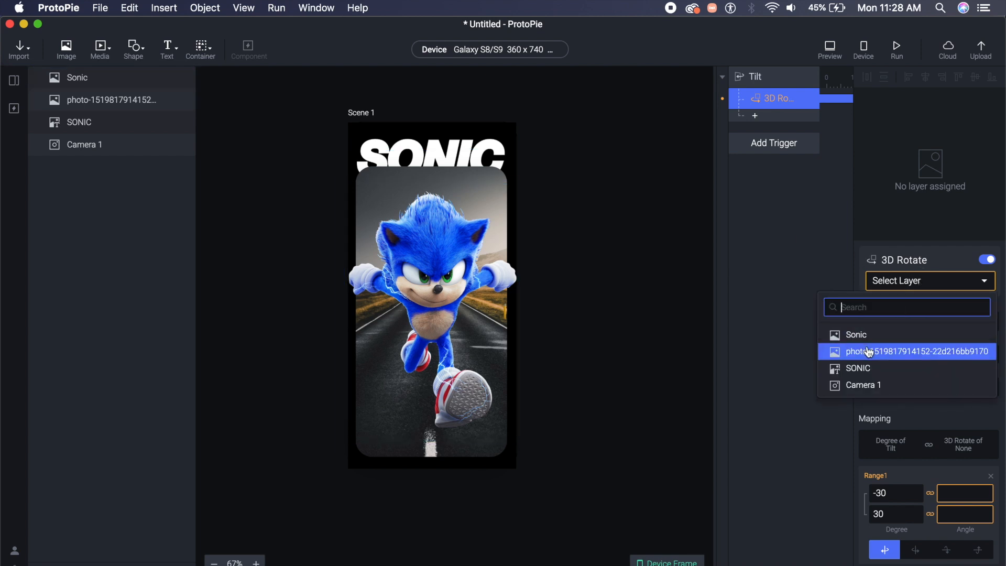
{"action": "left_click", "coordinate": [919, 351]}
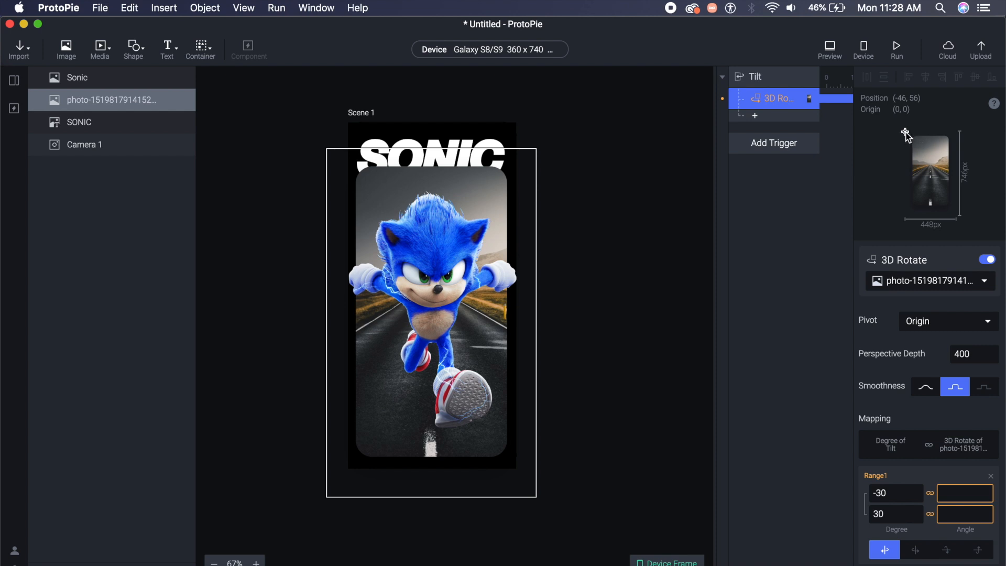
{"action": "left_click", "coordinate": [110, 100]}
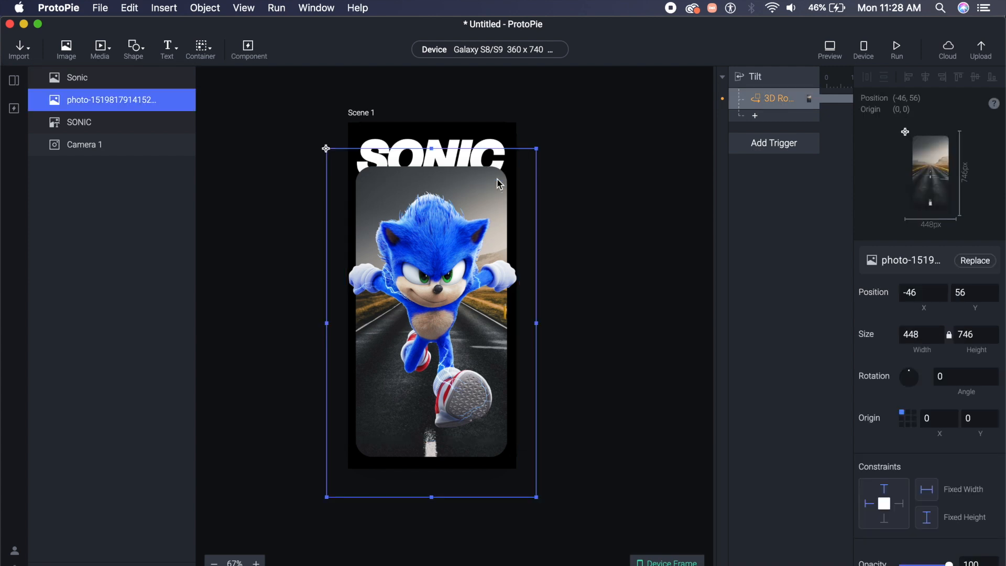
{"action": "mouse_move", "coordinate": [883, 343]}
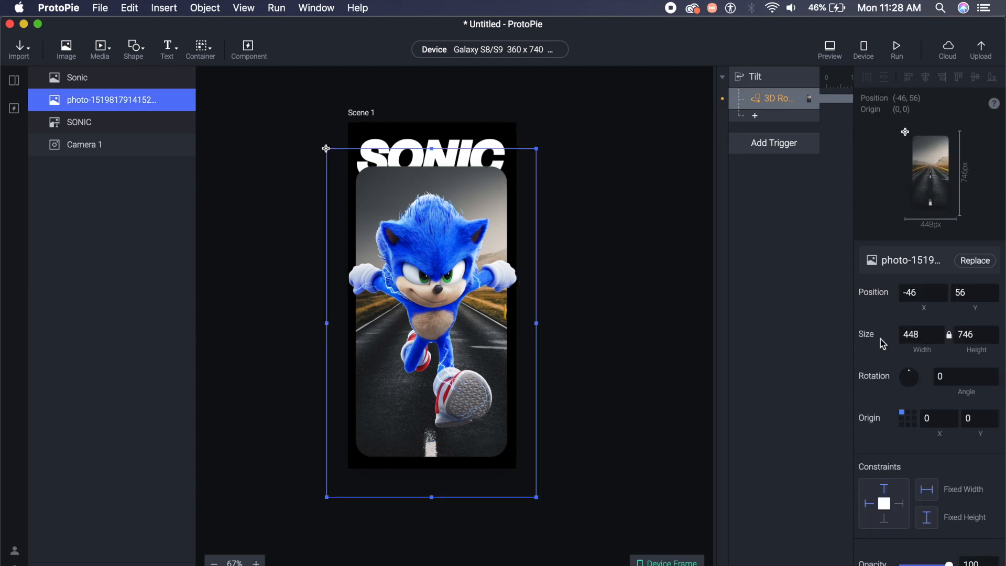
{"action": "mouse_move", "coordinate": [872, 431]}
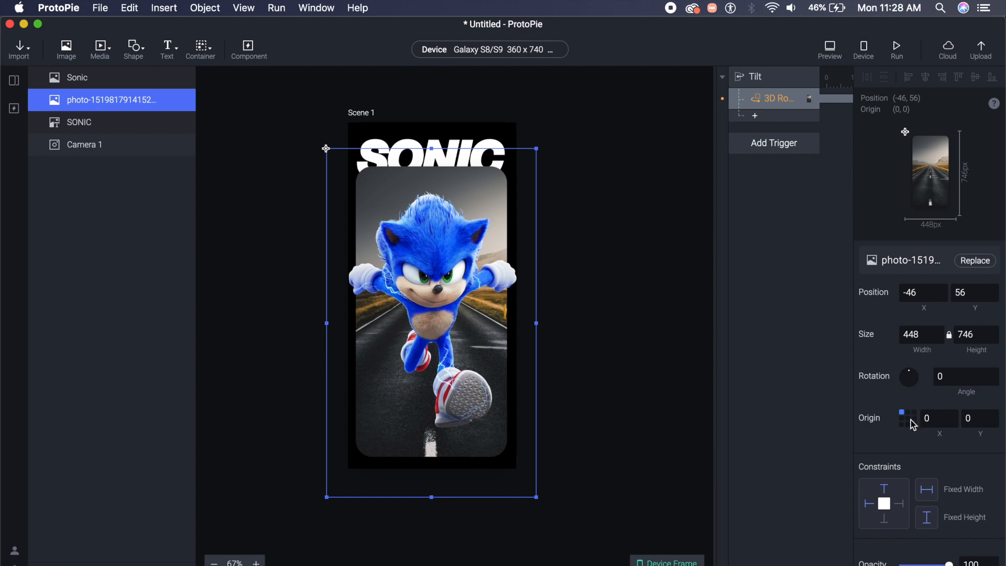
{"action": "mouse_move", "coordinate": [910, 424]}
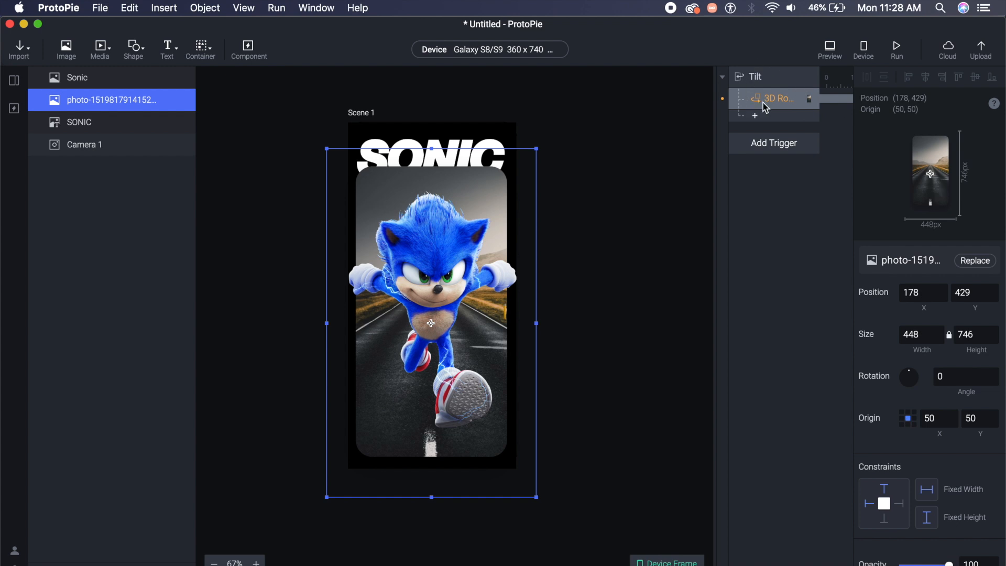
{"action": "left_click", "coordinate": [777, 98]}
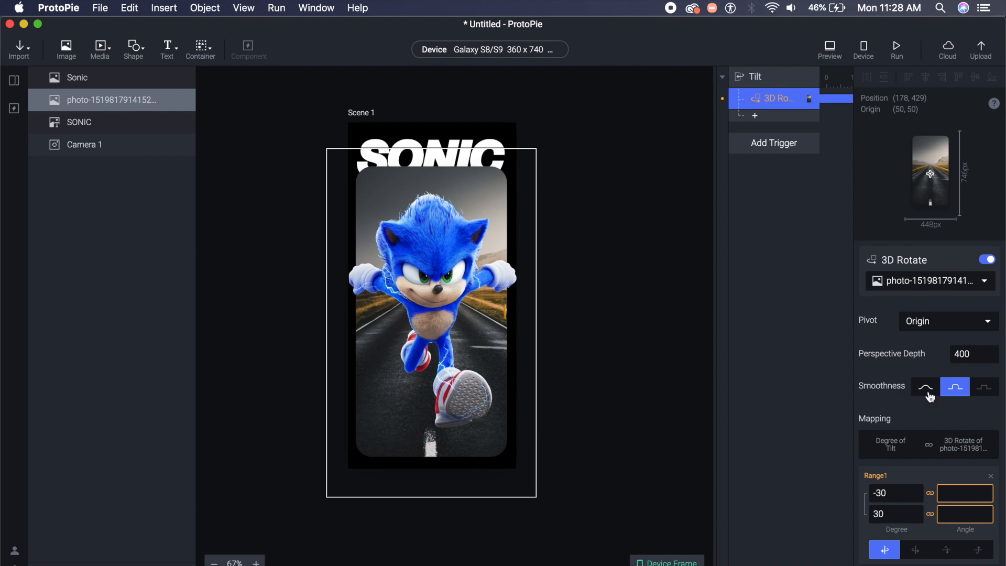
Give the photo's 3D Rotate smooth easing and a perspective depth of 800
{"action": "left_click", "coordinate": [925, 387]}
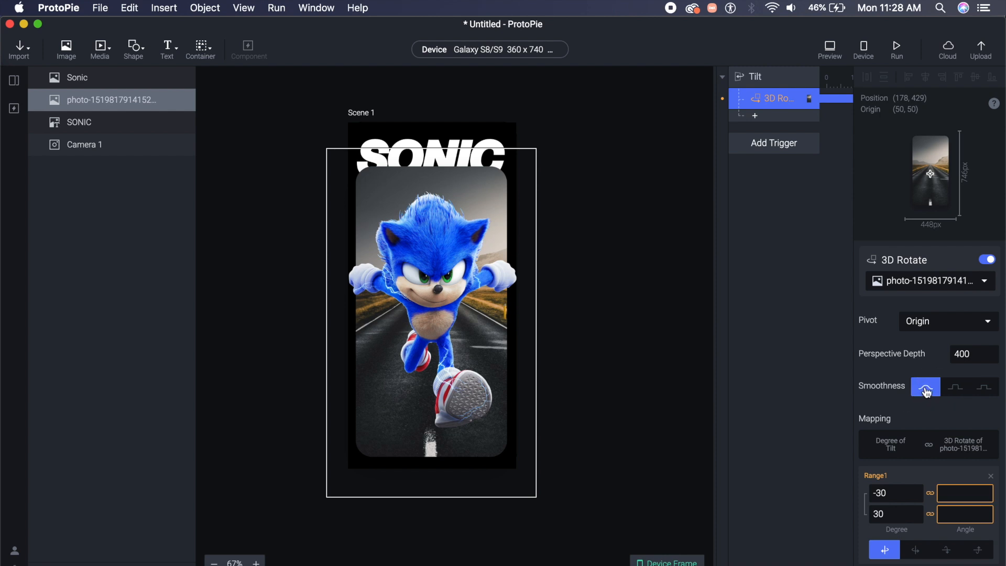
{"action": "left_click", "coordinate": [973, 353]}
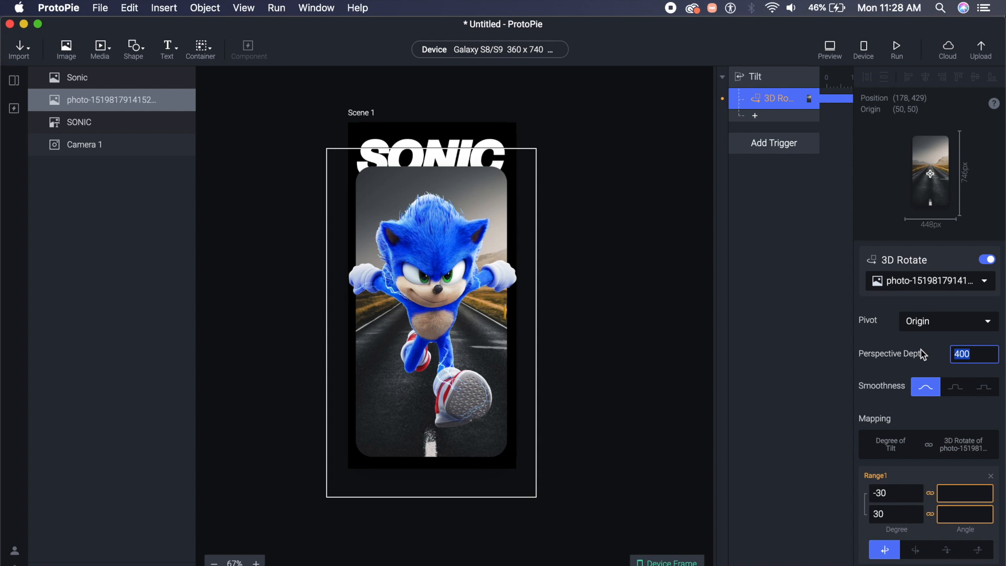
{"action": "type", "text": "800"}
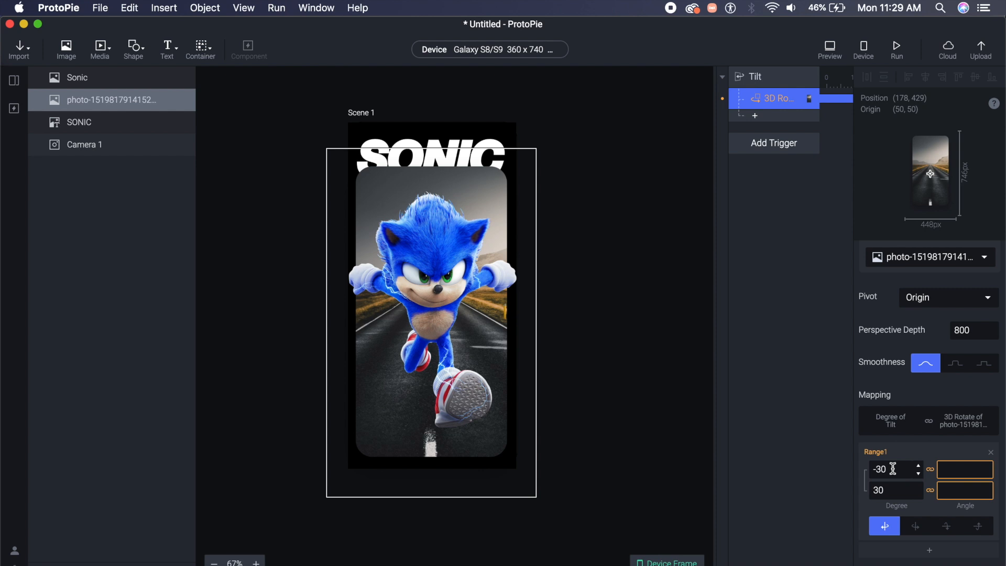
Map tilt degrees -100 to 100 onto rotation angles -35 to 35
{"action": "left_click", "coordinate": [892, 469]}
{"action": "type", "text": "-100"}
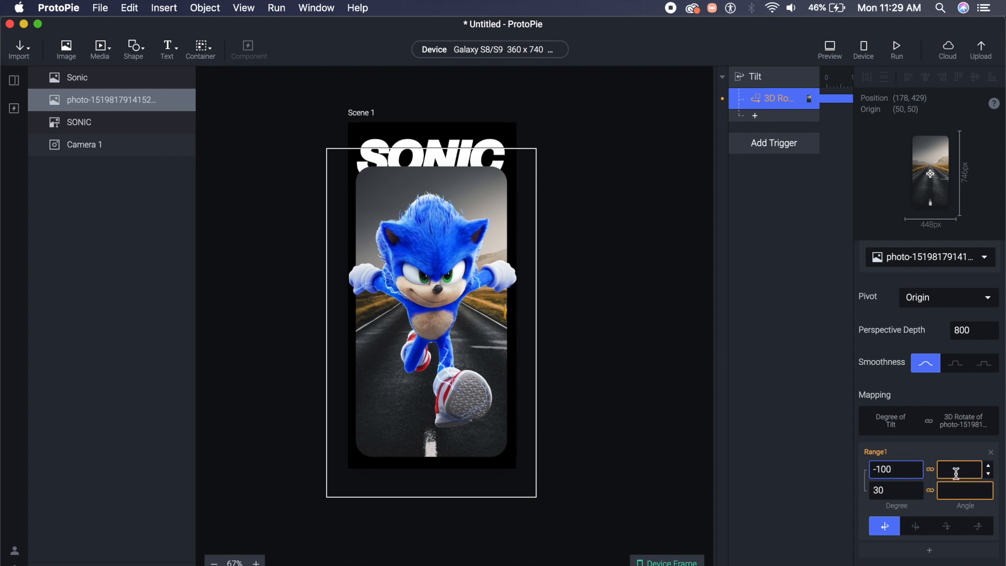
{"action": "type", "text": "-25"}
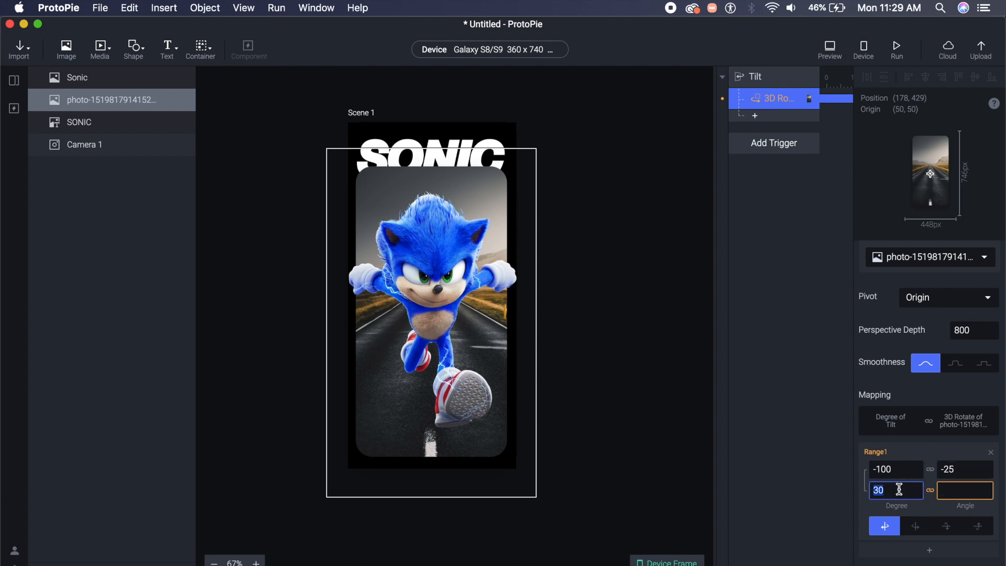
{"action": "type", "text": "1"}
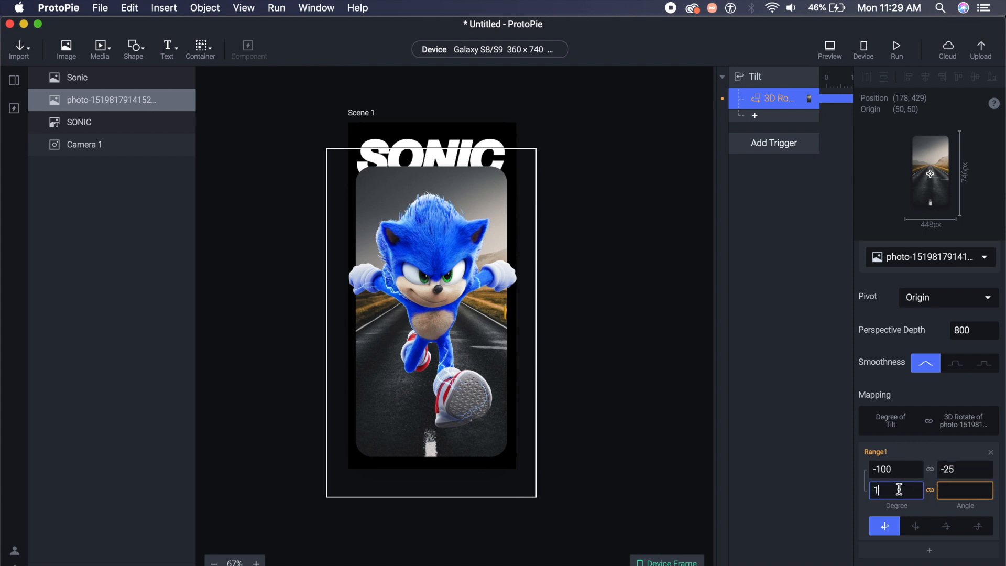
{"action": "type", "text": "00"}
{"action": "left_click", "coordinate": [966, 490]}
{"action": "type", "text": "25"}
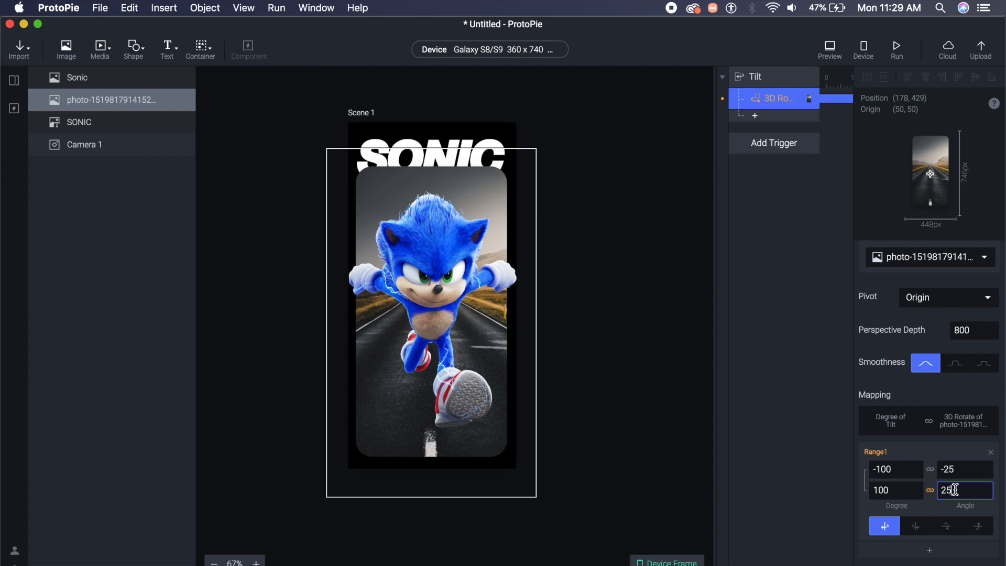
{"action": "type", "text": "-35"}
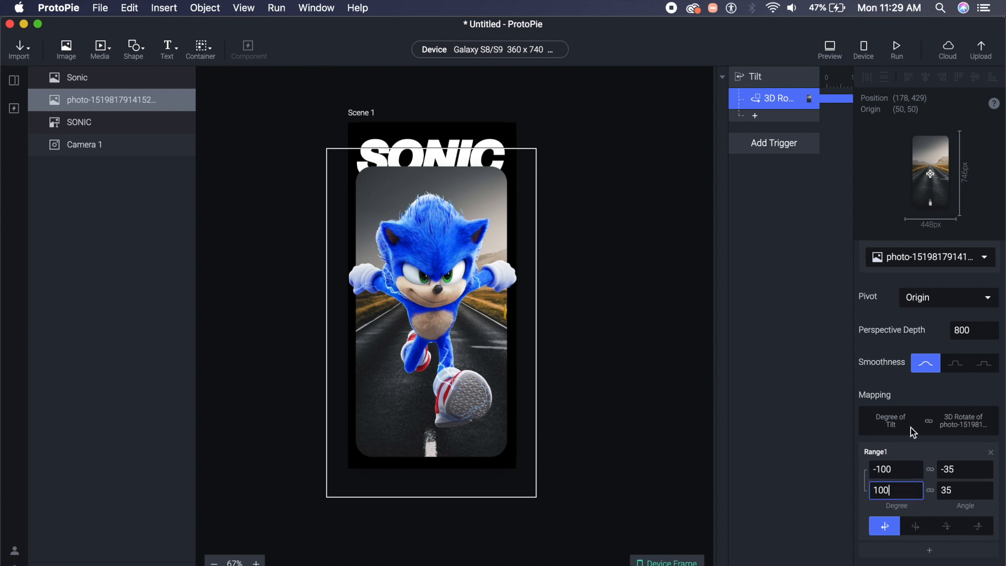
{"action": "mouse_move", "coordinate": [850, 203]}
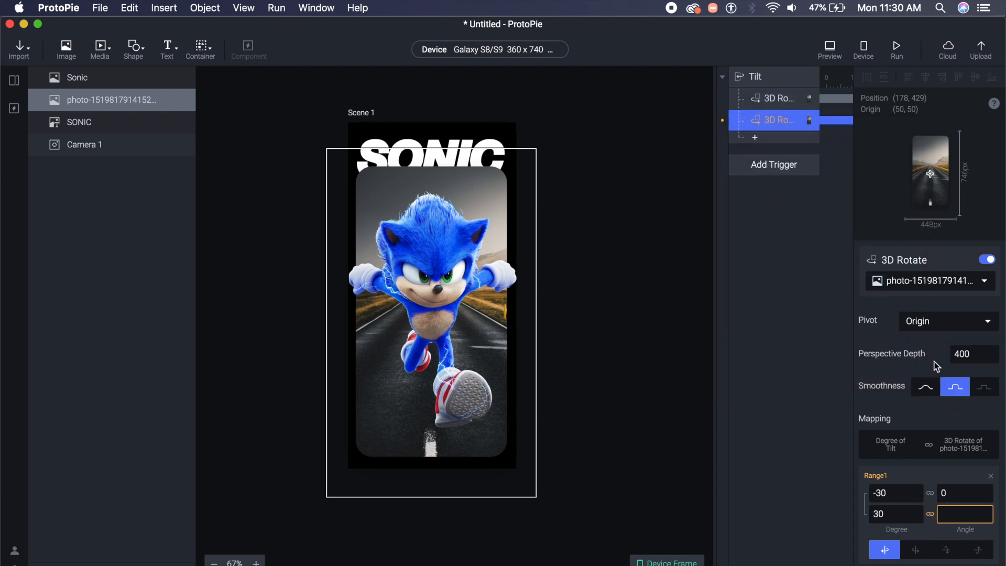
Target the new 3D Rotate at the Sonic layer with smooth easing
{"action": "left_click", "coordinate": [928, 280]}
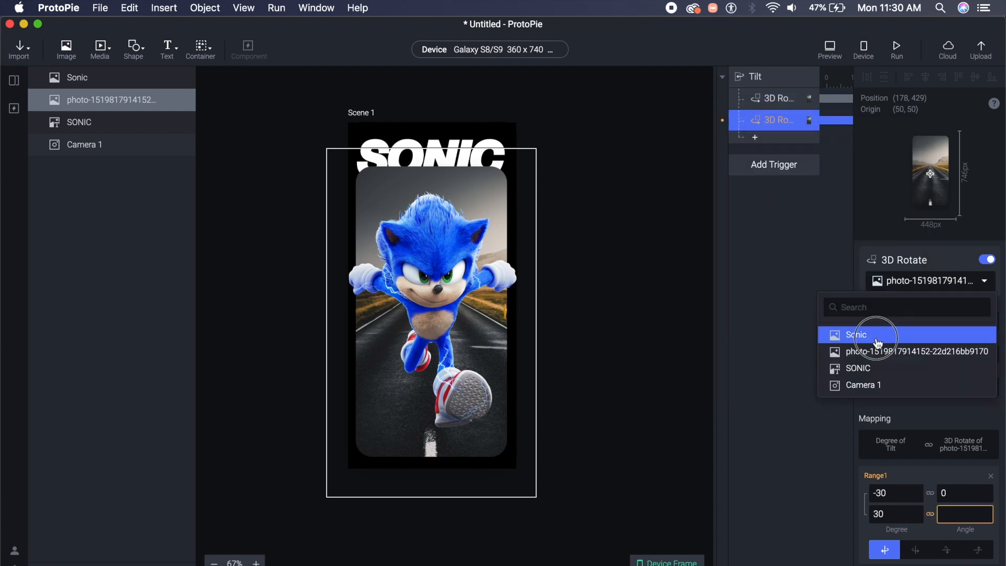
{"action": "left_click", "coordinate": [856, 334]}
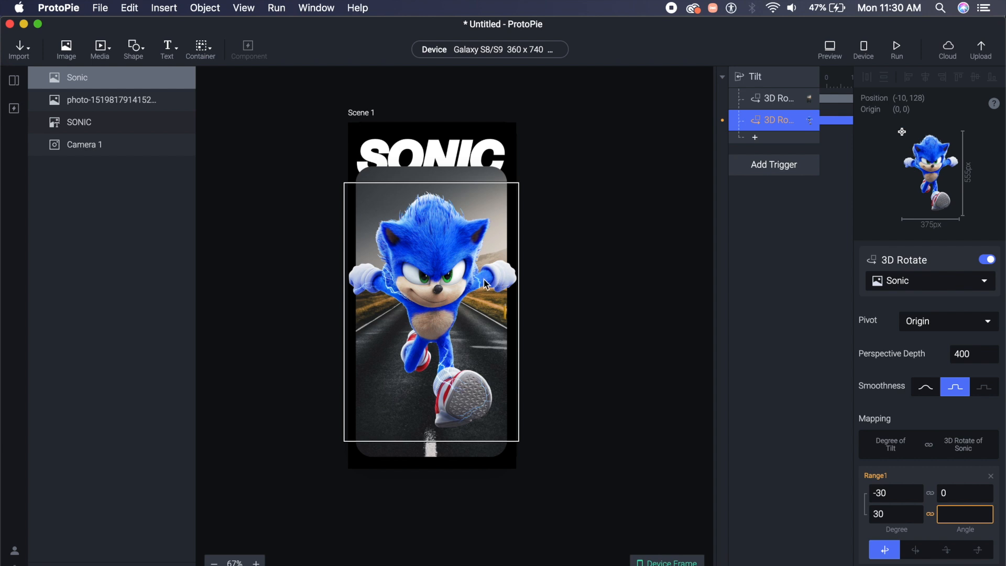
{"action": "left_click", "coordinate": [925, 386]}
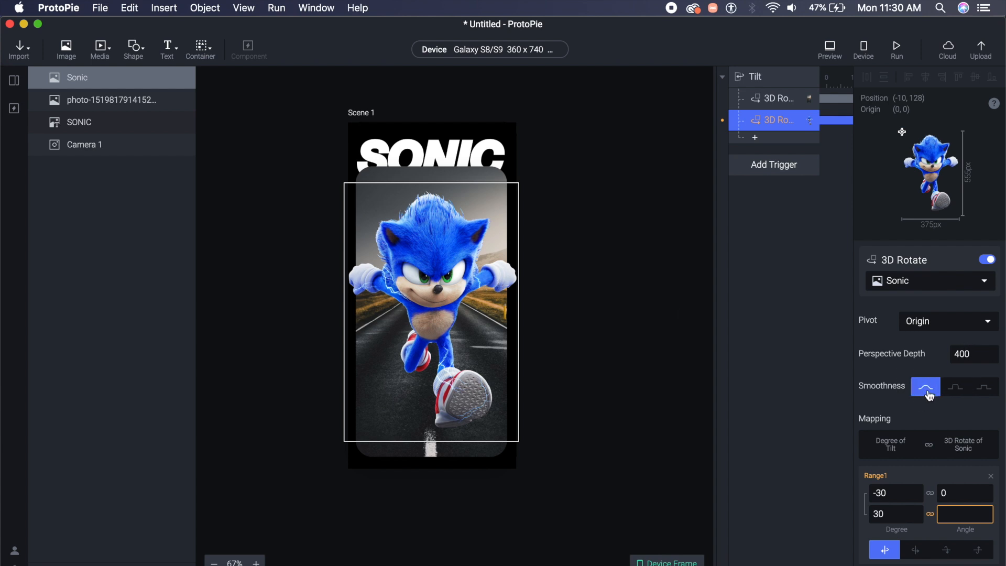
Map Sonic's tilt from -100 to 100 onto a gentler angle range starting at -10
{"action": "left_click", "coordinate": [895, 493]}
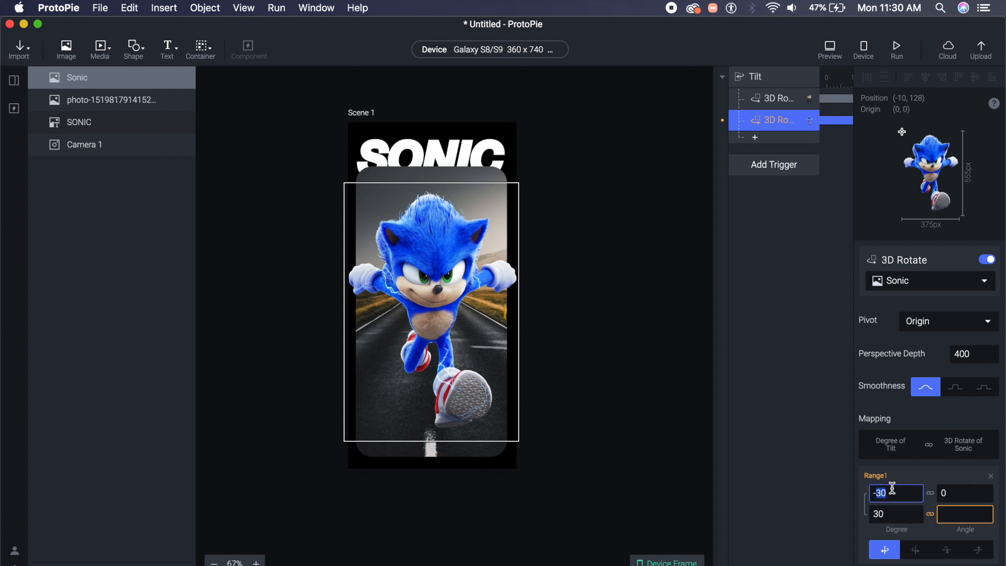
{"action": "type", "text": "-100"}
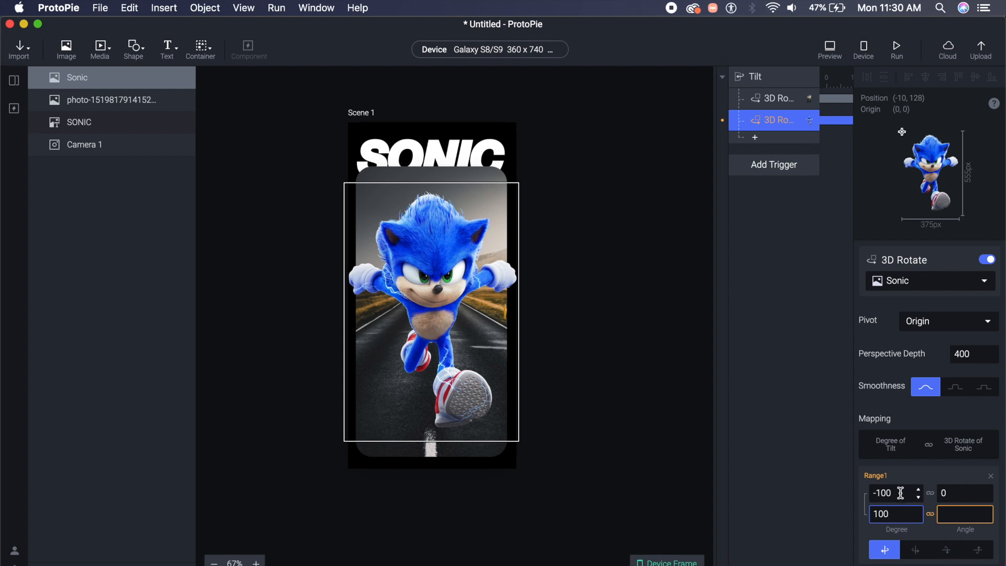
{"action": "left_click", "coordinate": [965, 493]}
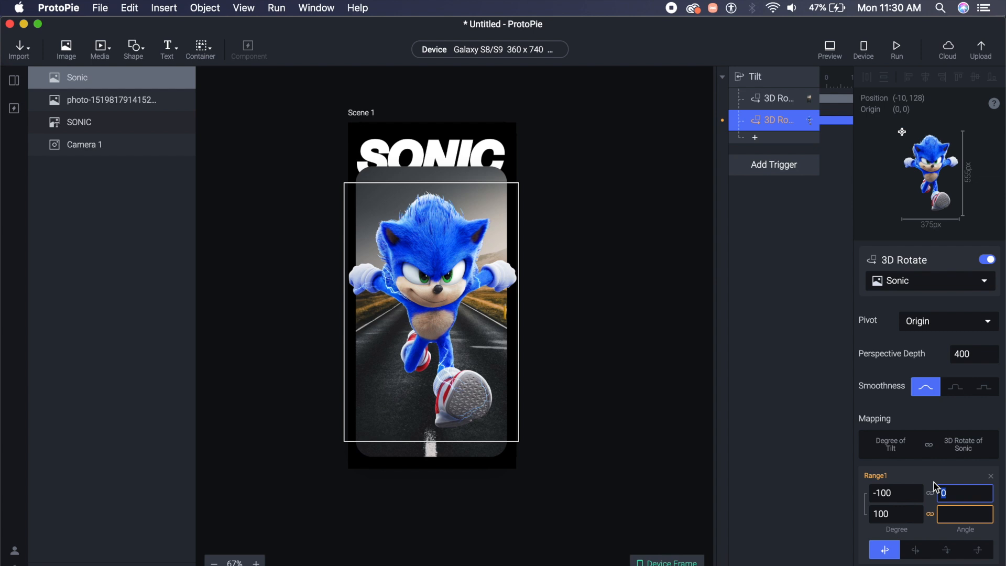
{"action": "type", "text": "8"}
{"action": "type", "text": "-10"}
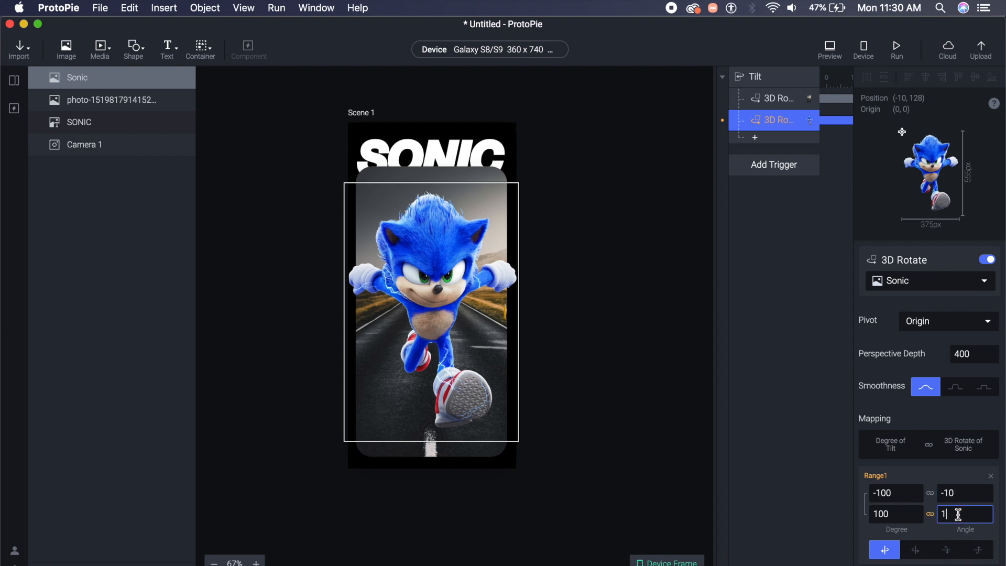
{"action": "left_click", "coordinate": [110, 100]}
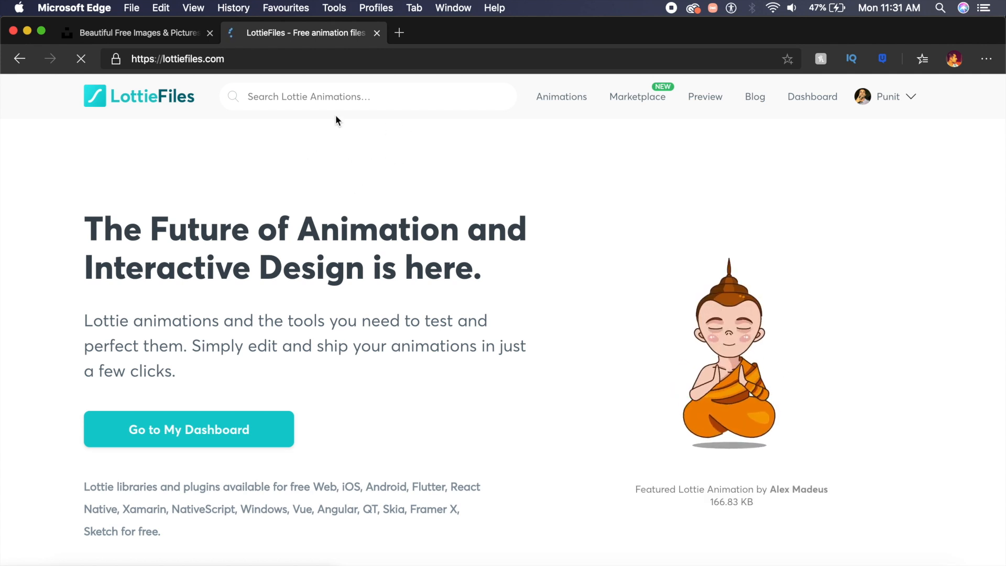
Search LottieFiles for 'lightning' animations
{"action": "left_click", "coordinate": [368, 97]}
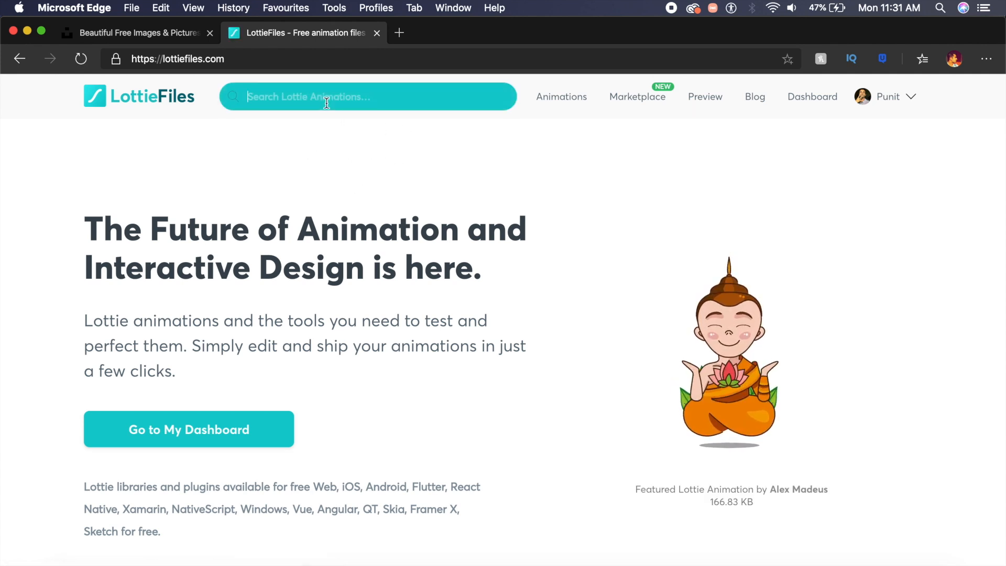
{"action": "type", "text": "lightning"}
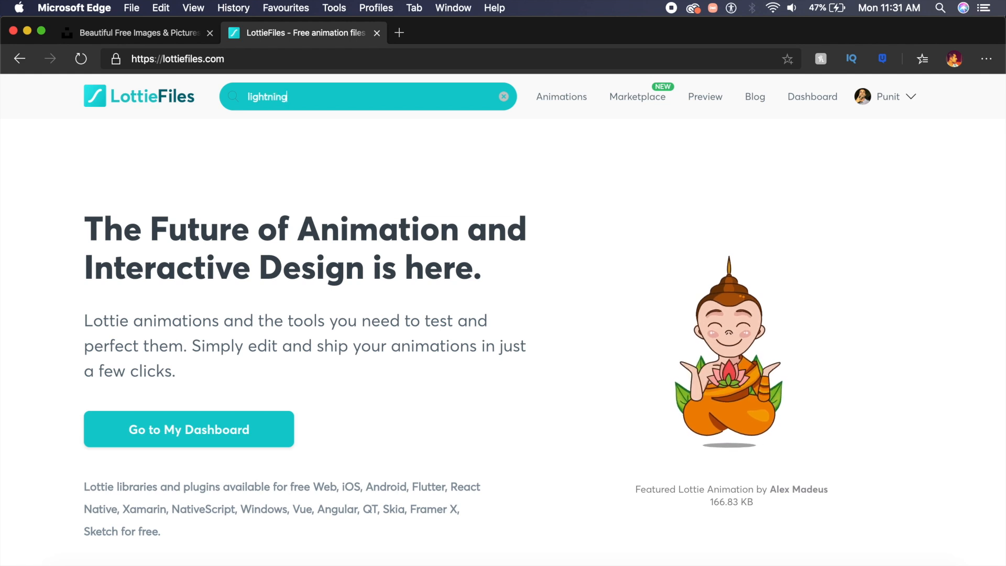
{"action": "key", "text": "Enter"}
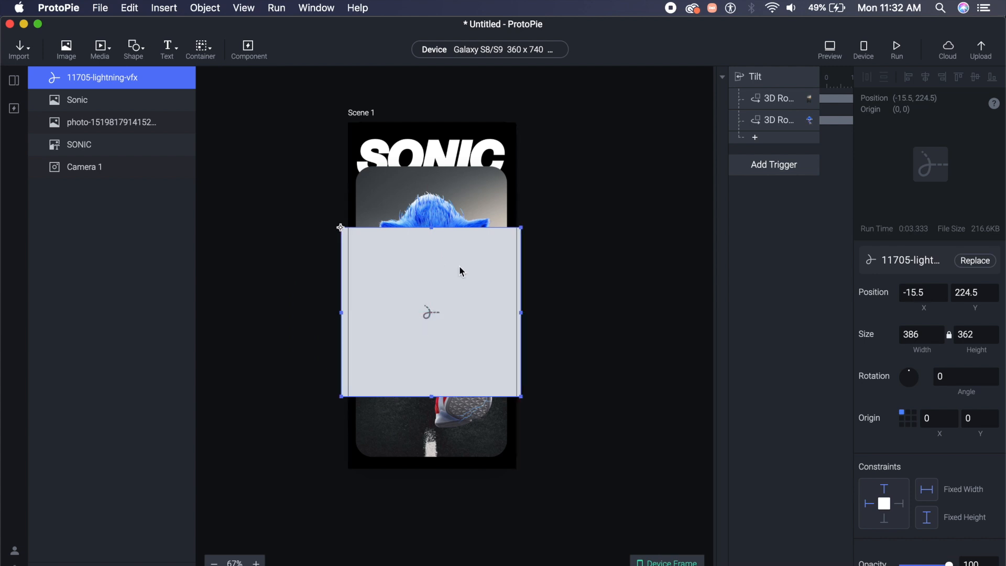
Add a Tap trigger that fires on the Sonic layer
{"action": "left_click", "coordinate": [775, 164]}
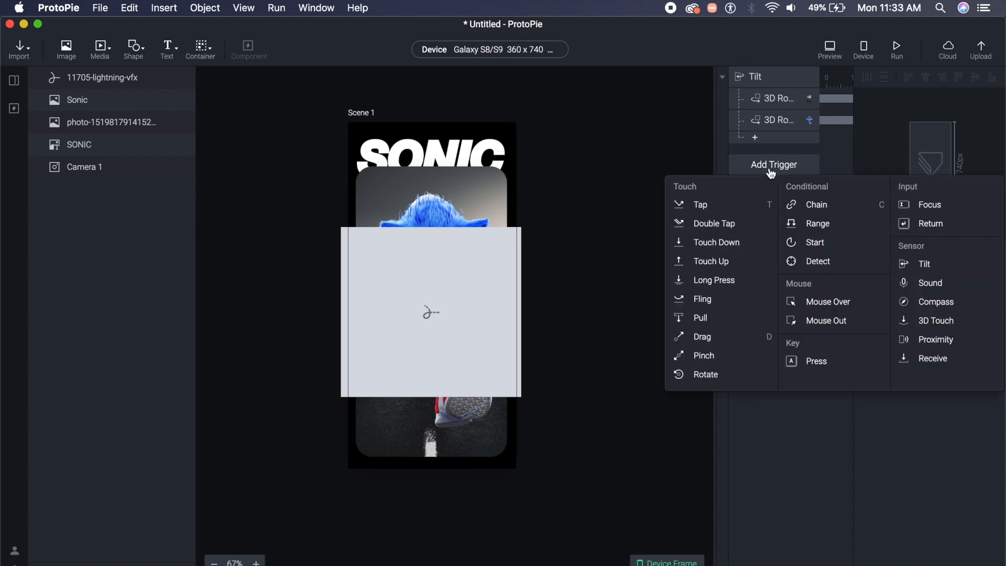
{"action": "mouse_move", "coordinate": [709, 220]}
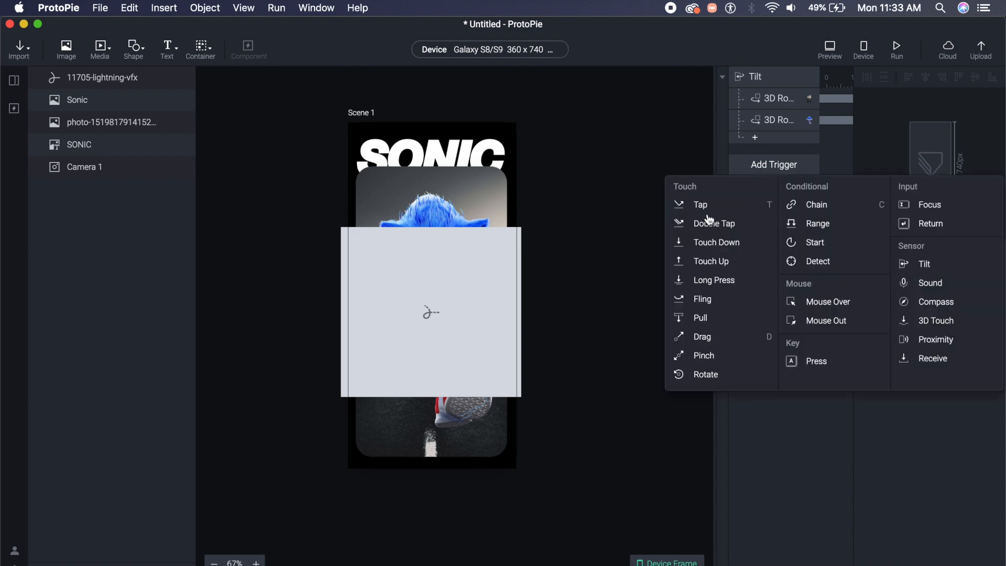
{"action": "mouse_move", "coordinate": [700, 204]}
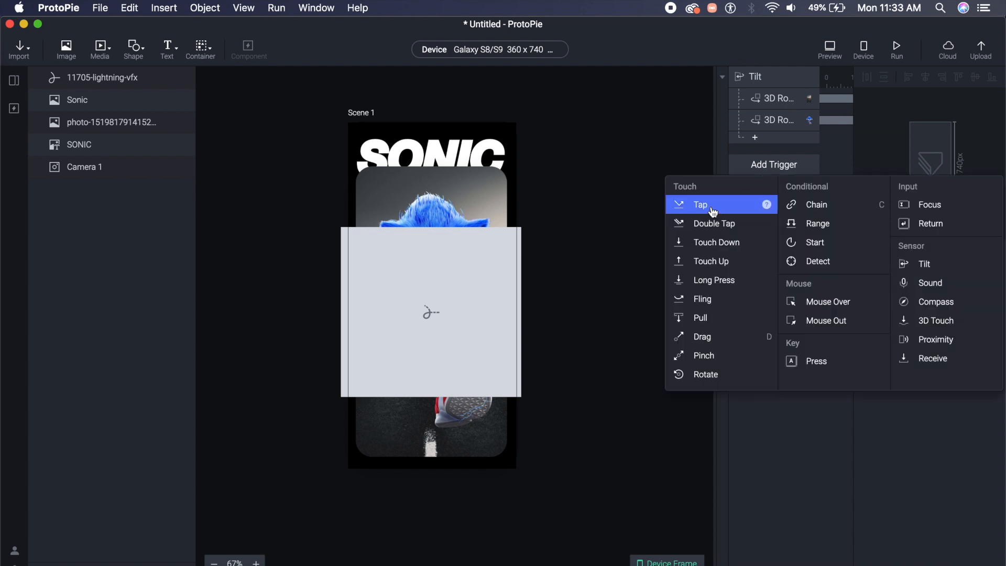
{"action": "left_click", "coordinate": [701, 204]}
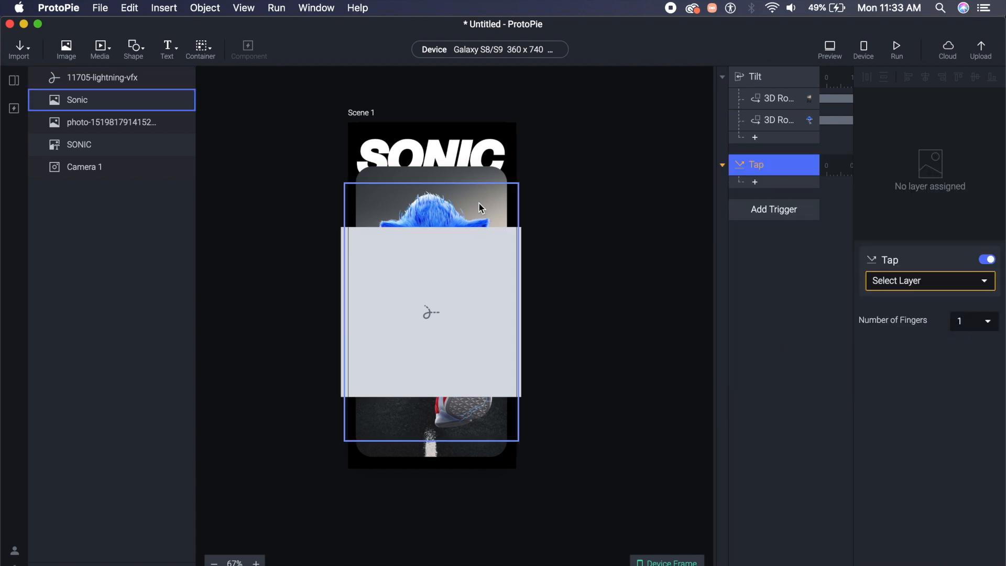
{"action": "left_click", "coordinate": [929, 281]}
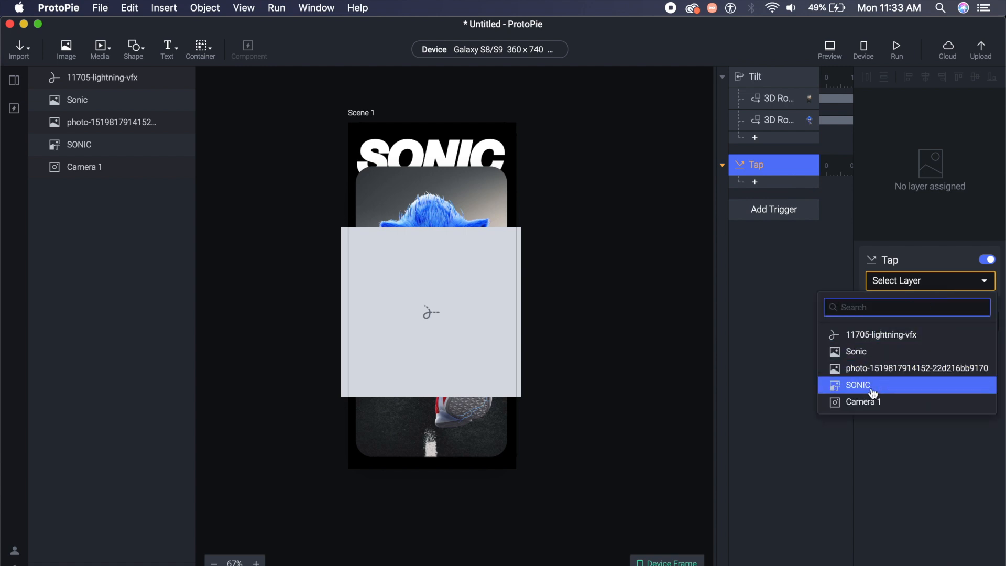
{"action": "mouse_move", "coordinate": [856, 351]}
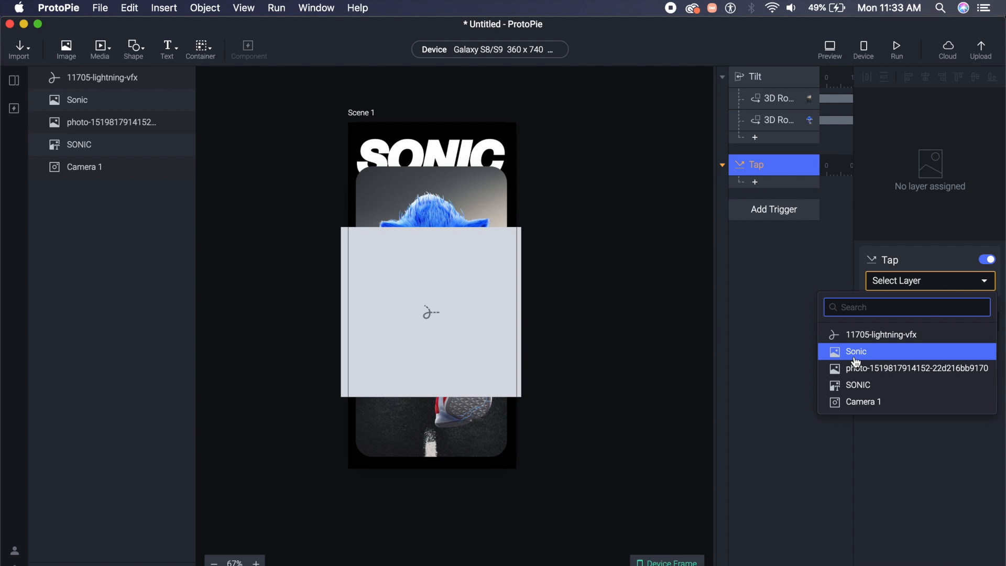
{"action": "left_click", "coordinate": [856, 351]}
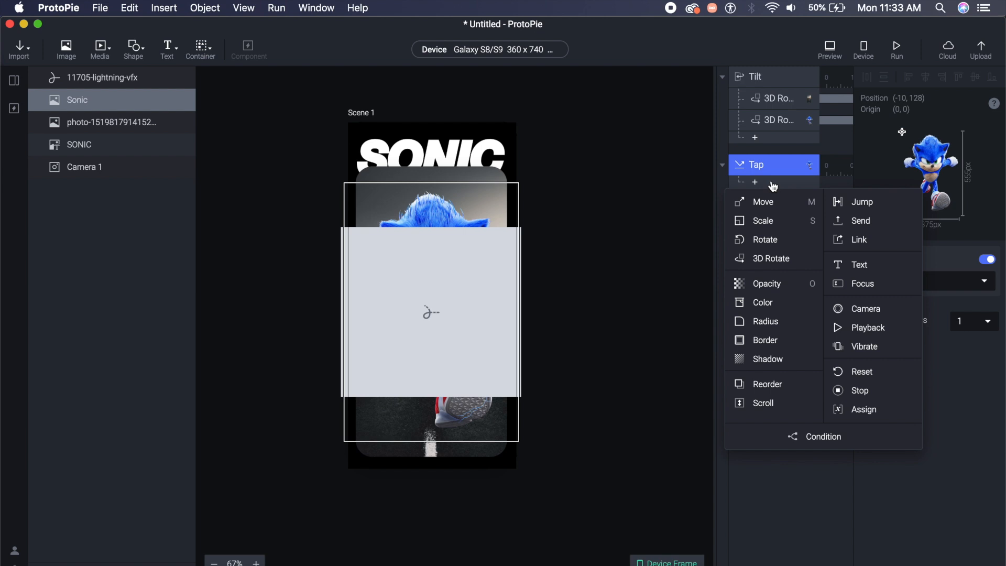
{"action": "mouse_move", "coordinate": [773, 192]}
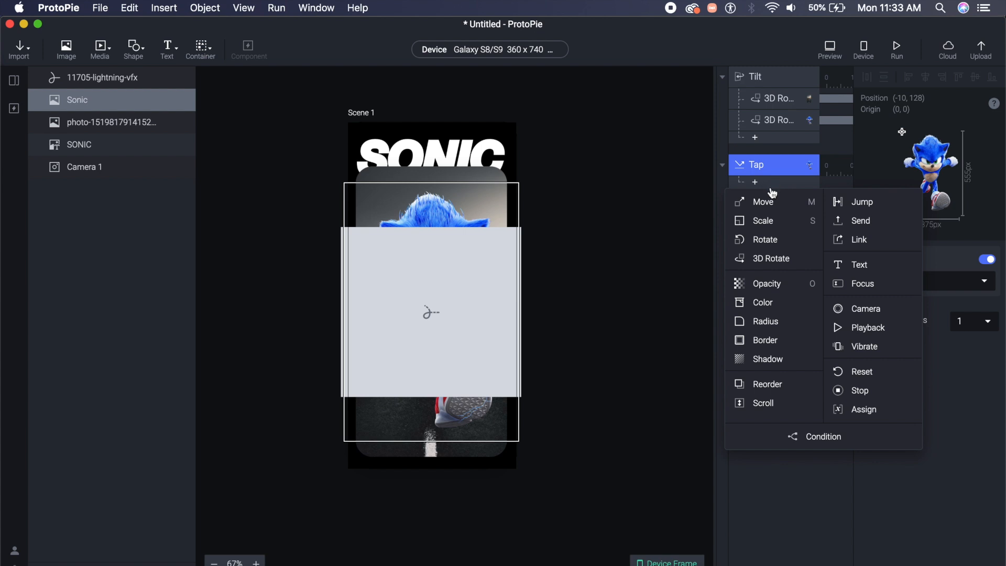
{"action": "mouse_move", "coordinate": [868, 328]}
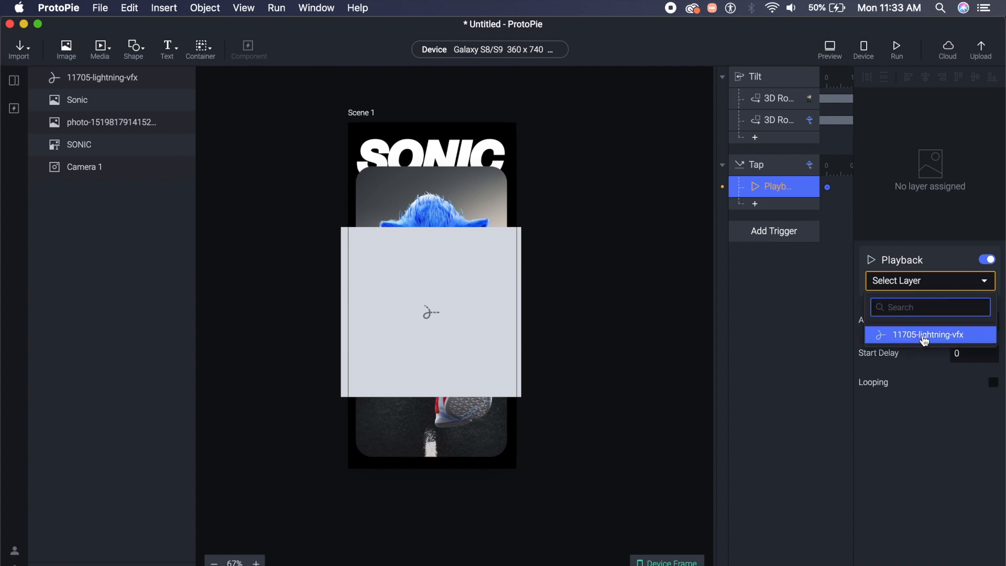
Set the lightning Playback action to Play and add a Scale response to the tap
{"action": "left_click", "coordinate": [930, 335]}
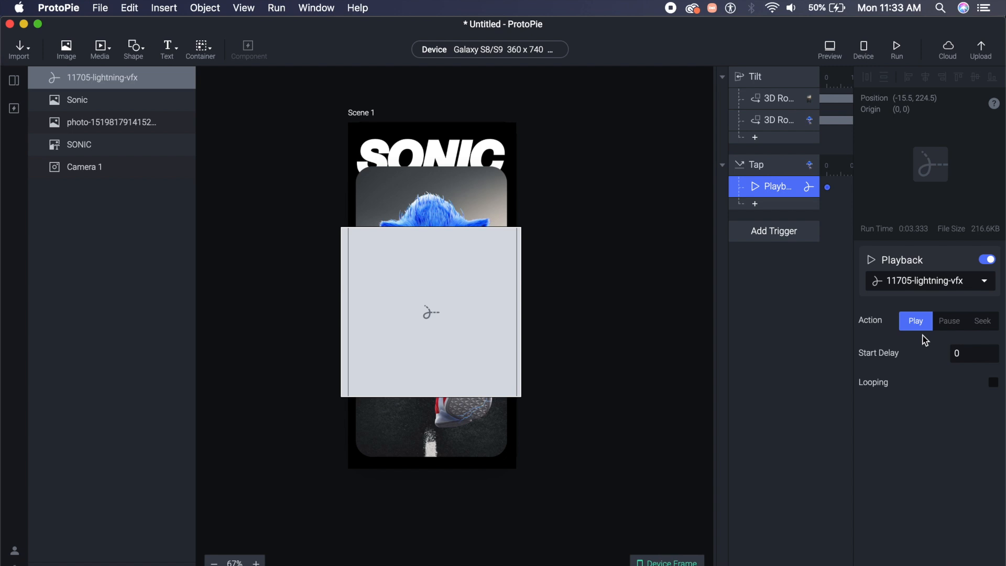
{"action": "mouse_move", "coordinate": [604, 355]}
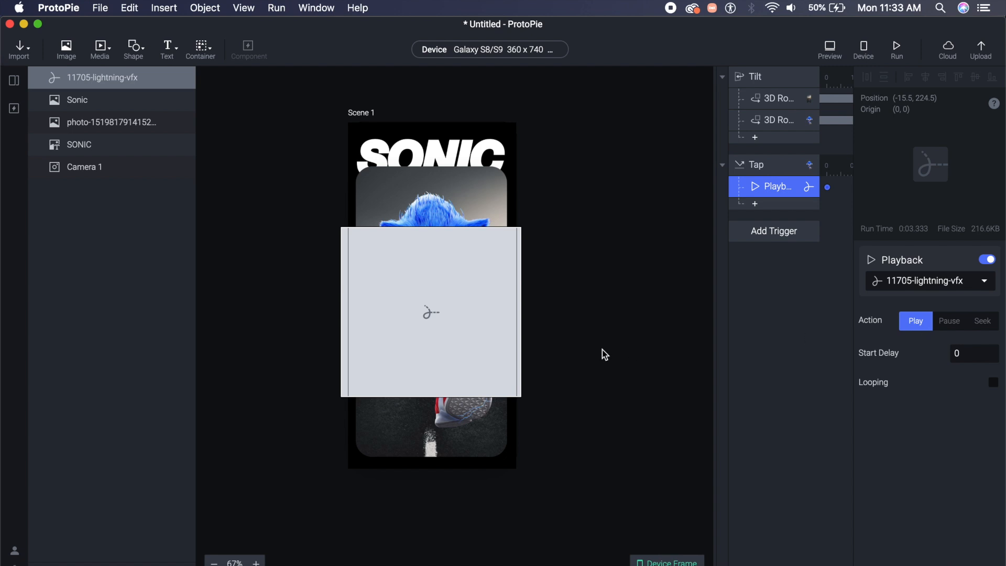
{"action": "mouse_move", "coordinate": [887, 394]}
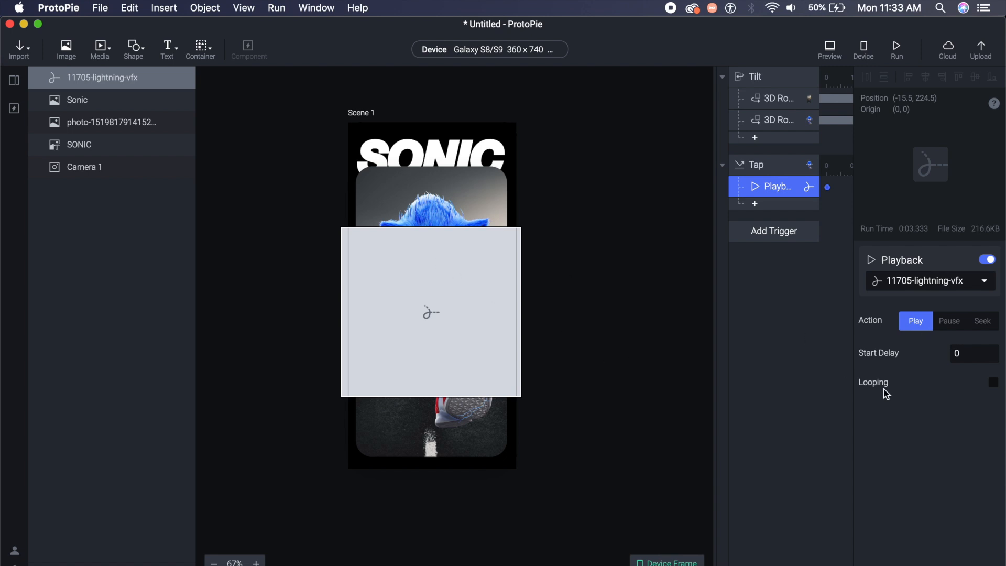
{"action": "left_click", "coordinate": [774, 231]}
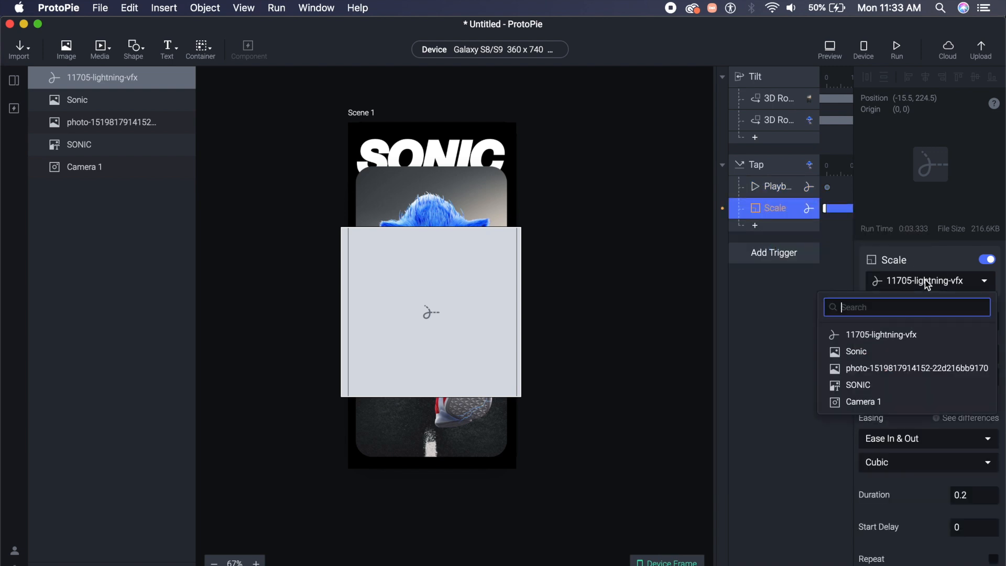
Scale Sonic to 395 by 575, after checking its current size
{"action": "left_click", "coordinate": [855, 351]}
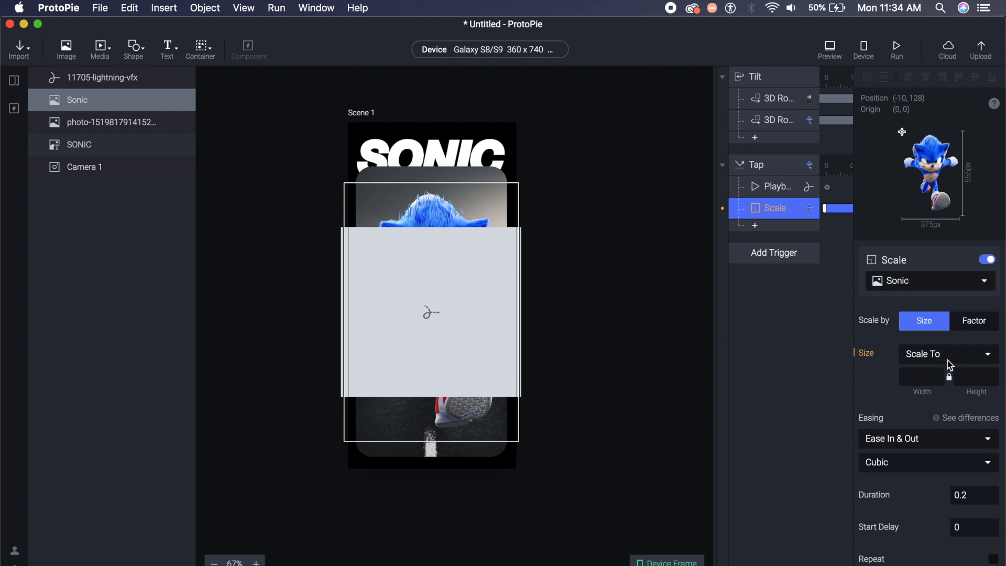
{"action": "left_click", "coordinate": [77, 100]}
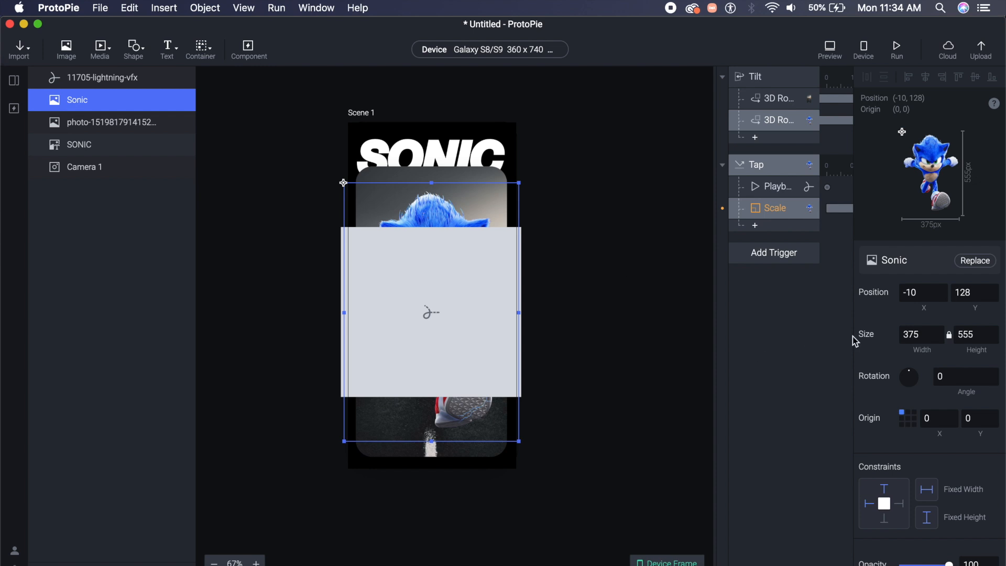
{"action": "left_click", "coordinate": [969, 334]}
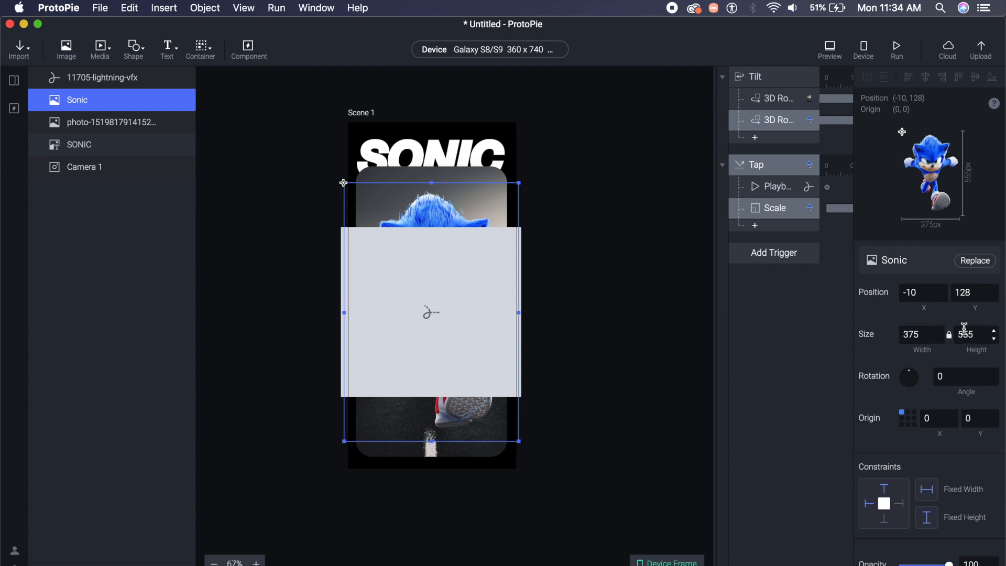
{"action": "left_click", "coordinate": [775, 207]}
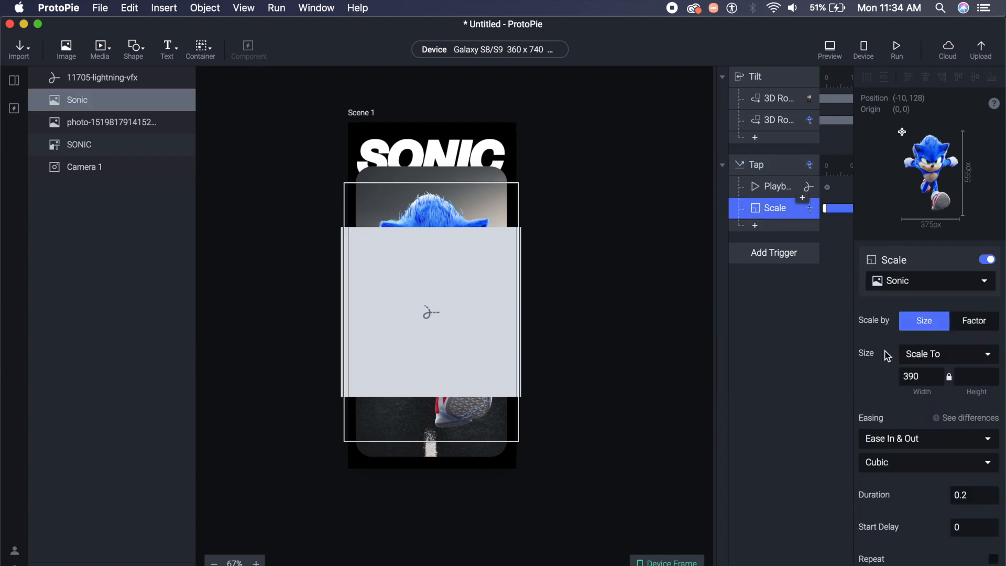
{"action": "left_click", "coordinate": [921, 376]}
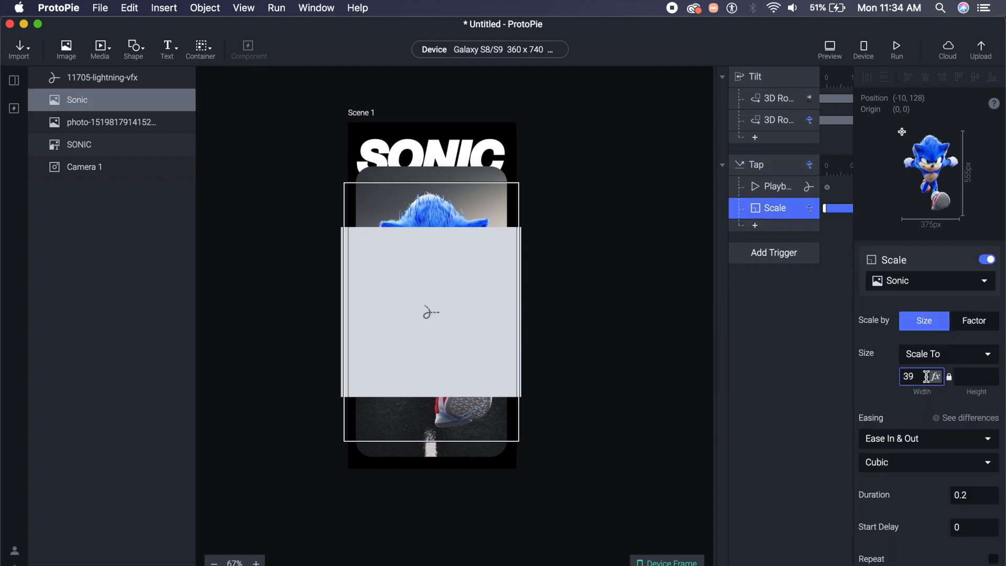
{"action": "left_click", "coordinate": [975, 377]}
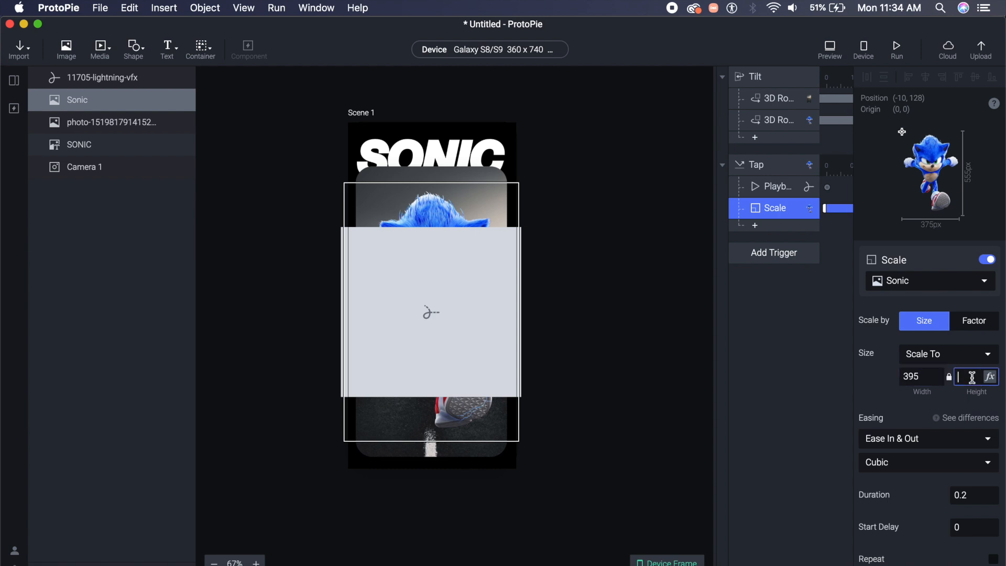
{"action": "type", "text": "575"}
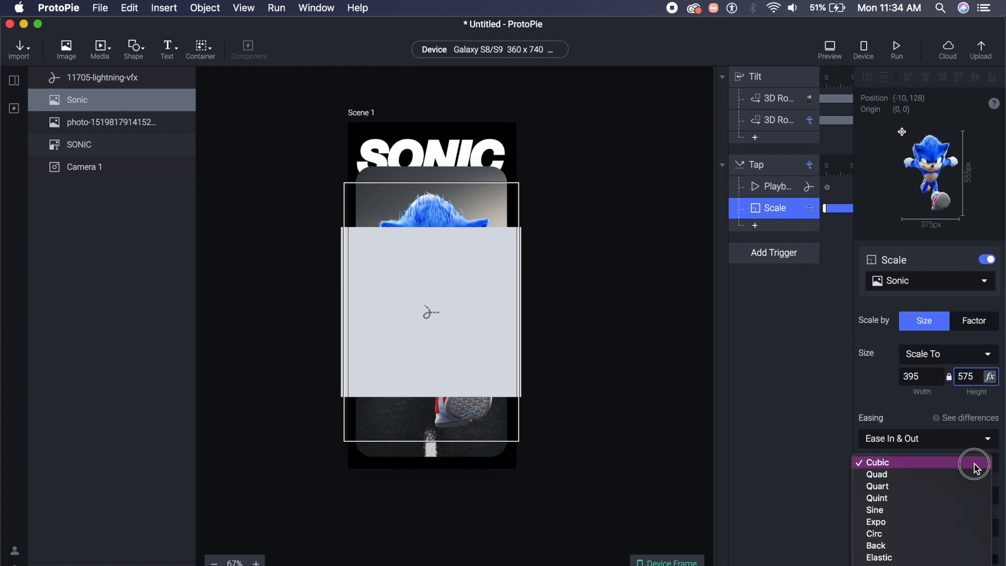
Change the scale easing to Spring (tension 300, friction 15)
{"action": "left_click", "coordinate": [877, 463]}
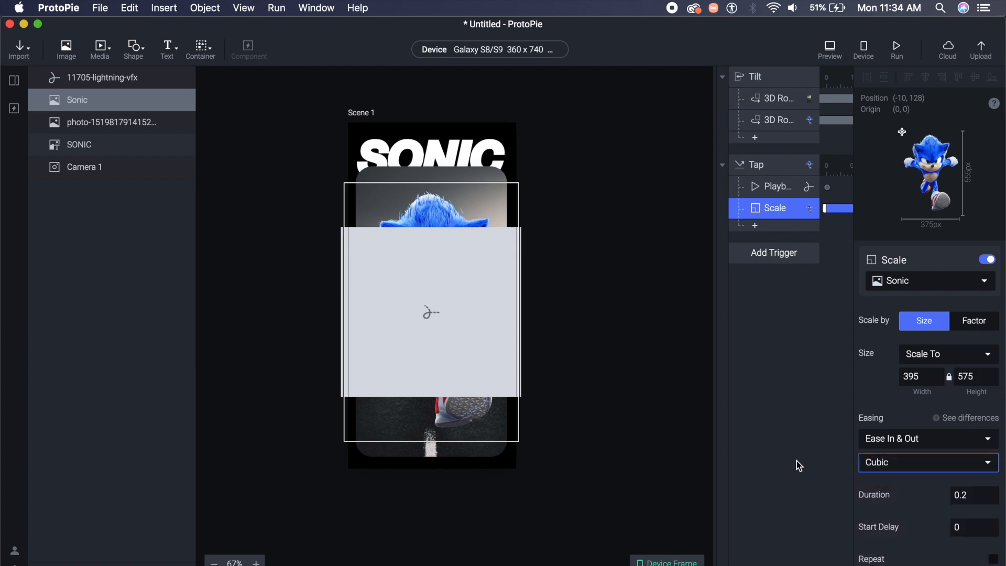
{"action": "left_click", "coordinate": [927, 438]}
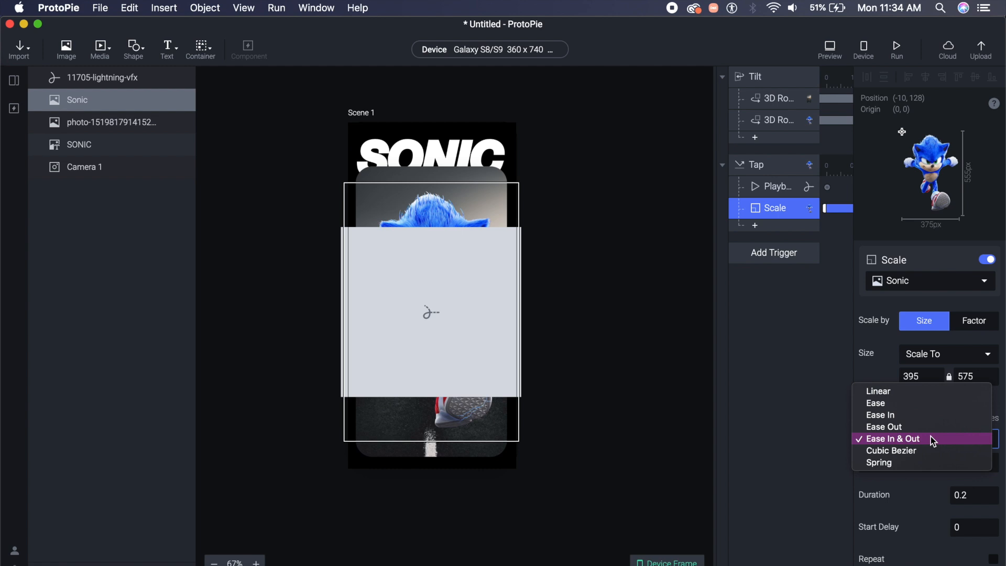
{"action": "mouse_move", "coordinate": [904, 440]}
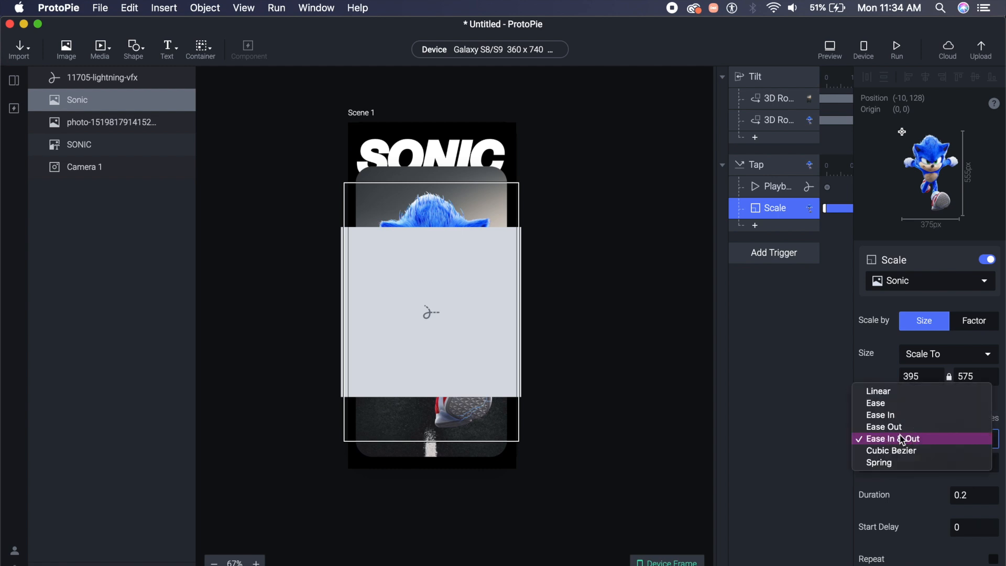
{"action": "left_click", "coordinate": [893, 438]}
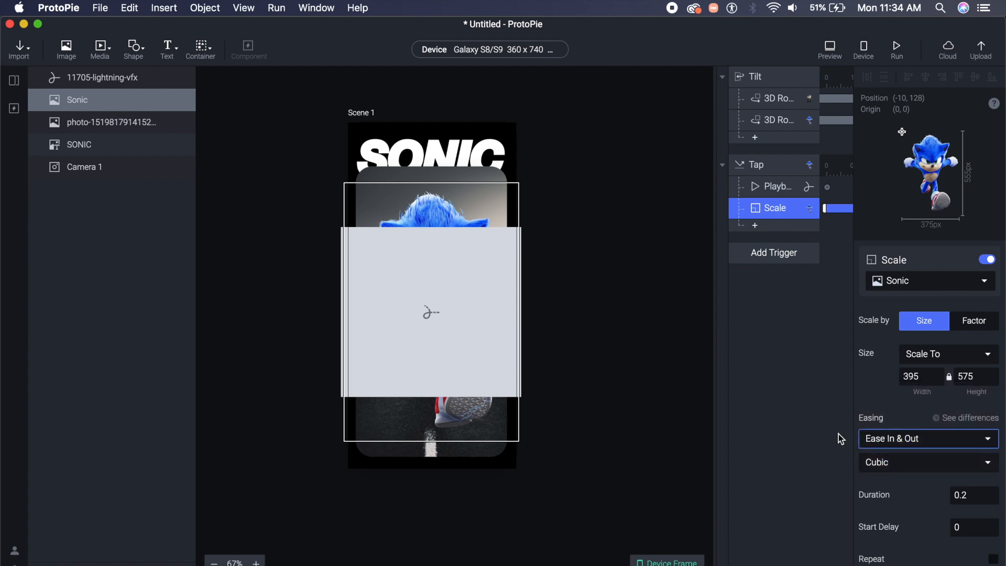
{"action": "left_click", "coordinate": [927, 439]}
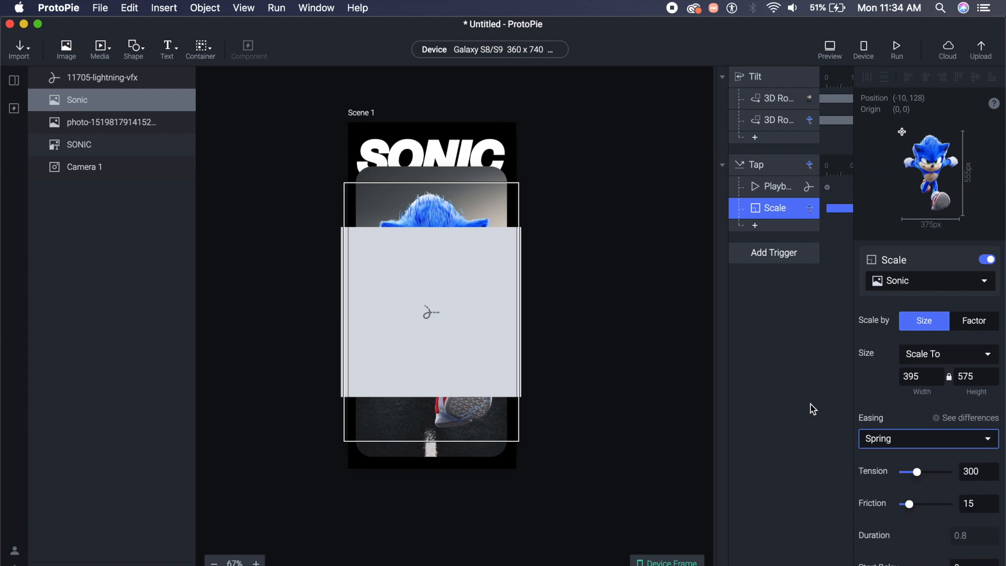
{"action": "mouse_move", "coordinate": [768, 229]}
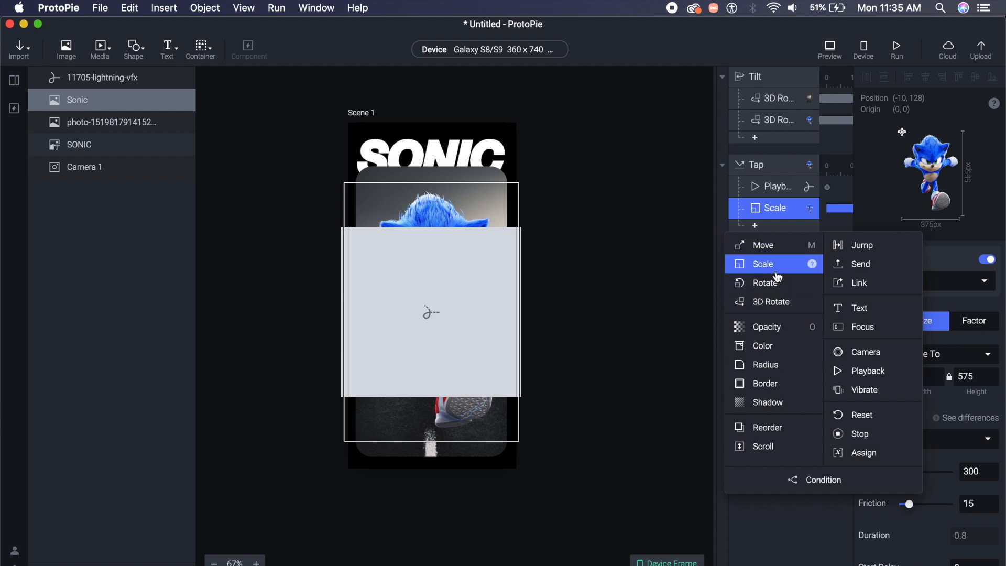
Add a second Scale response returning Sonic to 375 by 555
{"action": "left_click", "coordinate": [763, 263]}
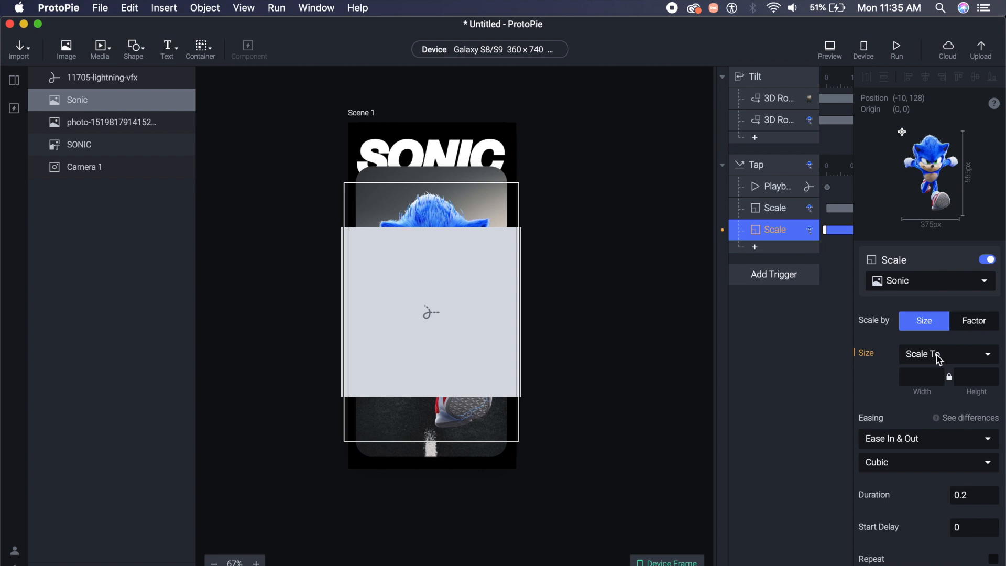
{"action": "left_click", "coordinate": [915, 376]}
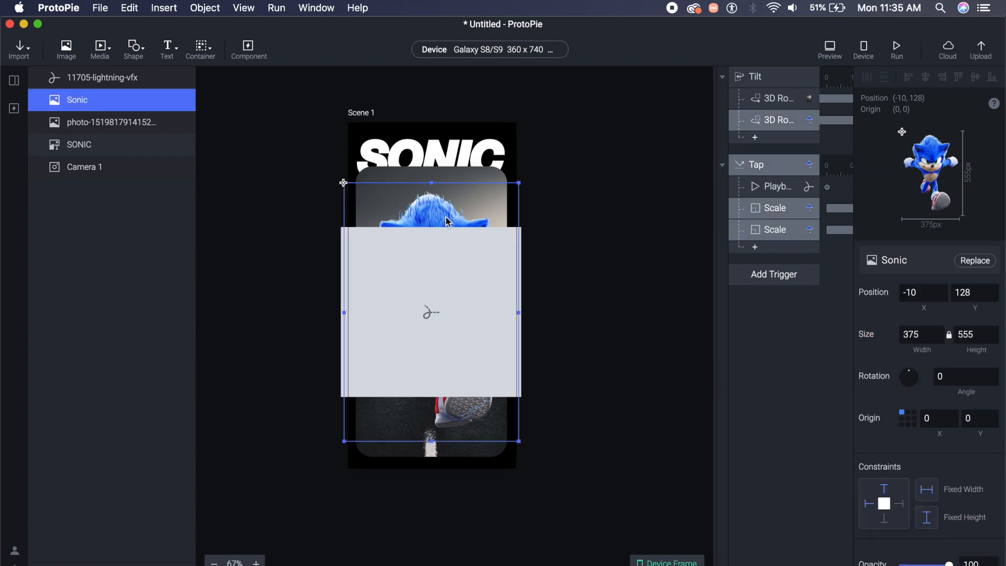
{"action": "mouse_move", "coordinate": [801, 204]}
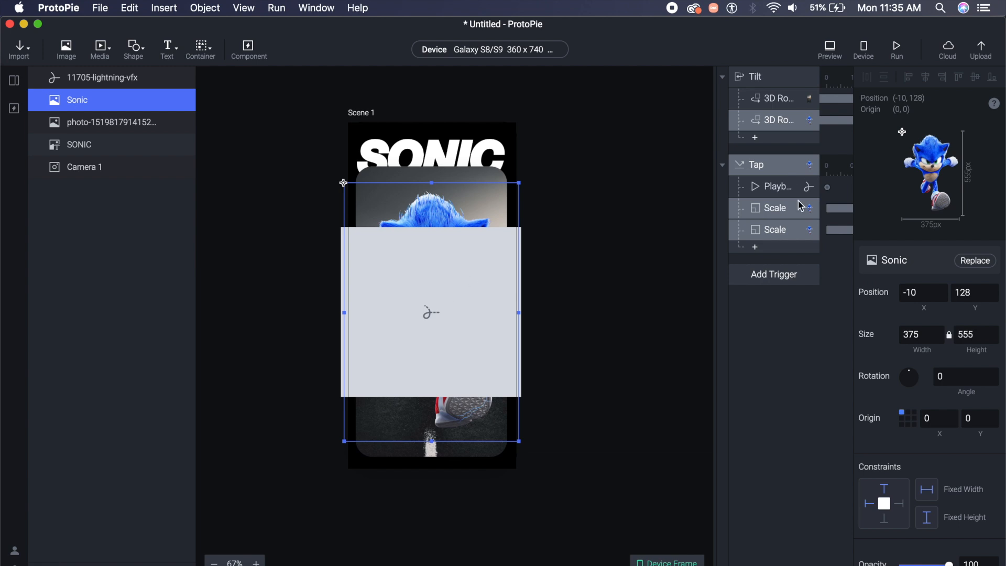
{"action": "left_click", "coordinate": [774, 230]}
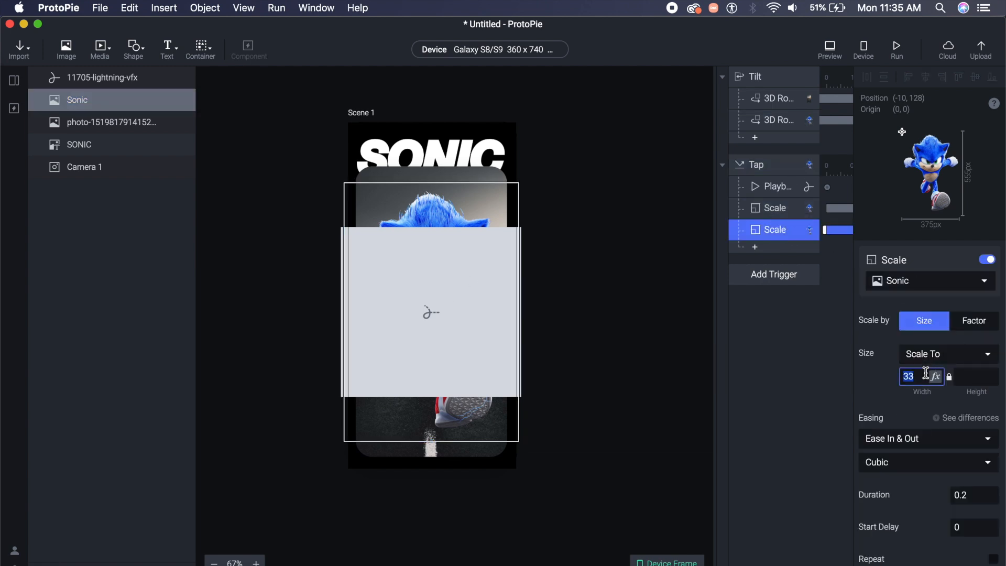
{"action": "type", "text": "35"}
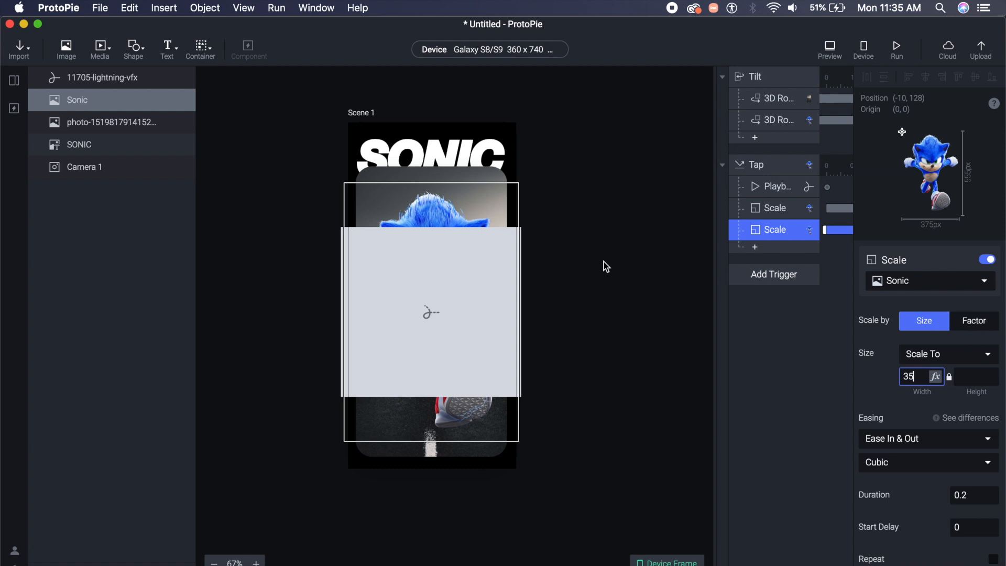
{"action": "left_click", "coordinate": [77, 99]}
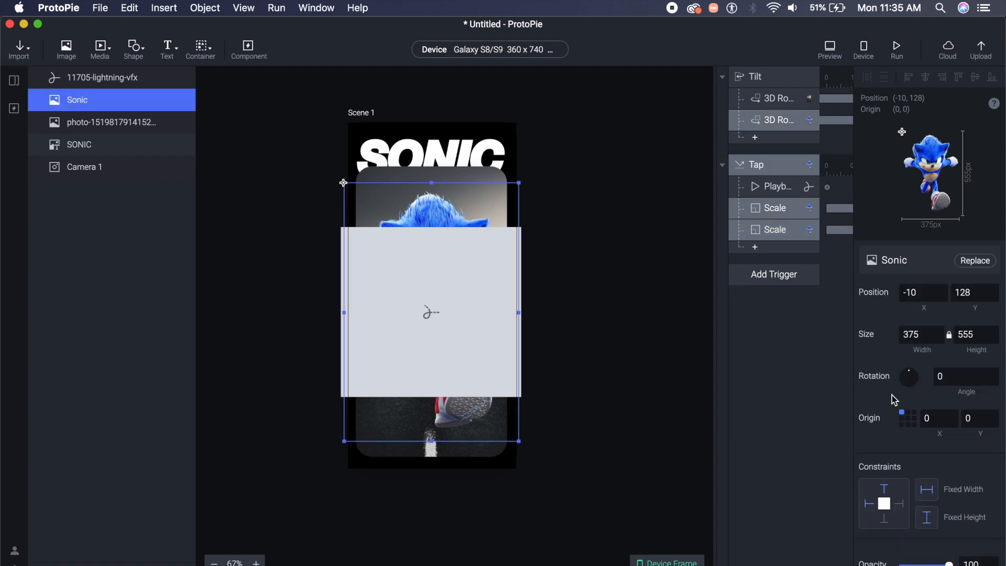
{"action": "left_click", "coordinate": [774, 229]}
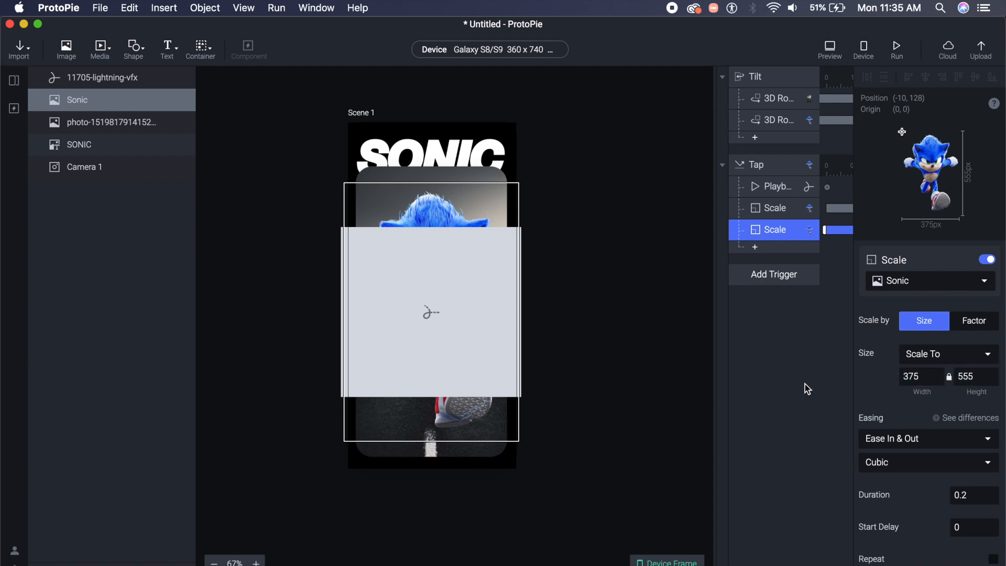
{"action": "mouse_move", "coordinate": [952, 509]}
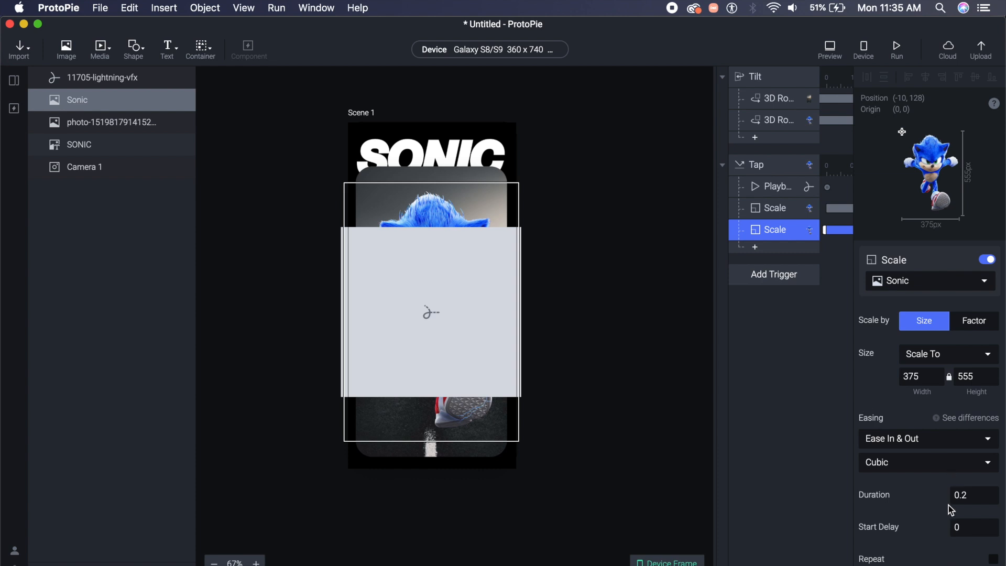
Delay the shrink-back by 0.22 seconds
{"action": "left_click", "coordinate": [966, 528]}
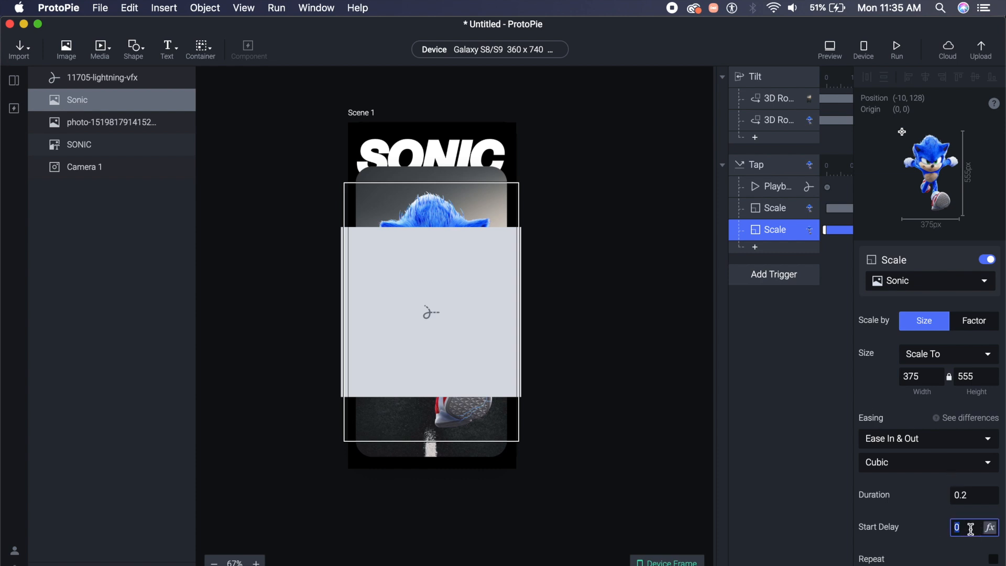
{"action": "type", "text": "0.22"}
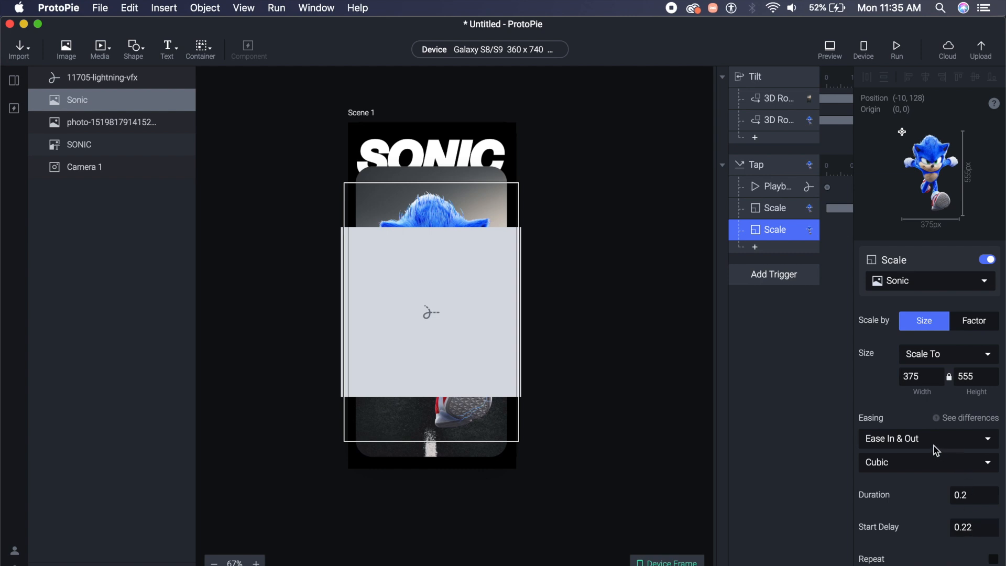
{"action": "left_click", "coordinate": [926, 438]}
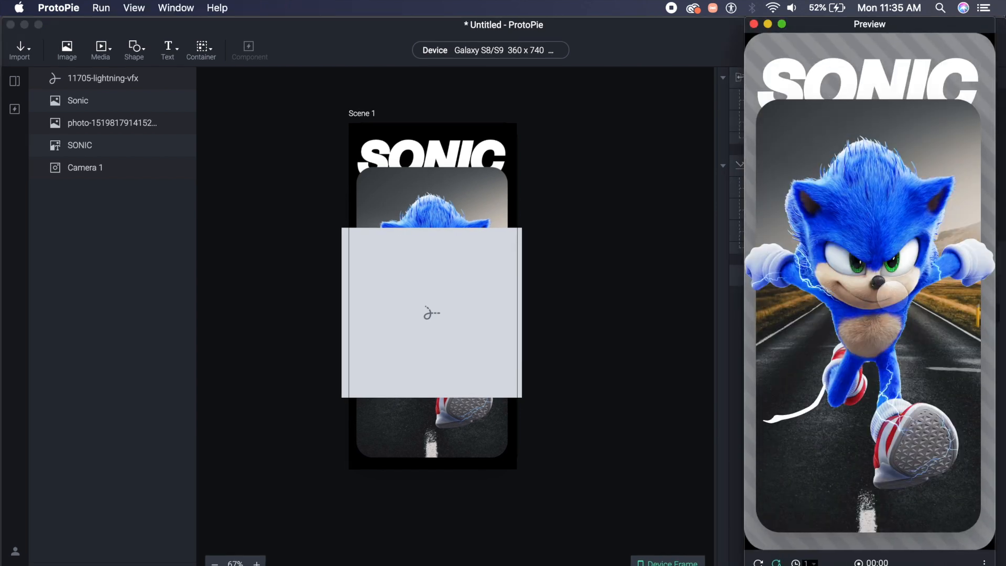
Tap Sonic in the Preview window to see the lightning and bounce
{"action": "left_click", "coordinate": [102, 77]}
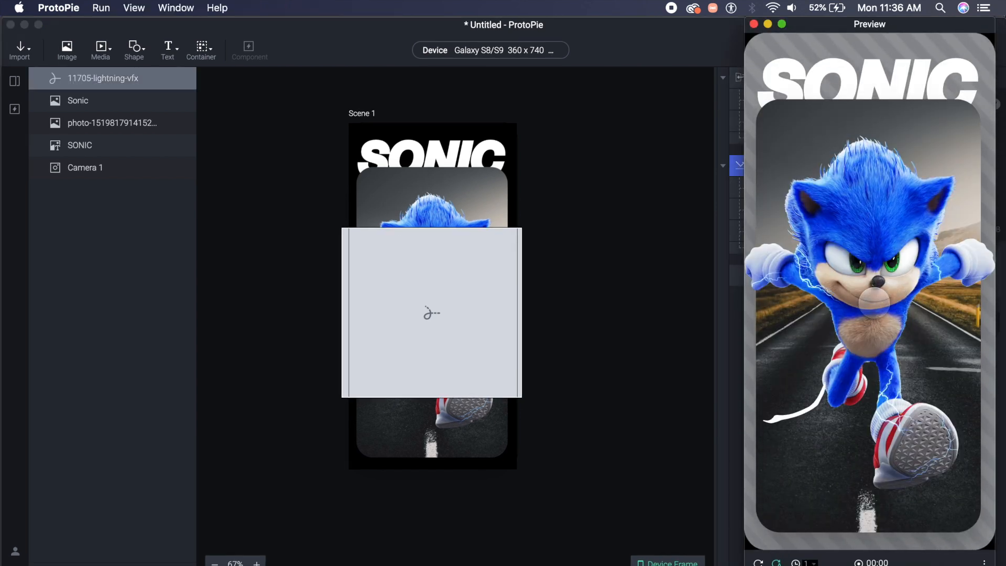